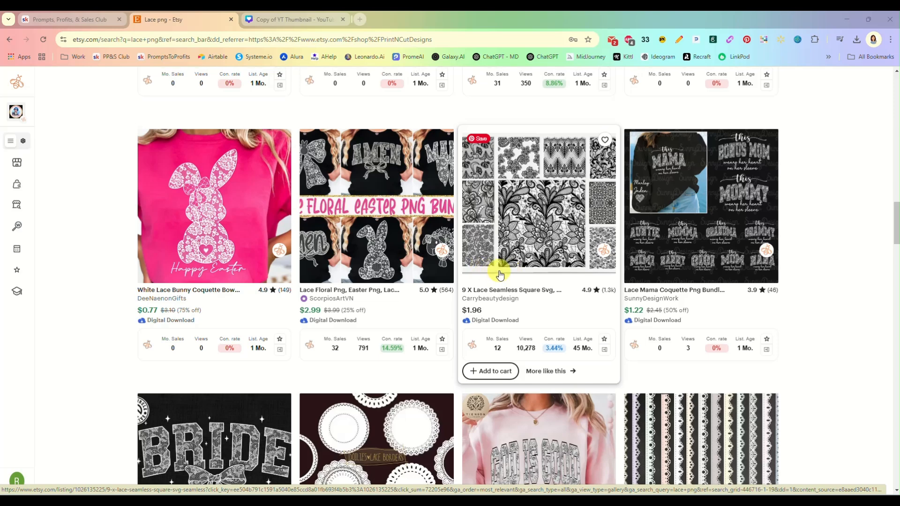
Scroll through the Etsy 'lace png' search results for design inspiration
scroll("up", 3)
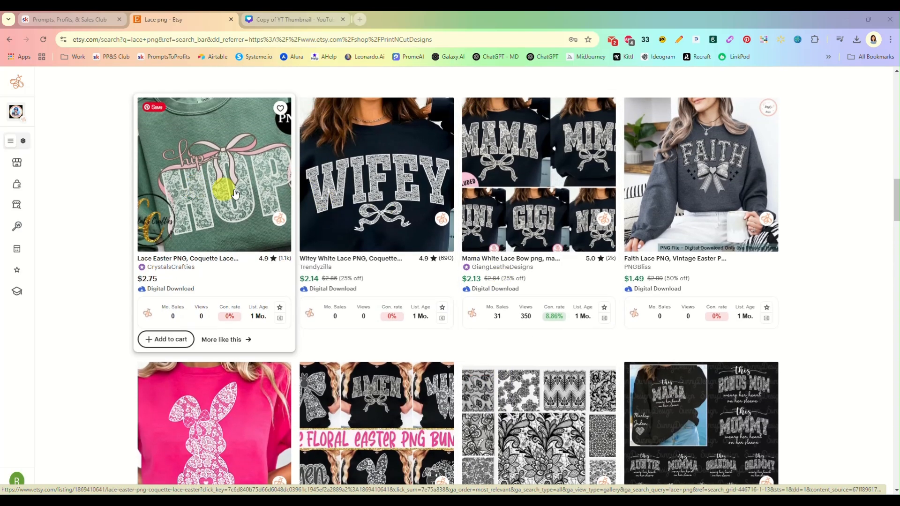
mouse_move(414, 205)
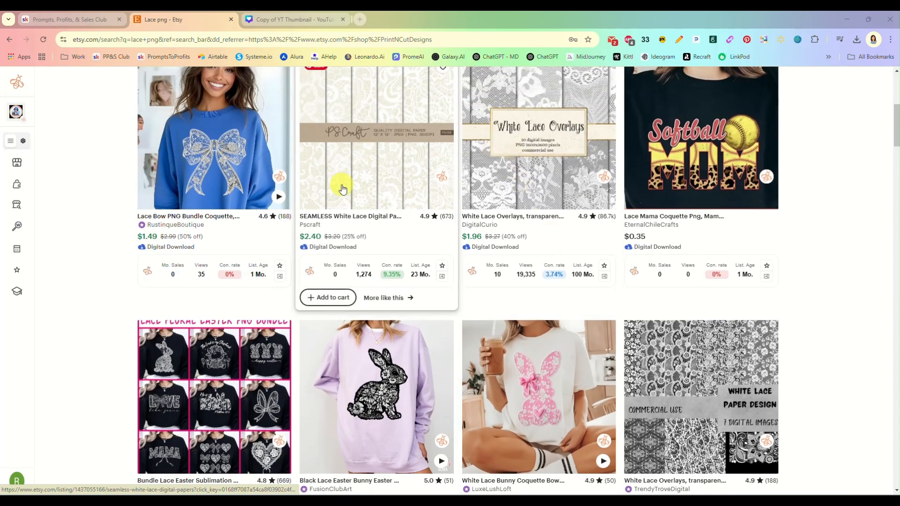
mouse_move(394, 201)
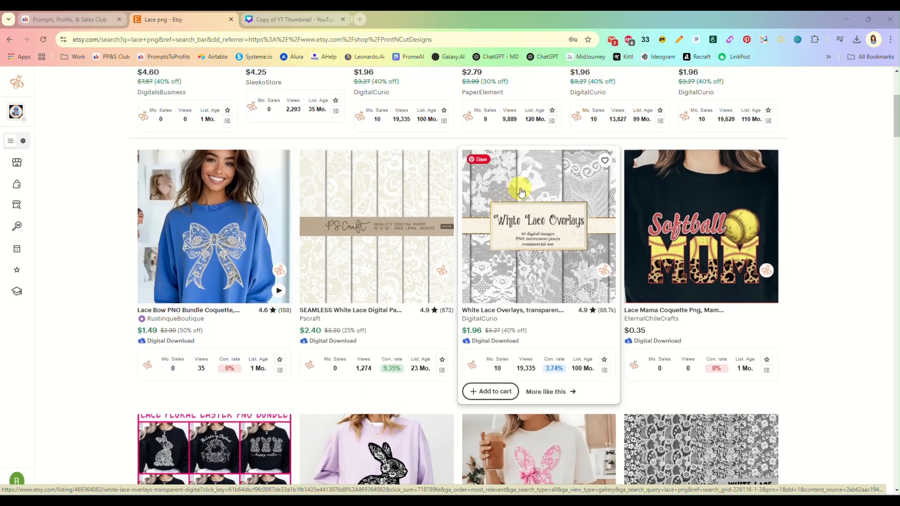
mouse_move(403, 215)
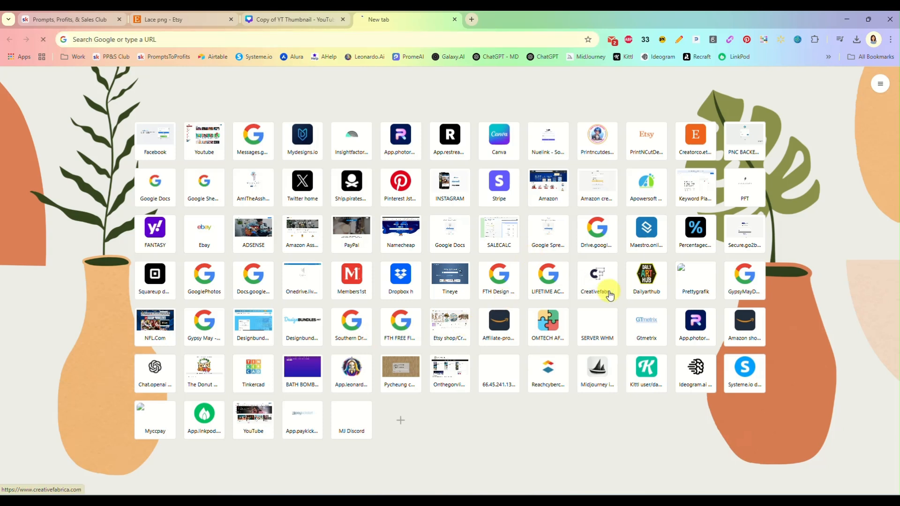
Search Creative Fabrica for 'lace background', browse the results and dismiss the notification prompt
left_click(597, 275)
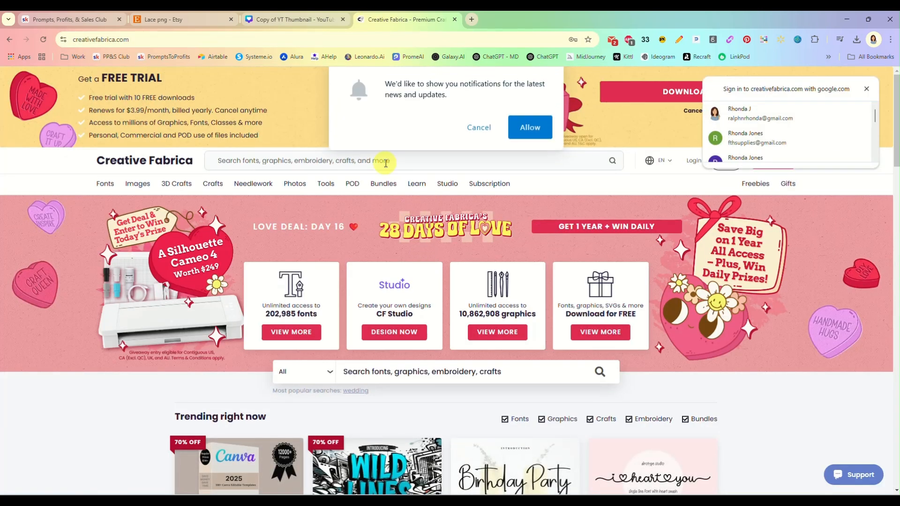
type("lsvr")
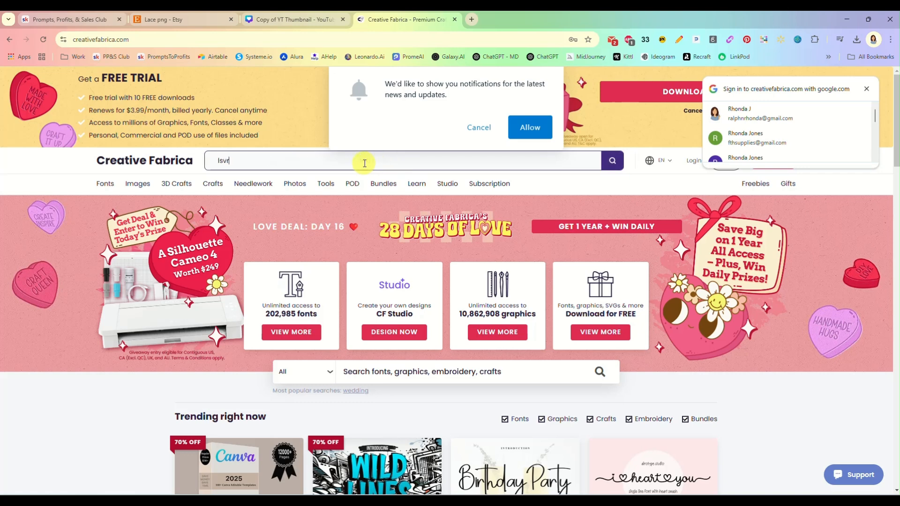
type("lace b")
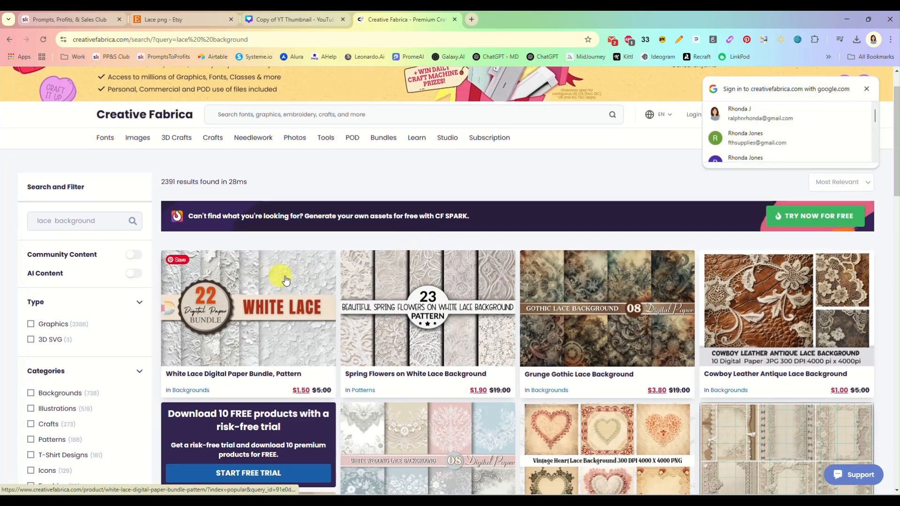
scroll("down", 3)
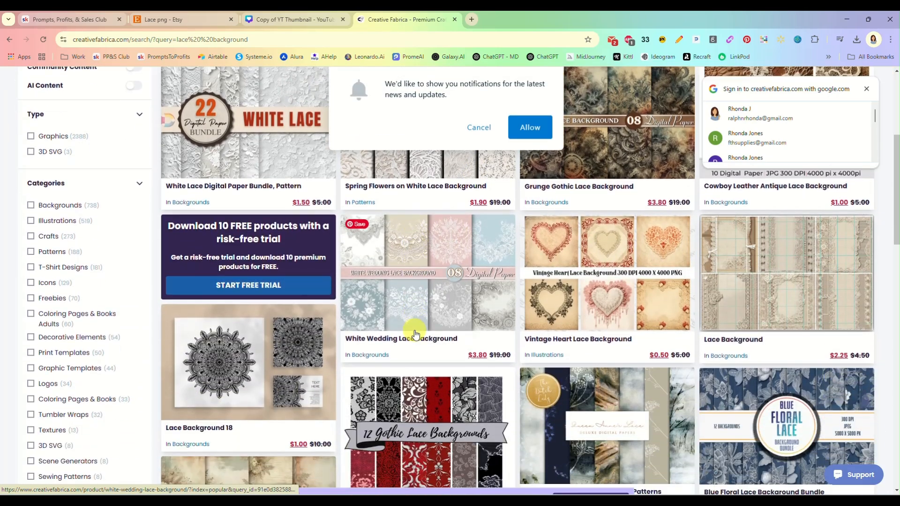
scroll("down", 3)
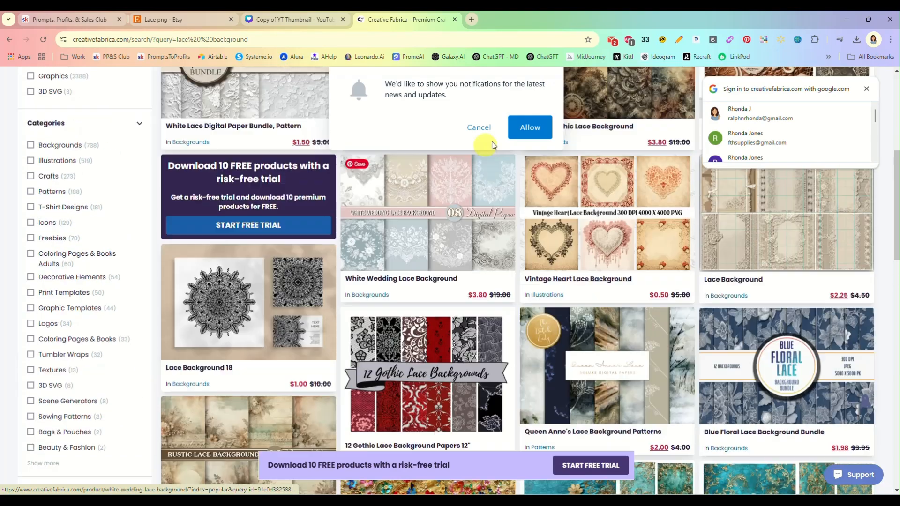
left_click(478, 127)
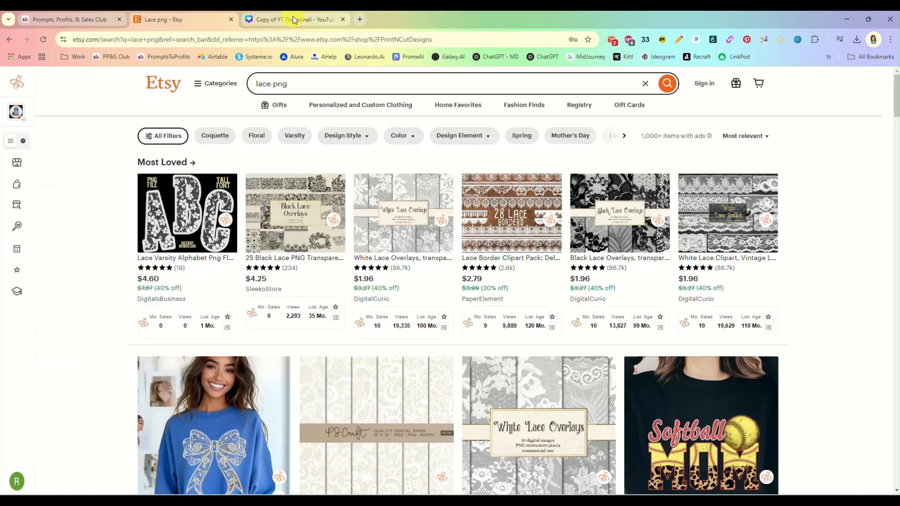
From Canva's home page, open the MAMA design and show the Elements panel
left_click(291, 20)
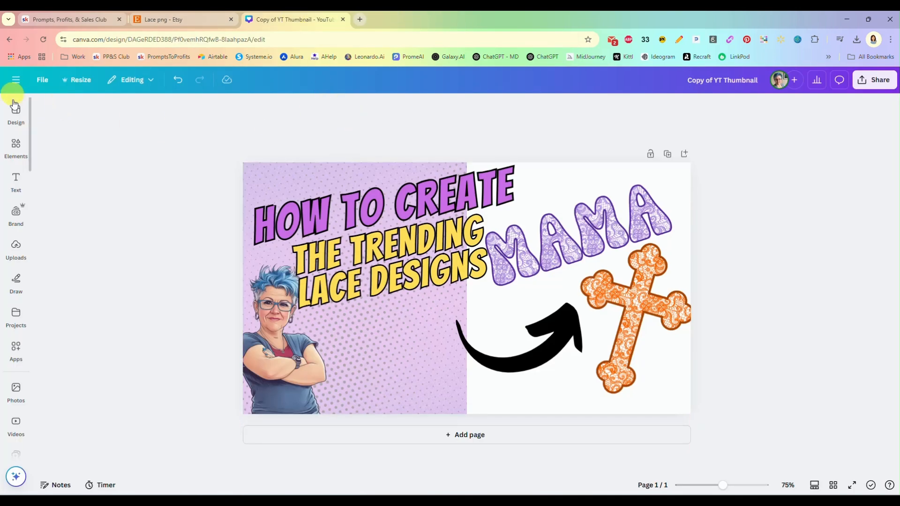
mouse_move(24, 87)
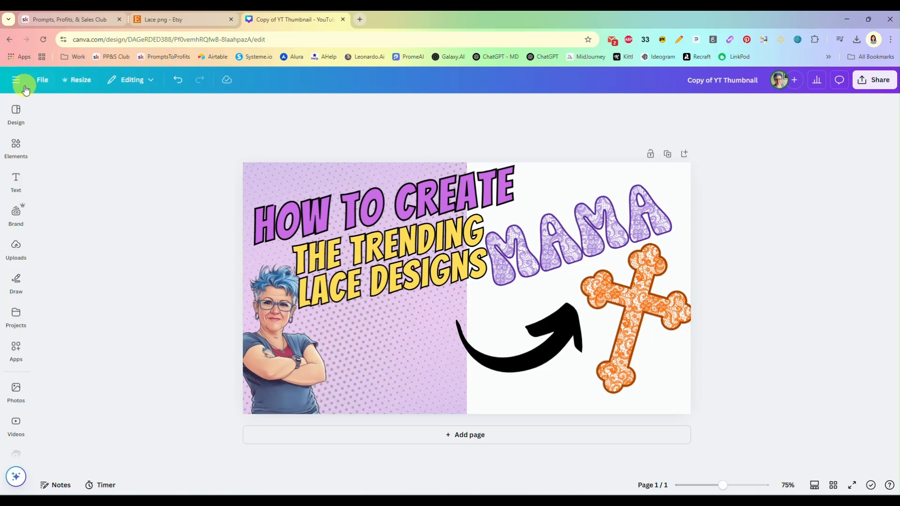
left_click(16, 79)
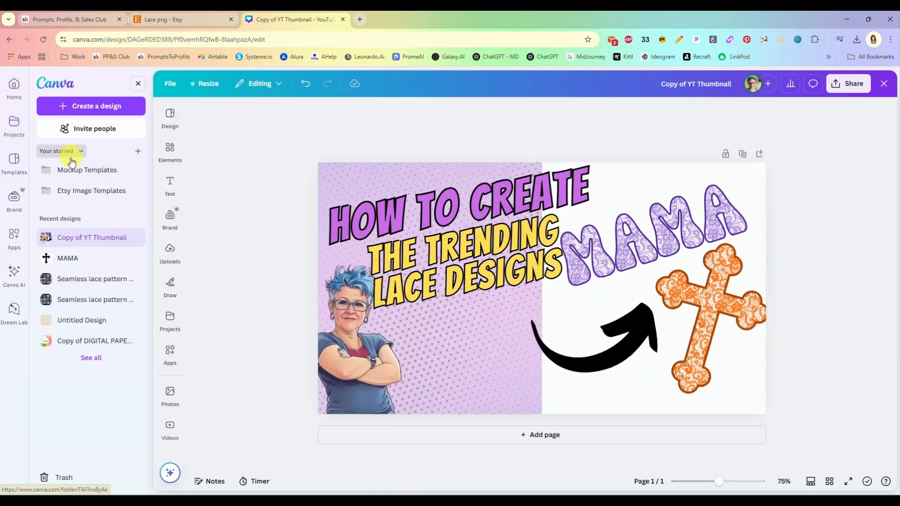
left_click(13, 87)
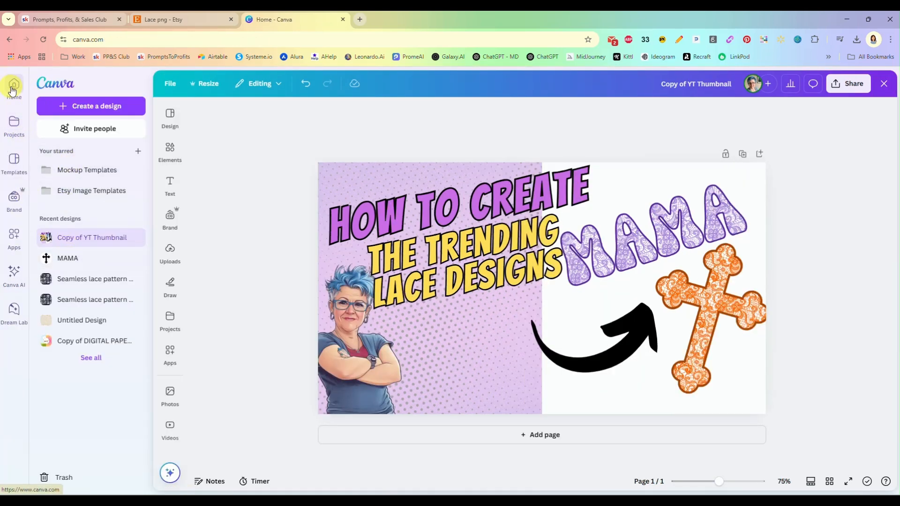
left_click(14, 86)
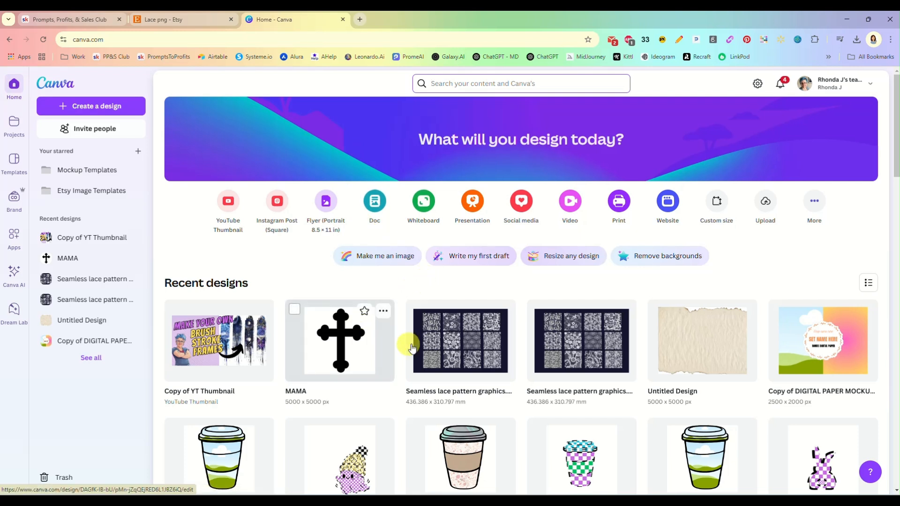
left_click(340, 340)
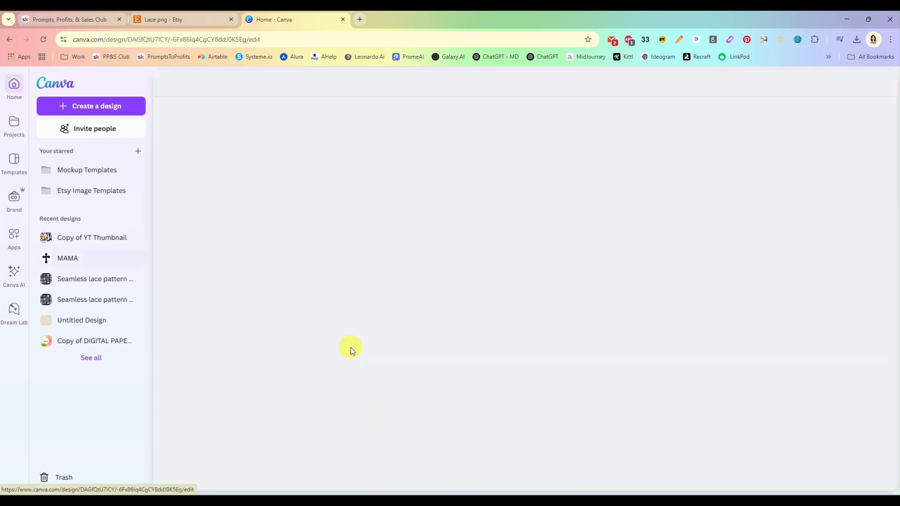
left_click(67, 258)
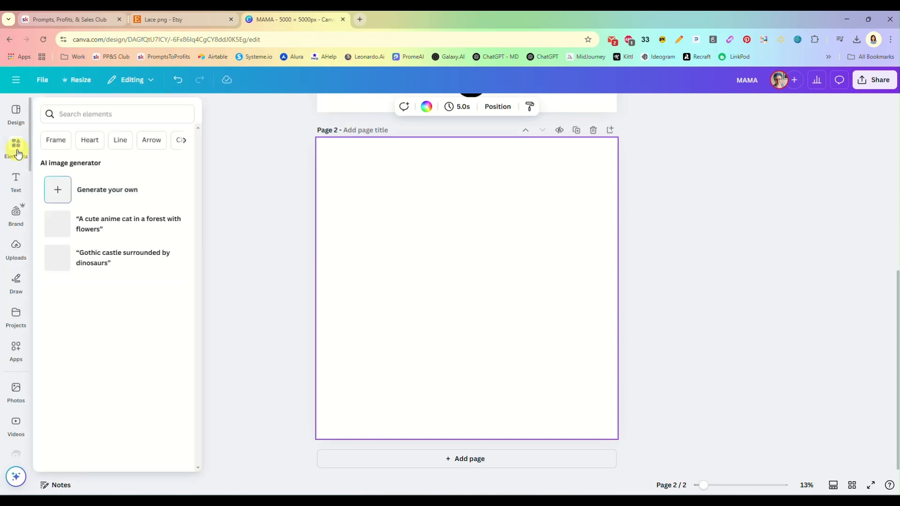
Search Elements for 'lace', then add, enlarge and reposition the pink lace pattern
left_click(85, 112)
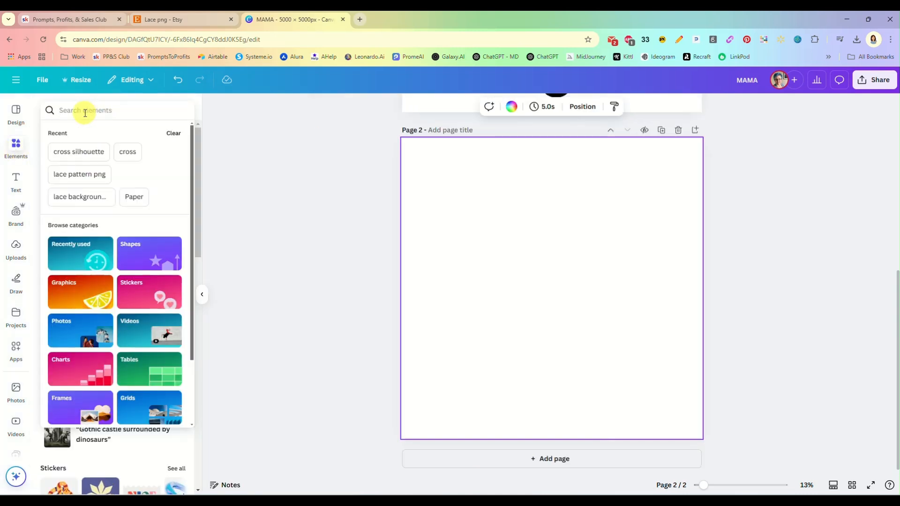
type("lace background png")
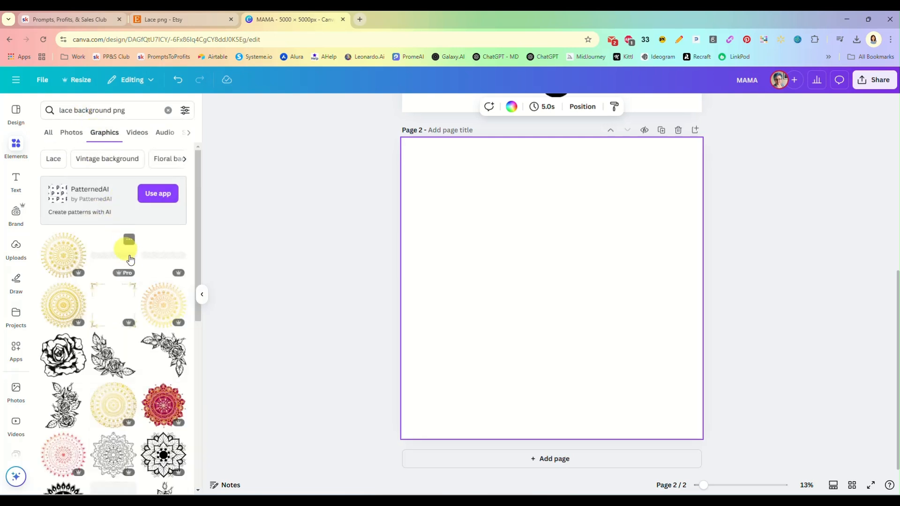
scroll("down", 3)
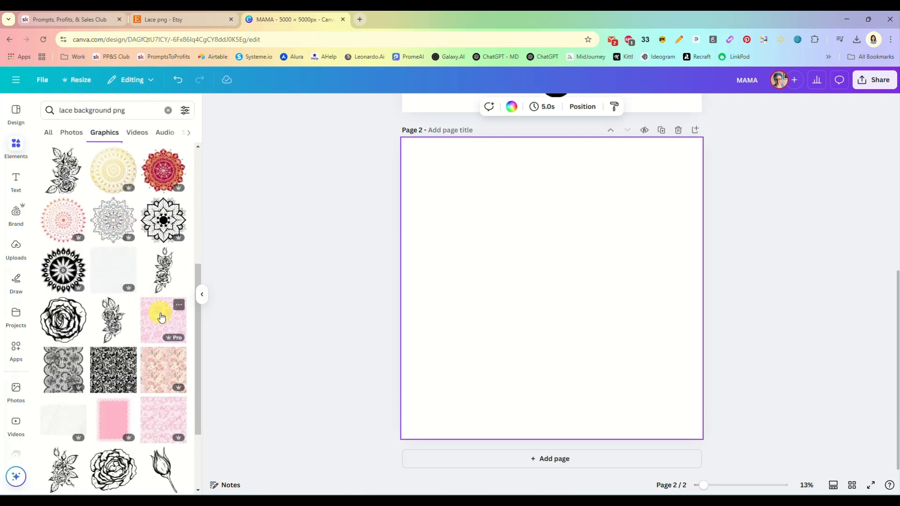
left_click(163, 320)
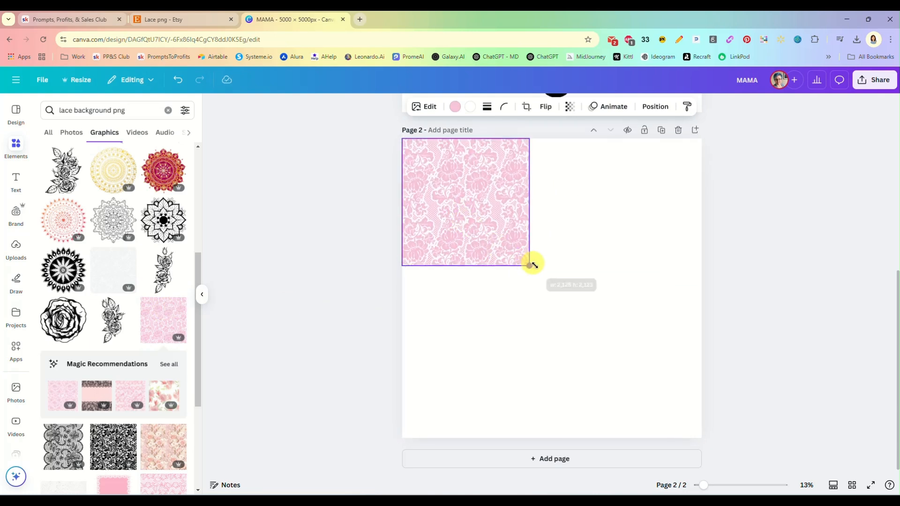
left_click_drag(529, 264, 543, 281)
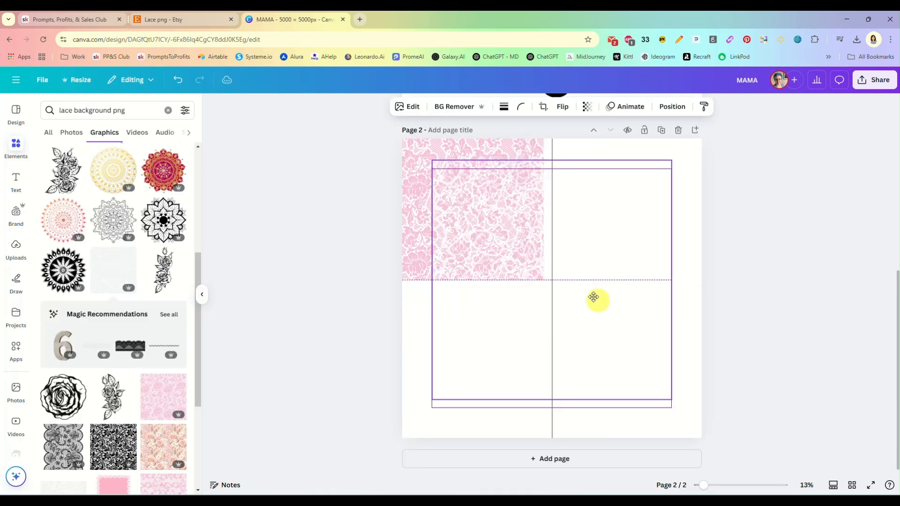
left_click_drag(593, 297, 526, 271)
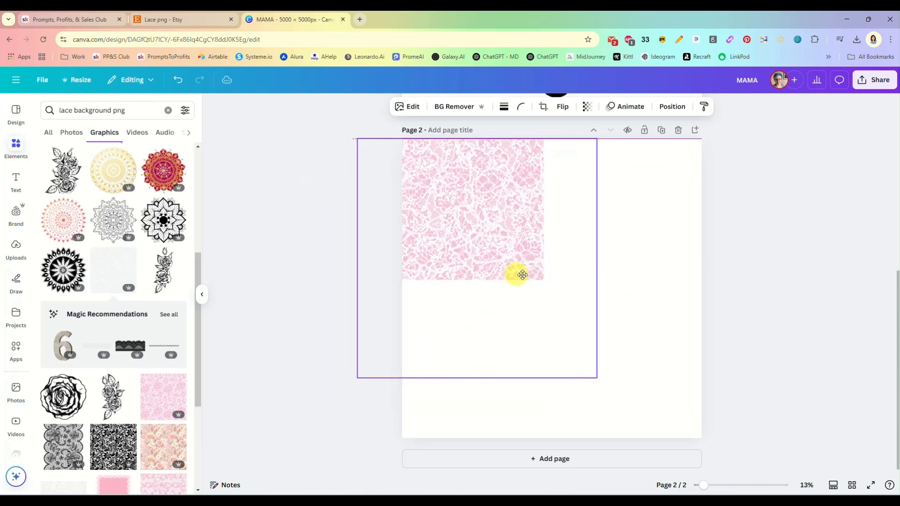
left_click_drag(520, 274, 595, 298)
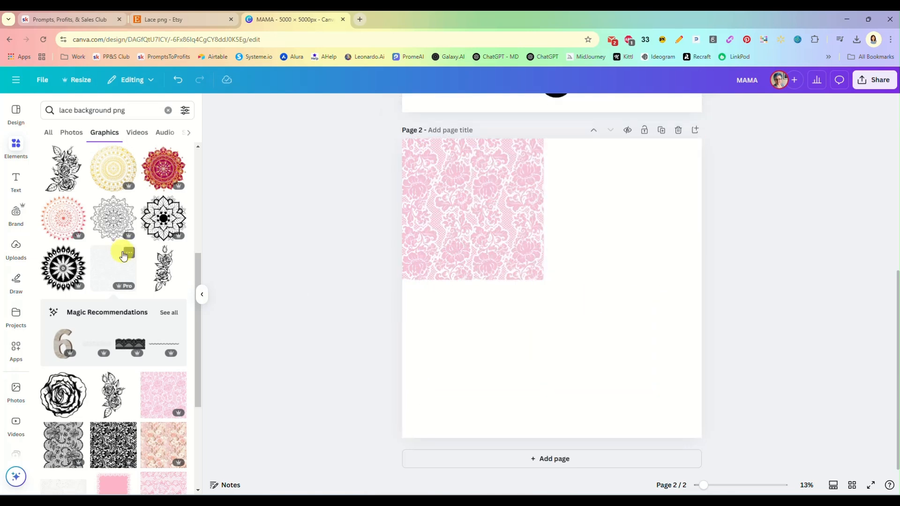
Add the speckled texture graphic, then delete the trial lace graphic
scroll("down", 3)
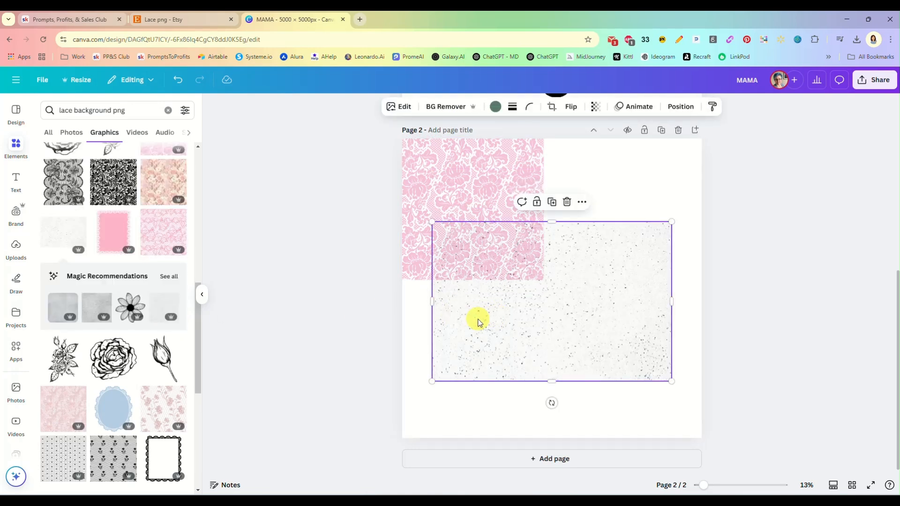
left_click(163, 232)
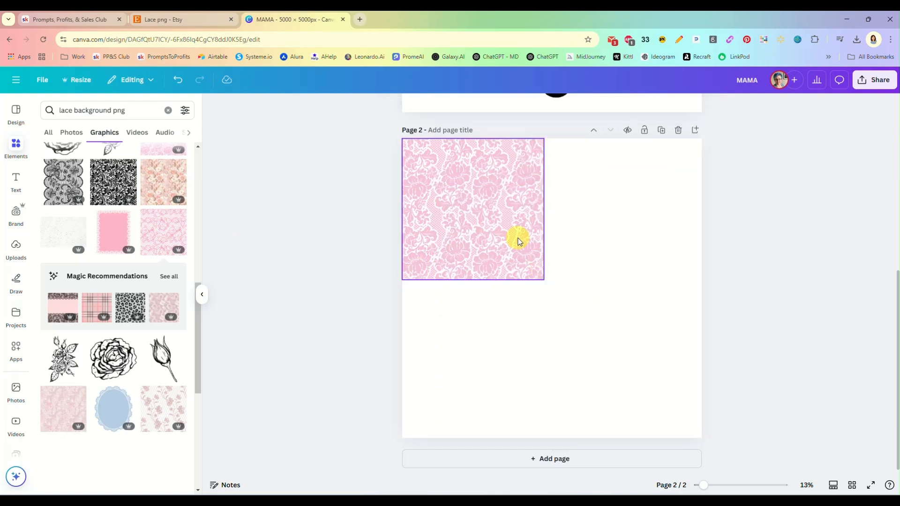
key("Delete")
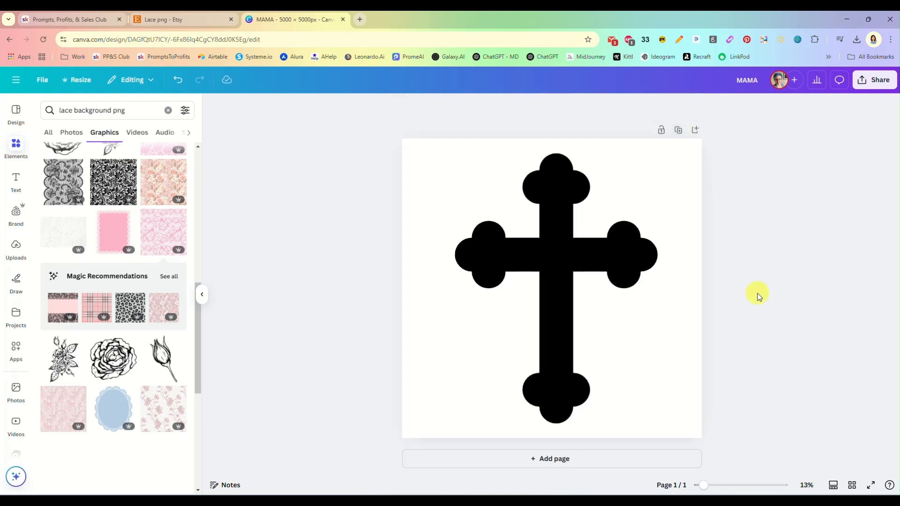
Nudge the black cross slightly and search Elements for 'bunny'
left_click(545, 259)
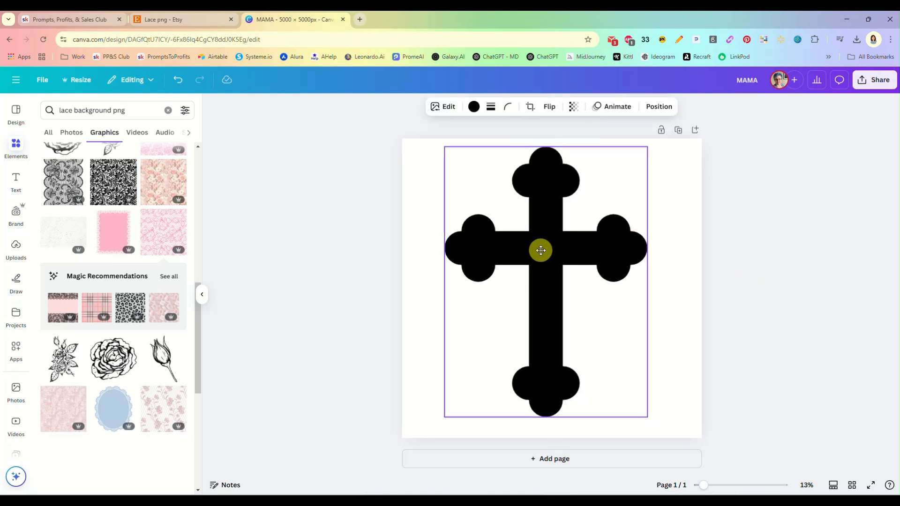
left_click_drag(540, 251, 548, 255)
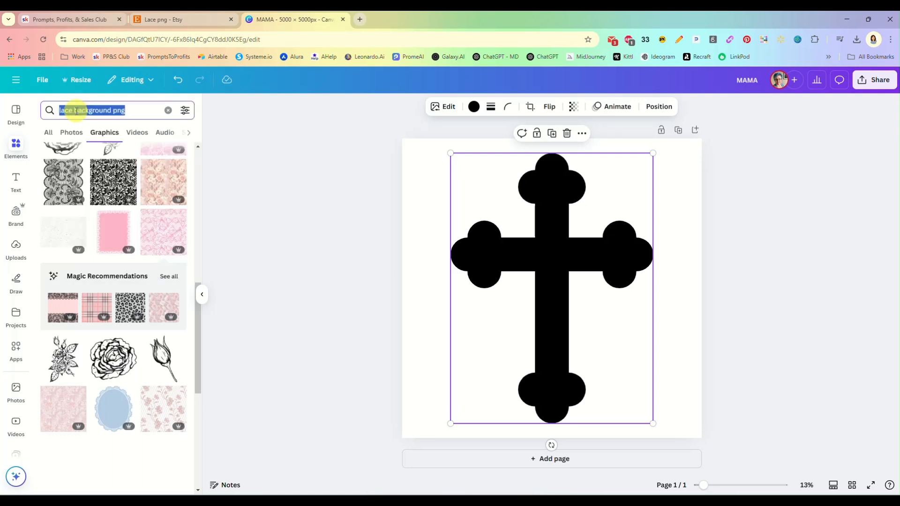
type("bunny silhouette")
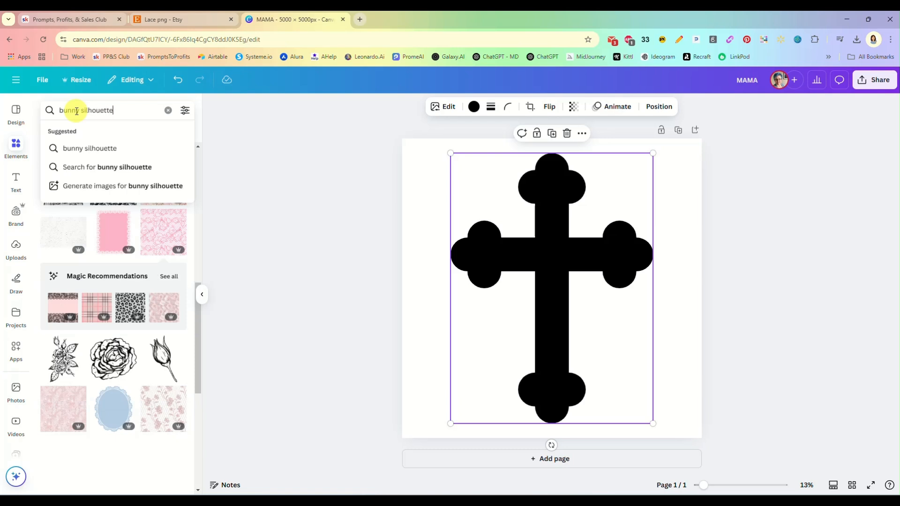
key("Enter")
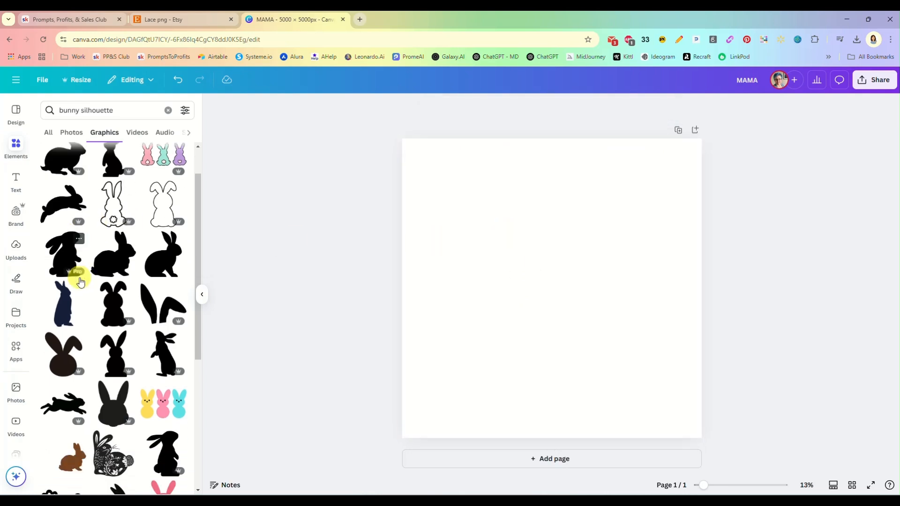
Browse the bunny silhouette results and apply one search filter
scroll("down", 3)
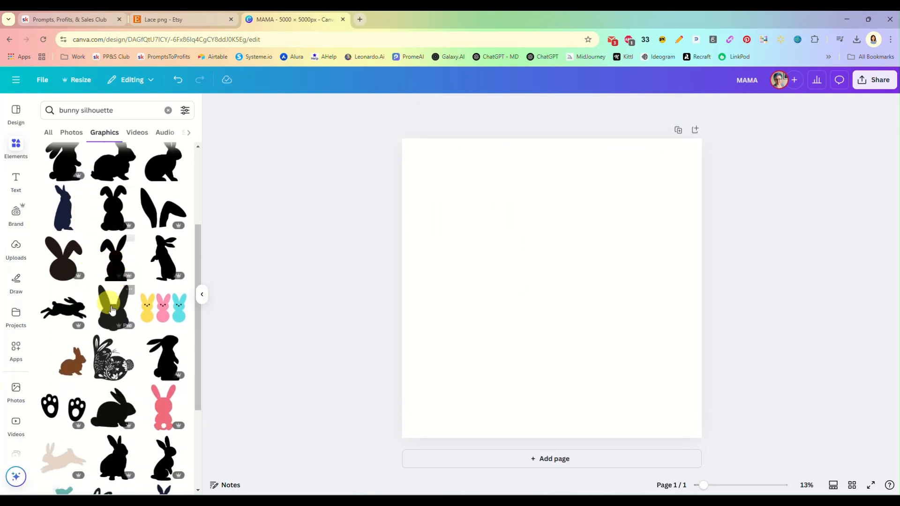
scroll("down", 3)
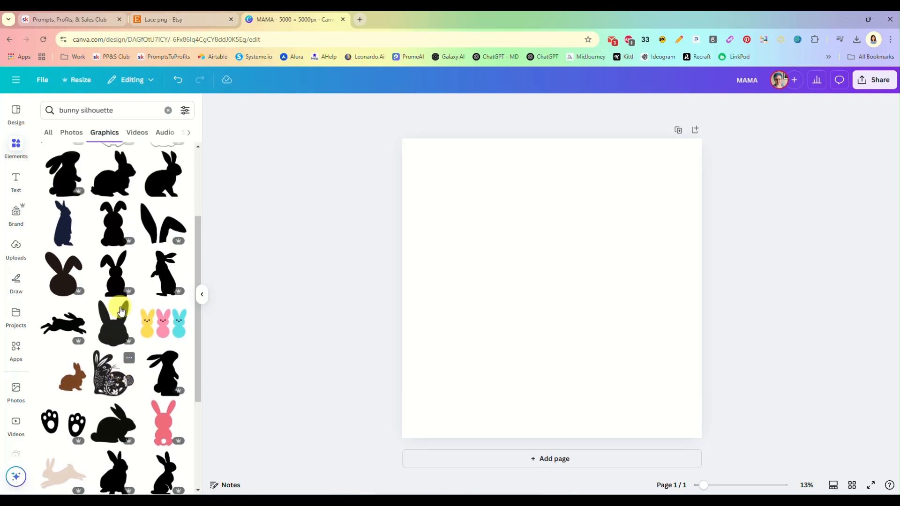
left_click(184, 111)
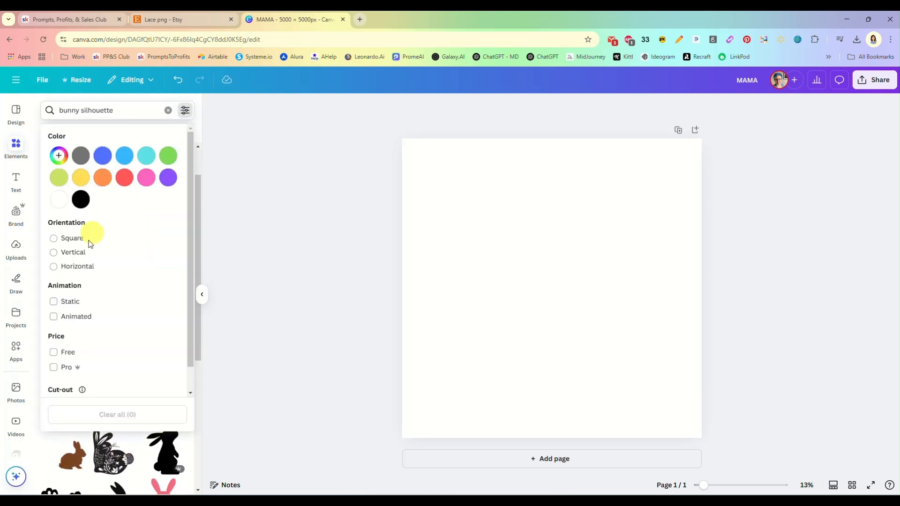
left_click(53, 352)
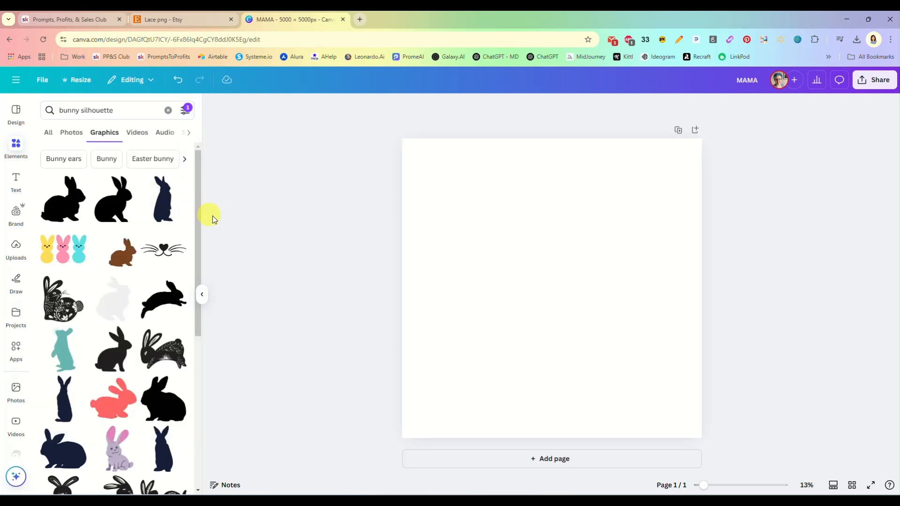
scroll("down", 3)
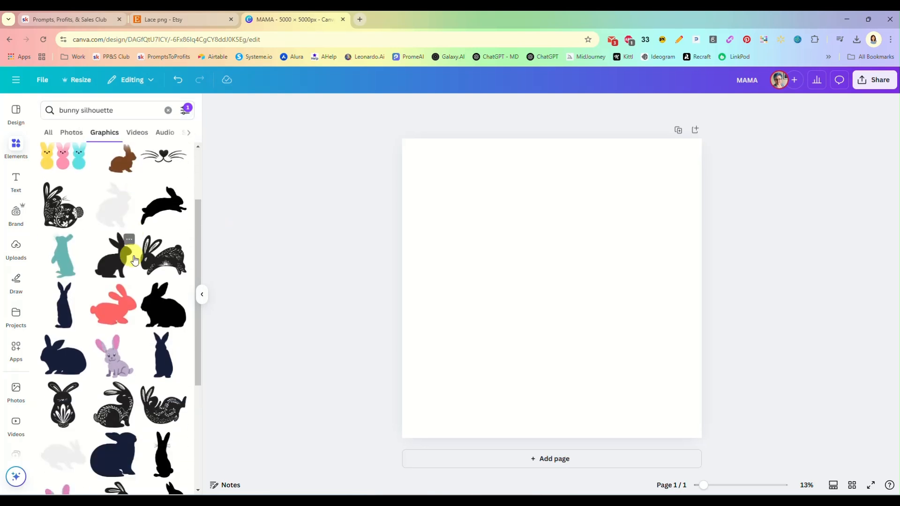
scroll("down", 3)
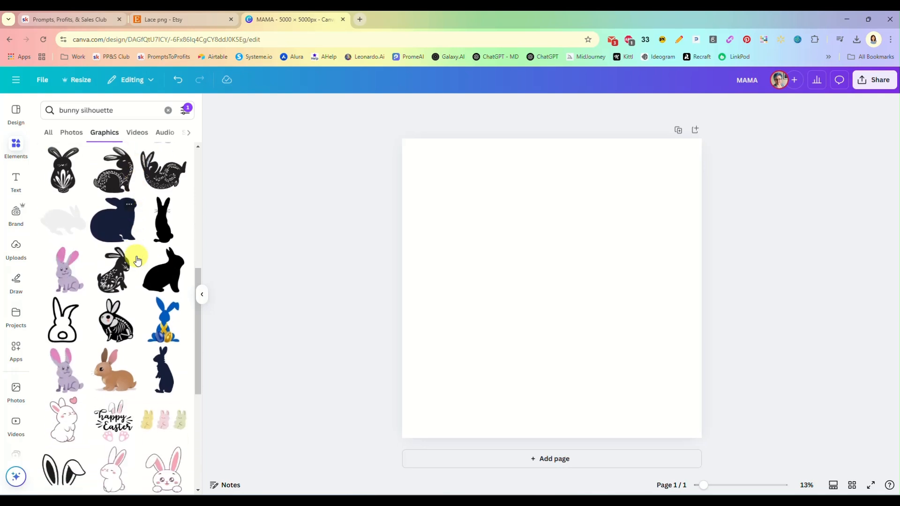
scroll("down", 3)
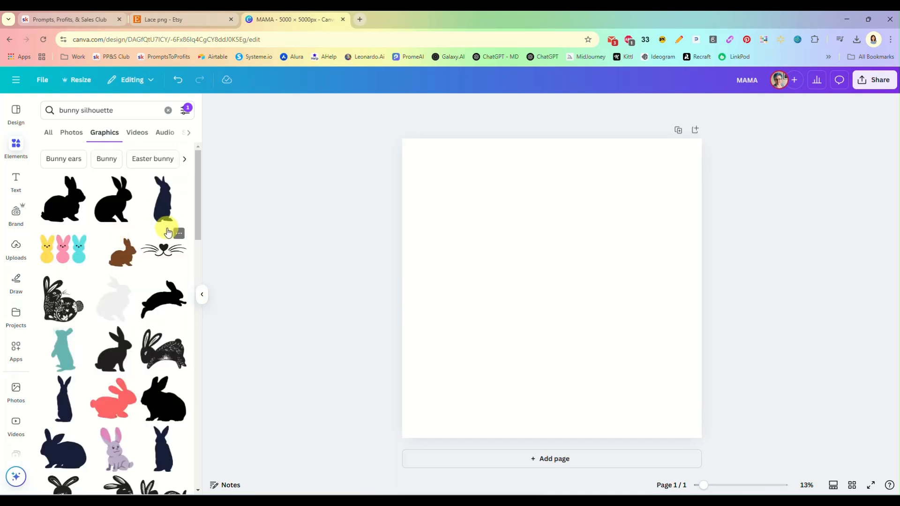
mouse_move(110, 208)
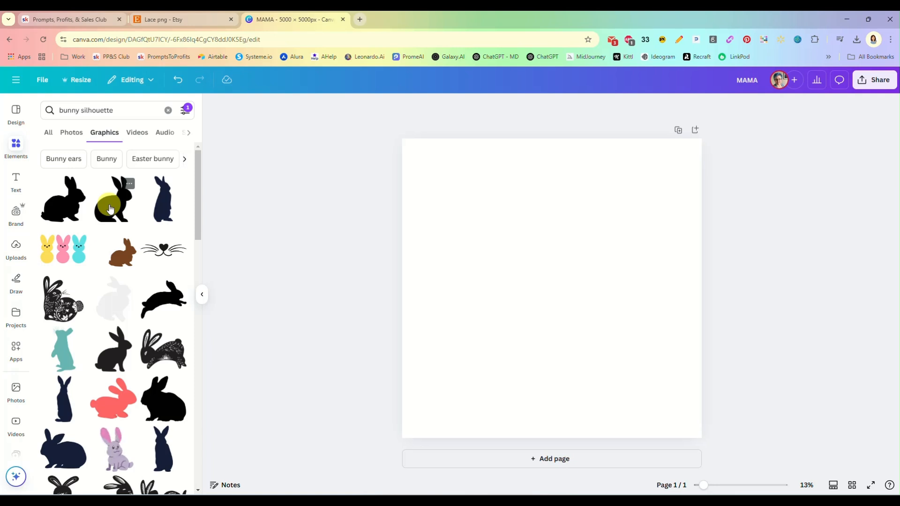
Add the sitting bunny silhouette, enlarge it by its corner and position it on the page
left_click(113, 198)
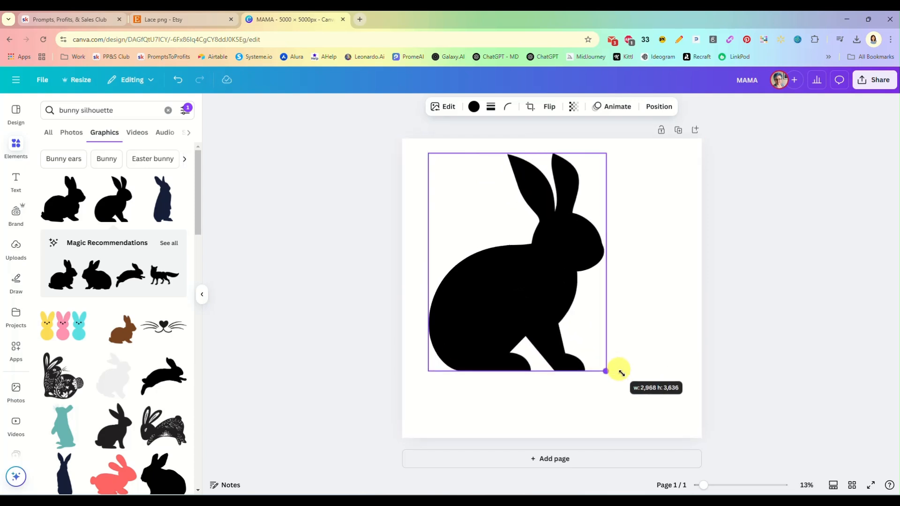
left_click_drag(606, 371, 577, 346)
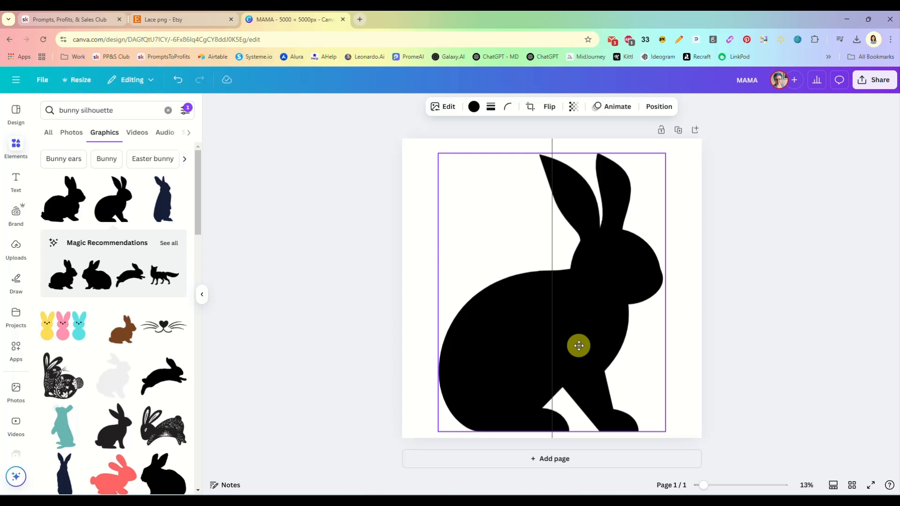
left_click(578, 345)
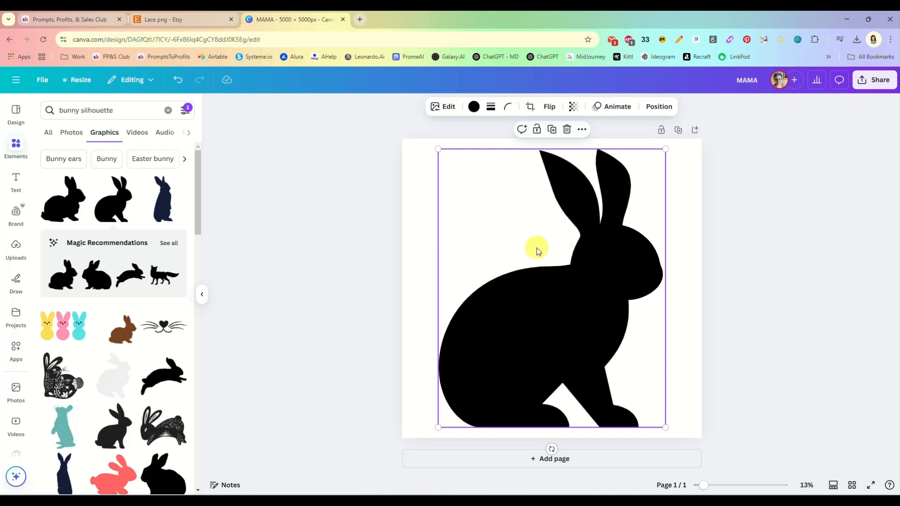
mouse_move(675, 207)
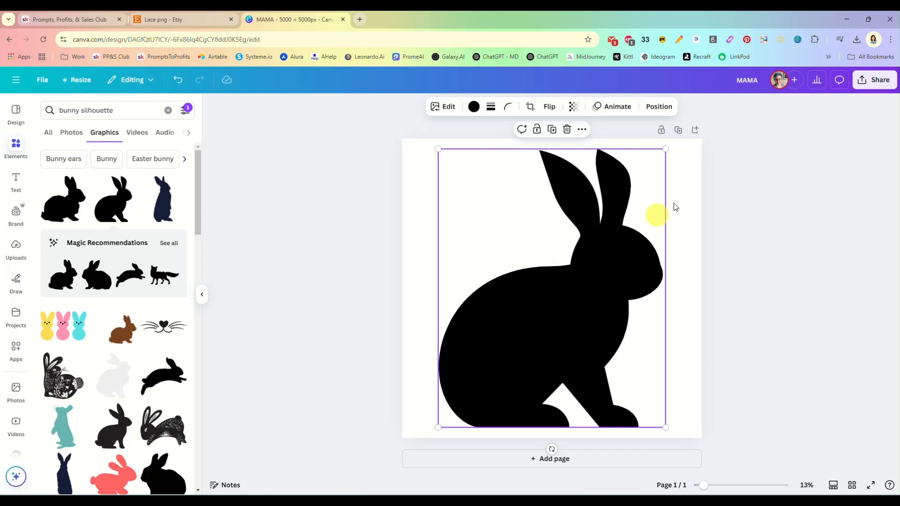
Download the design through Share > Download as a PNG saved as 'bunny'
left_click(874, 79)
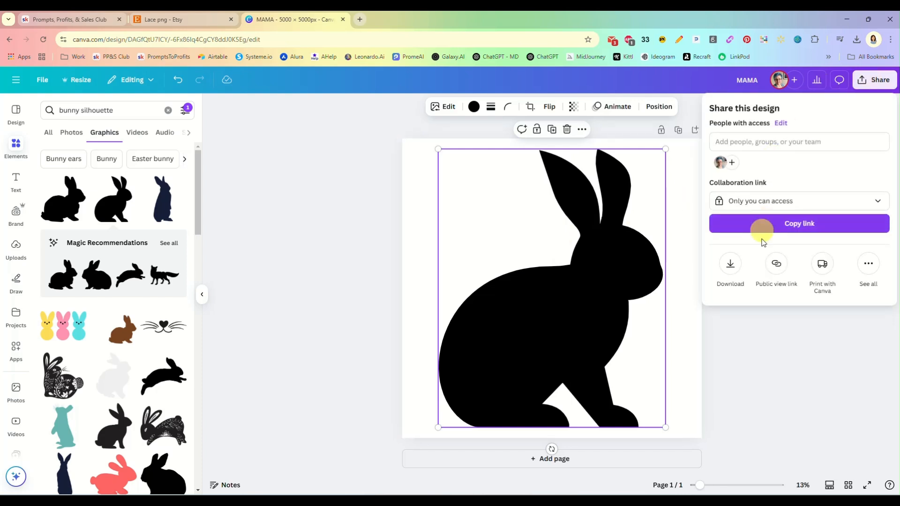
left_click(730, 263)
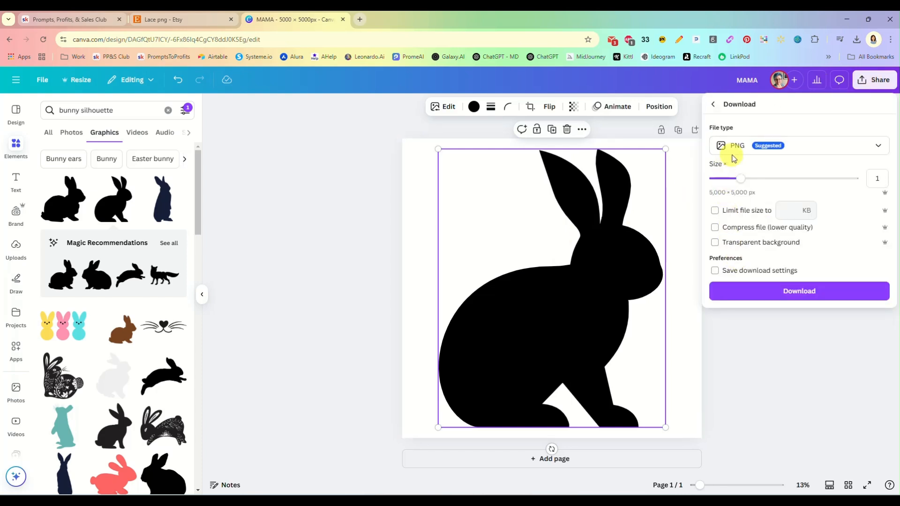
left_click(798, 145)
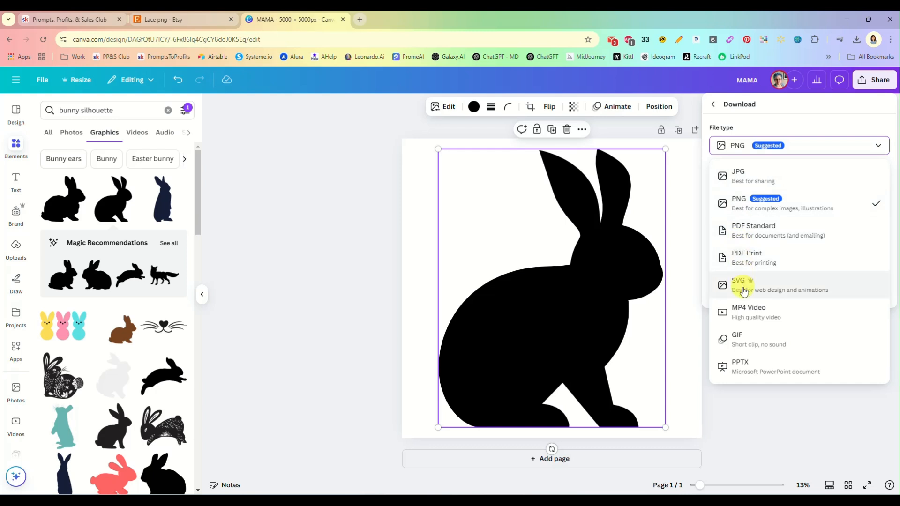
mouse_move(743, 207)
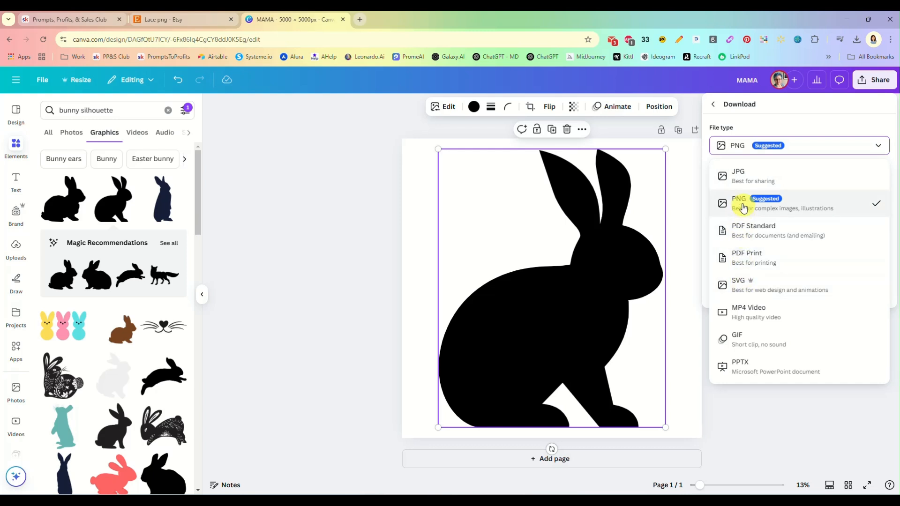
left_click(743, 203)
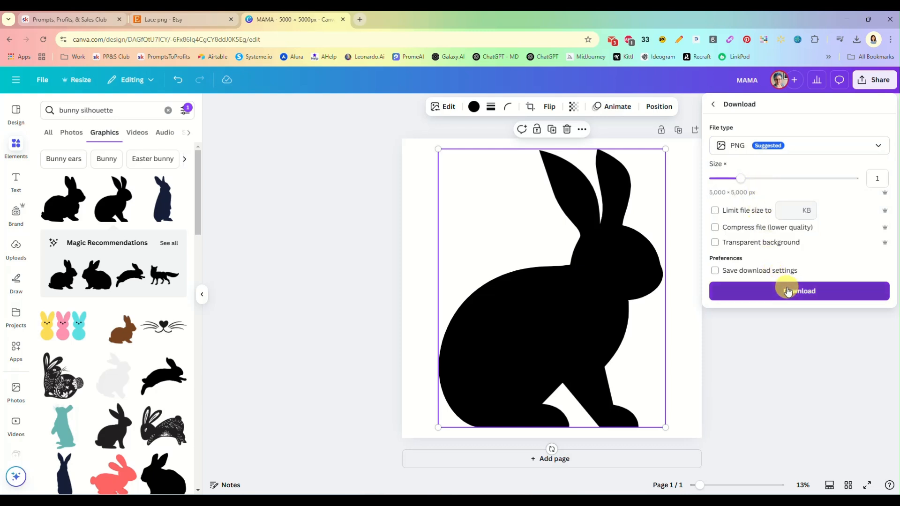
left_click(798, 291)
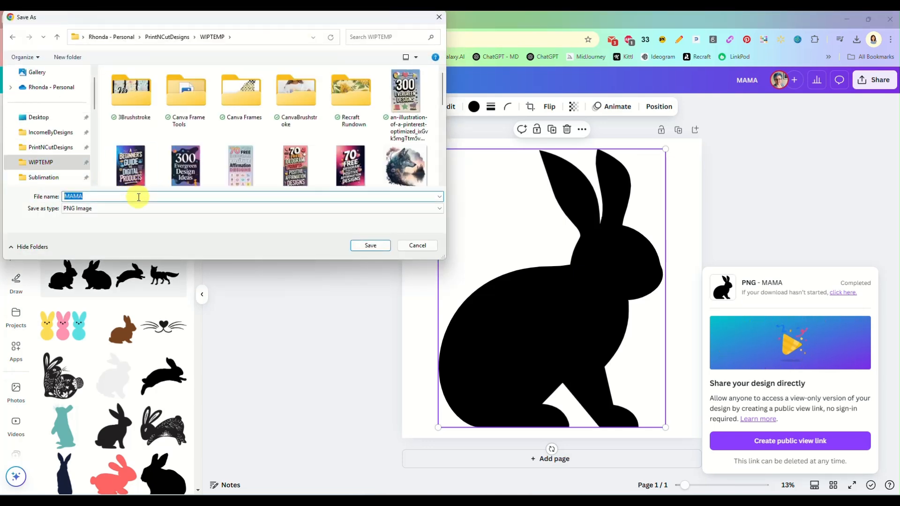
type("bunny")
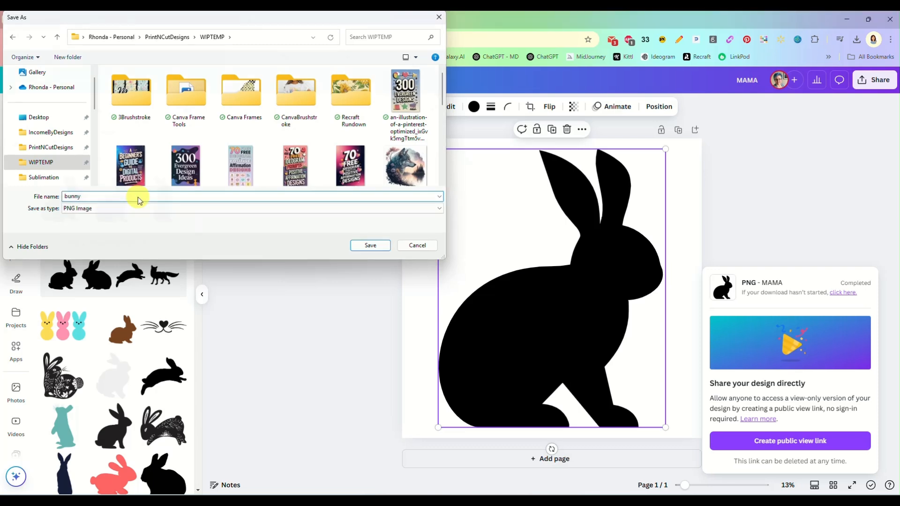
left_click(370, 245)
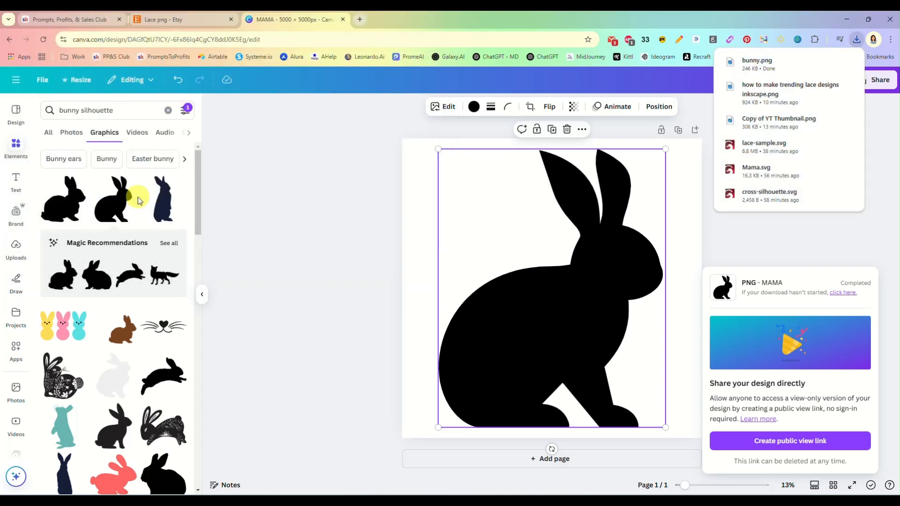
mouse_move(450, 476)
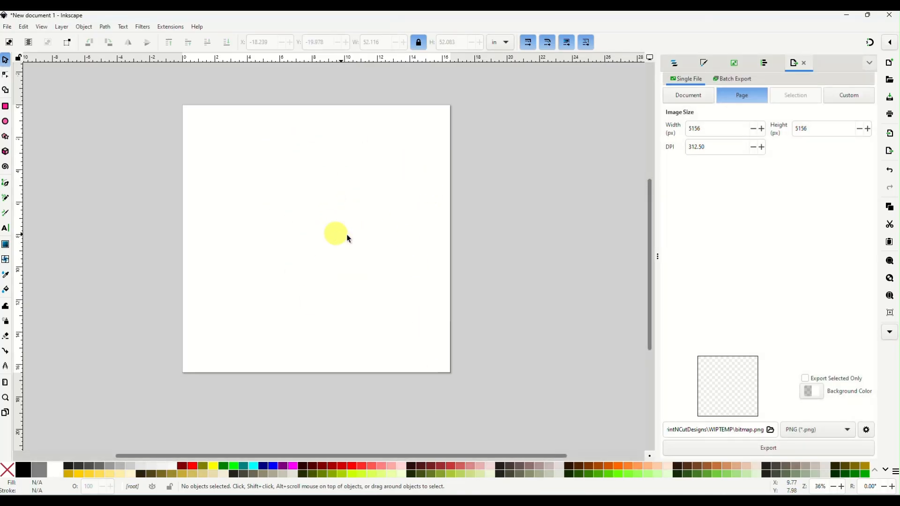
Delete the selection, bring up the Trace Bitmap panel, and import the bunny PNG
key("Delete")
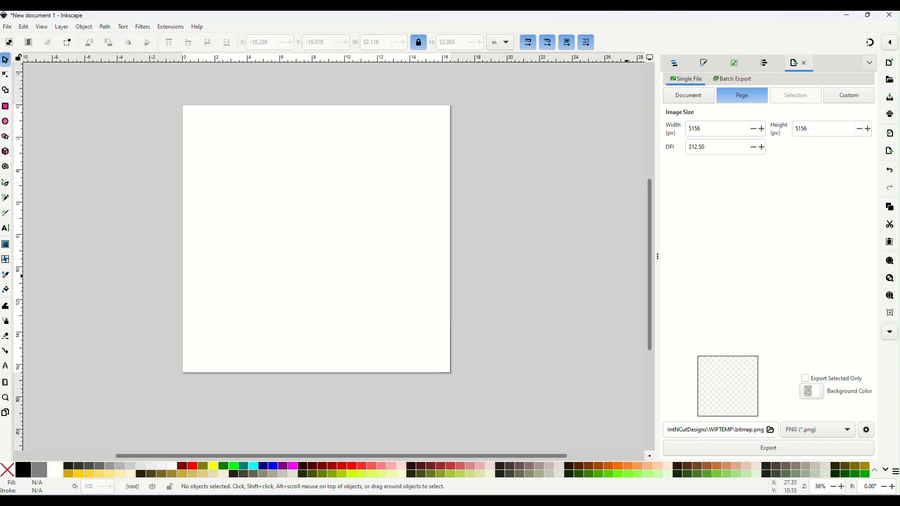
mouse_move(744, 71)
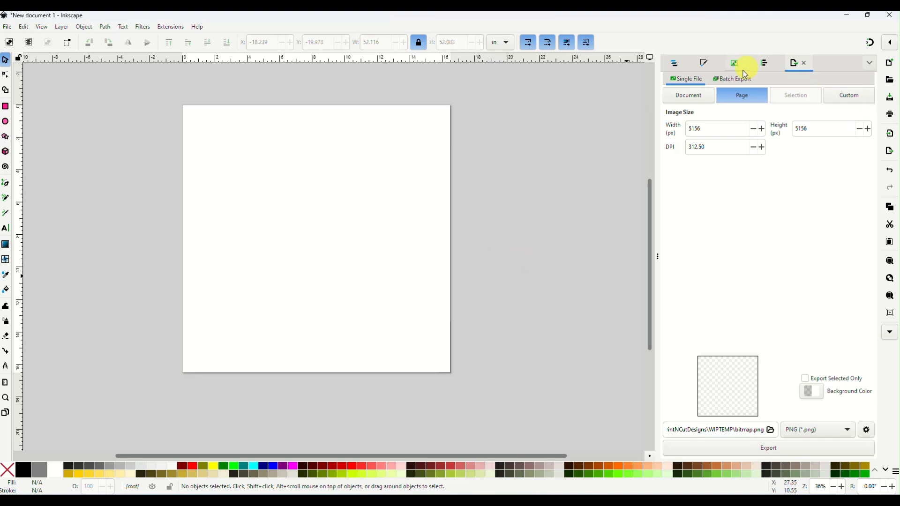
left_click(733, 62)
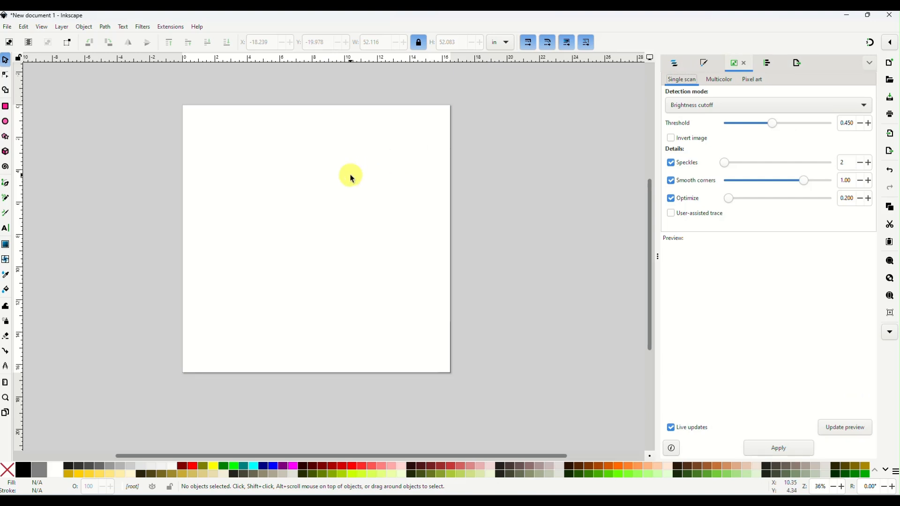
mouse_move(341, 248)
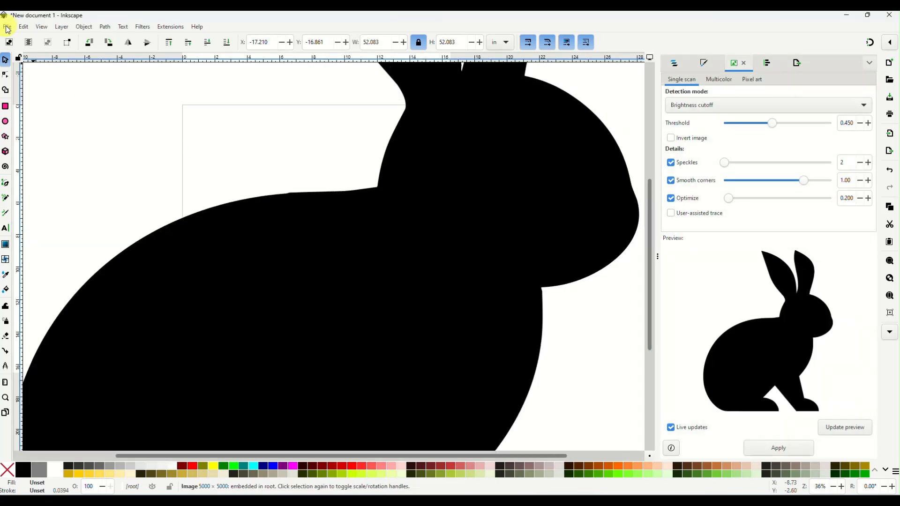
left_click(7, 26)
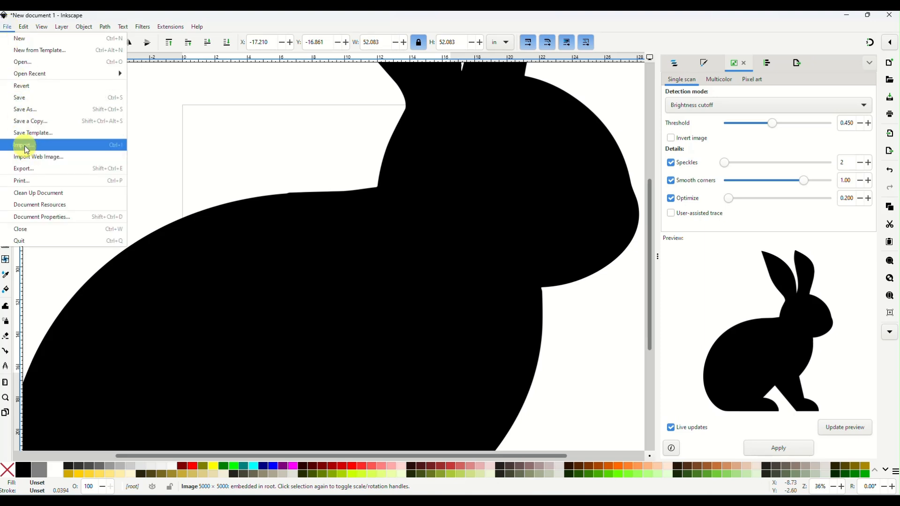
left_click(439, 239)
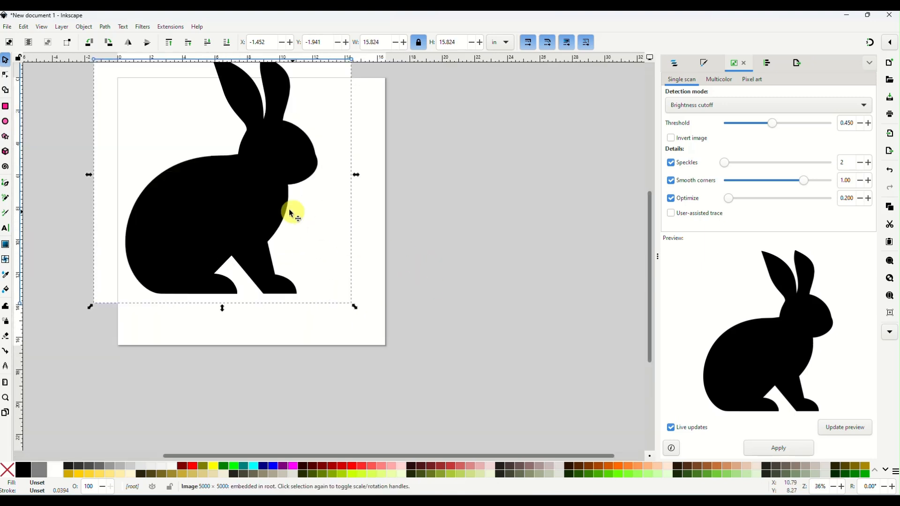
Reposition the bunny image and trace it with single-scan brightness cutoff
left_click_drag(292, 212, 528, 256)
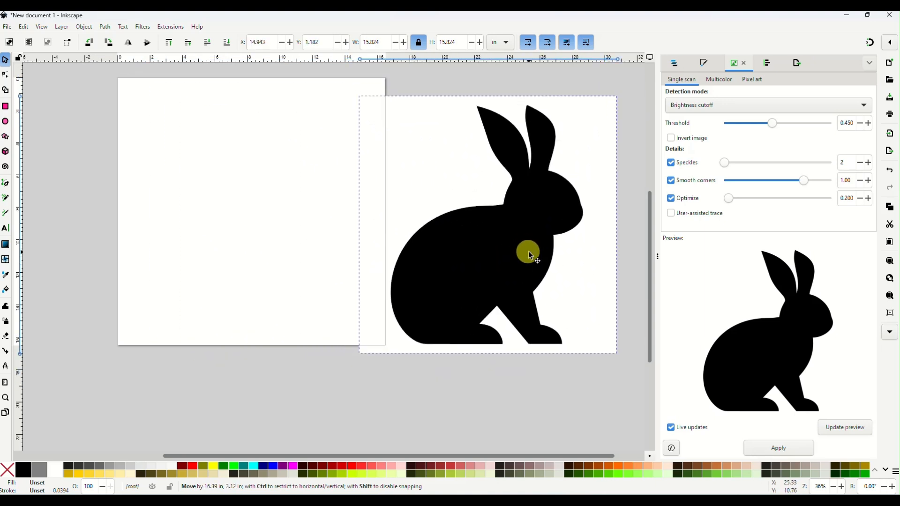
left_click_drag(528, 254, 505, 243)
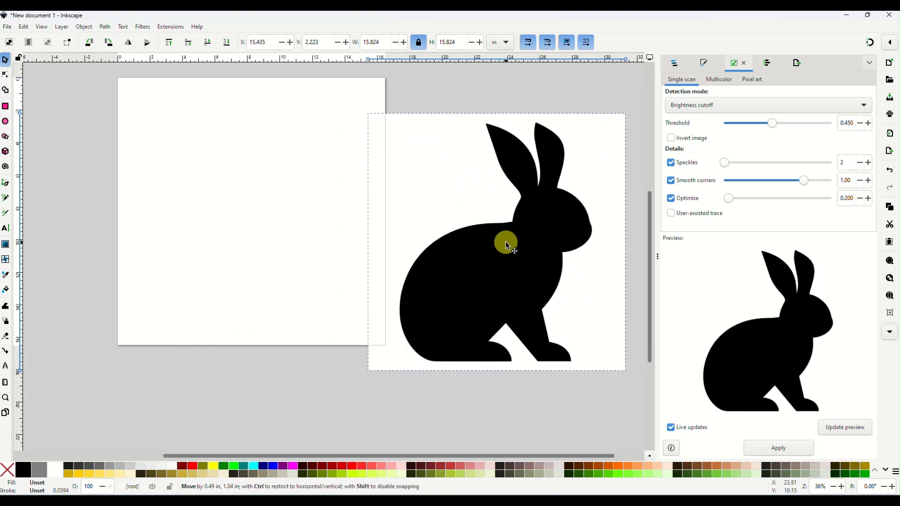
left_click_drag(505, 241, 371, 224)
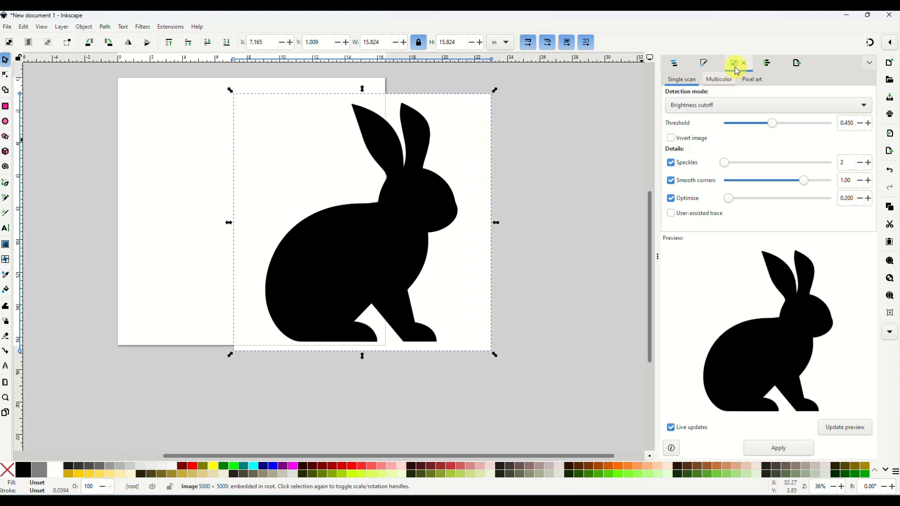
mouse_move(734, 63)
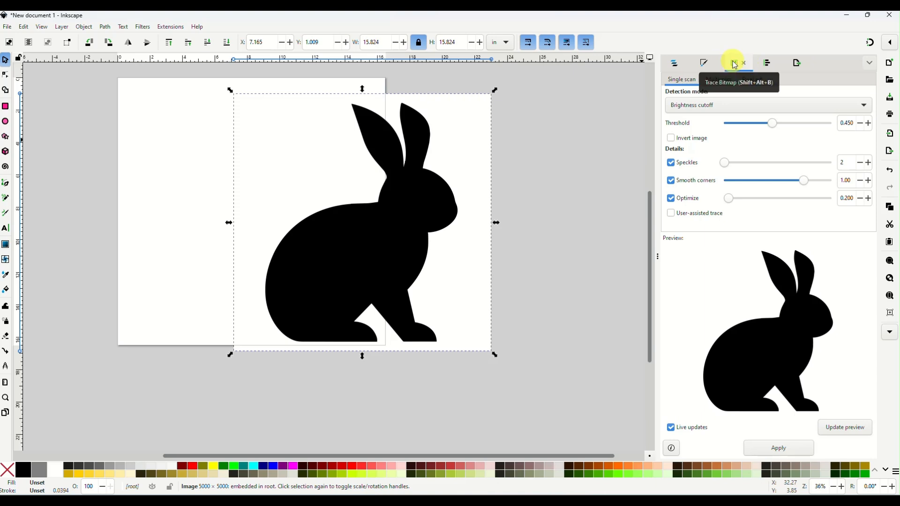
mouse_move(734, 63)
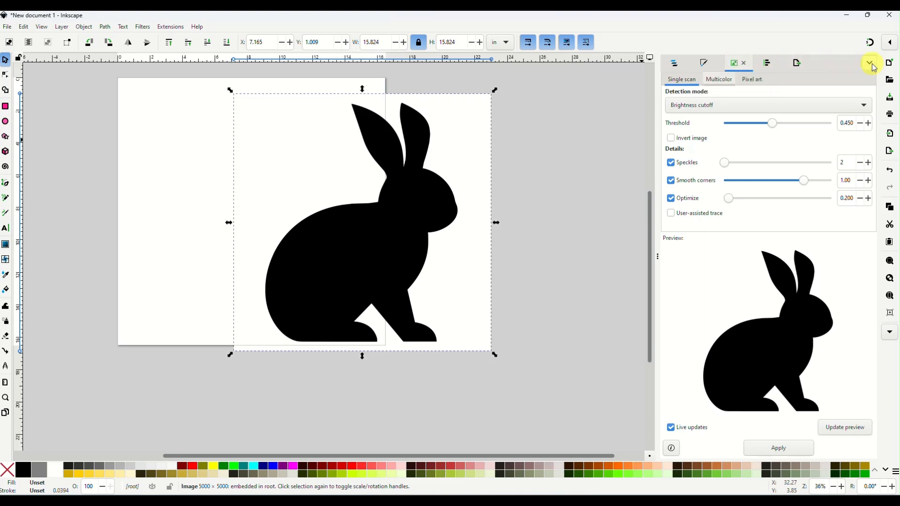
left_click(869, 63)
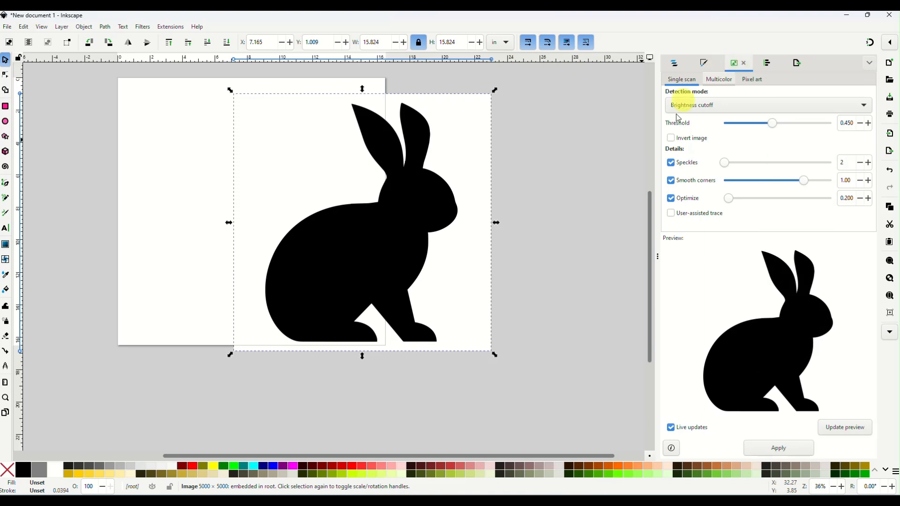
left_click(681, 78)
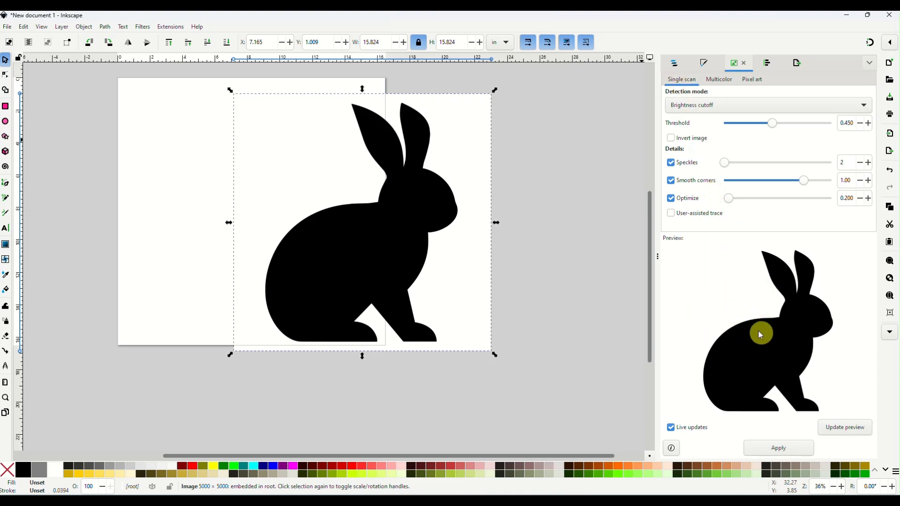
mouse_move(777, 356)
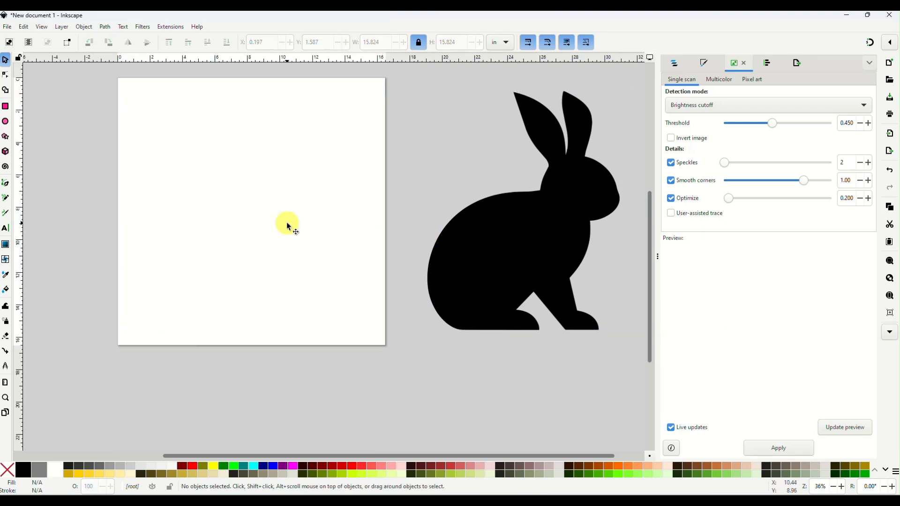
Move the traced bunny onto the page, set the lace image aside right, and shrink the bunny
left_click_drag(517, 230, 241, 240)
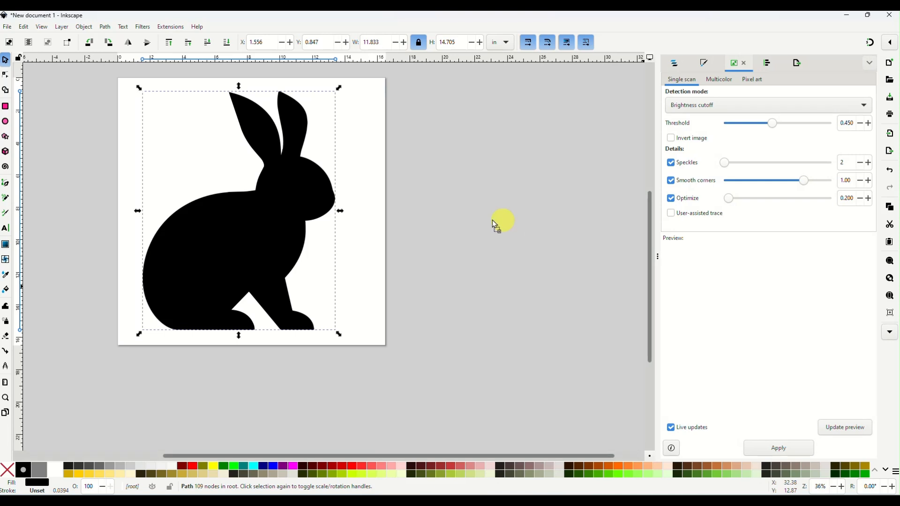
mouse_move(503, 184)
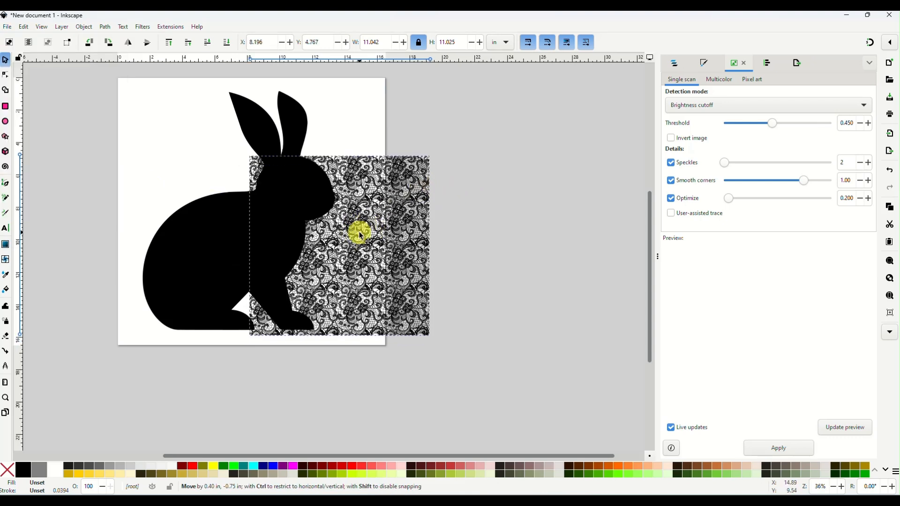
left_click_drag(360, 234, 470, 152)
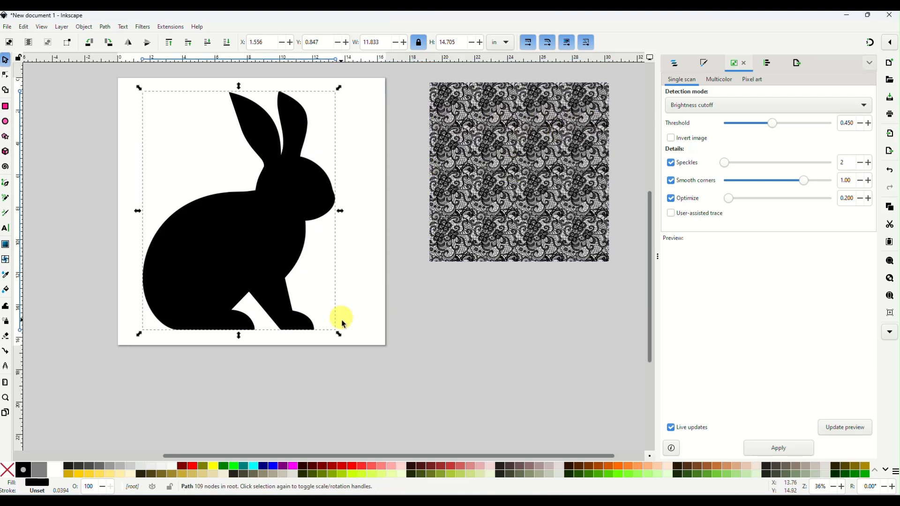
left_click_drag(338, 333, 297, 283)
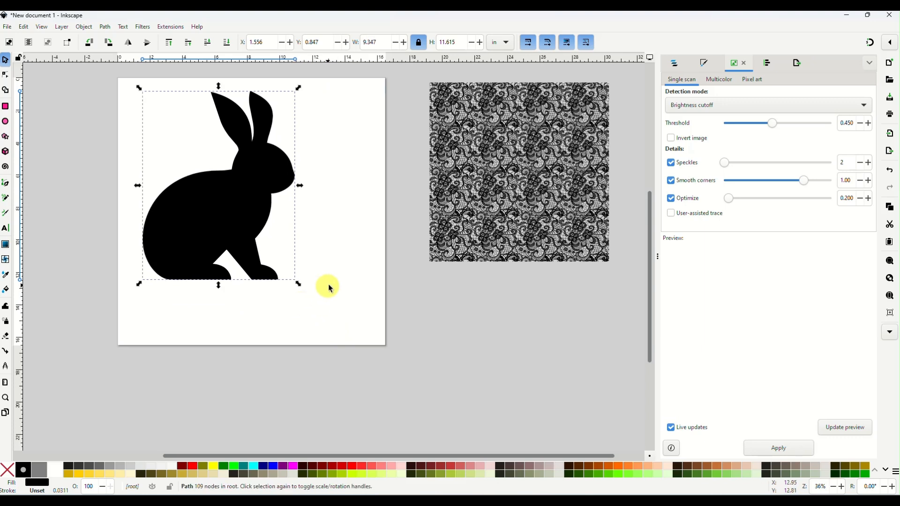
left_click_drag(330, 287, 209, 217)
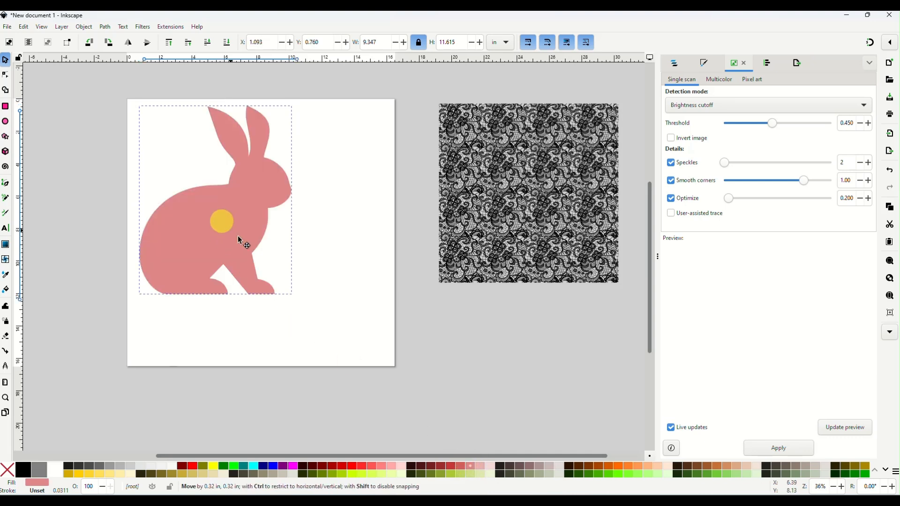
Drag the pink bunny silhouette into the upper left of the page
left_click_drag(238, 240, 270, 224)
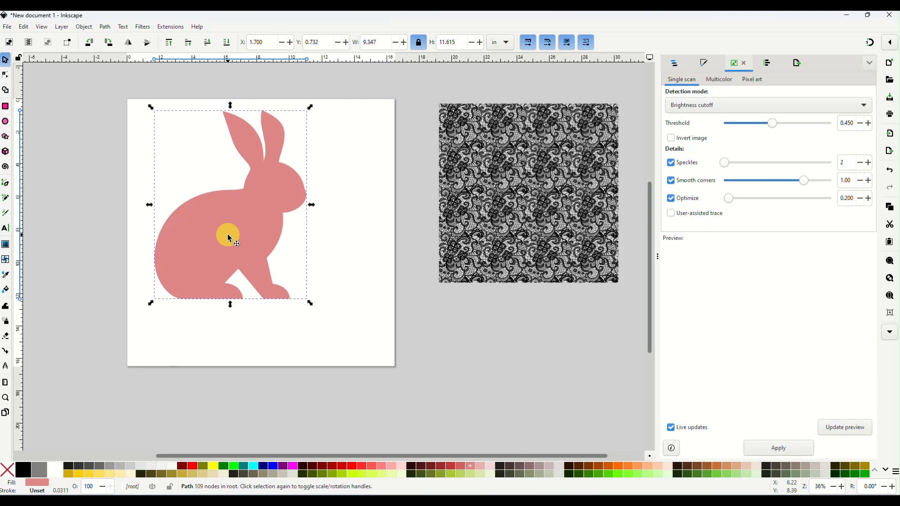
left_click_drag(228, 235, 262, 225)
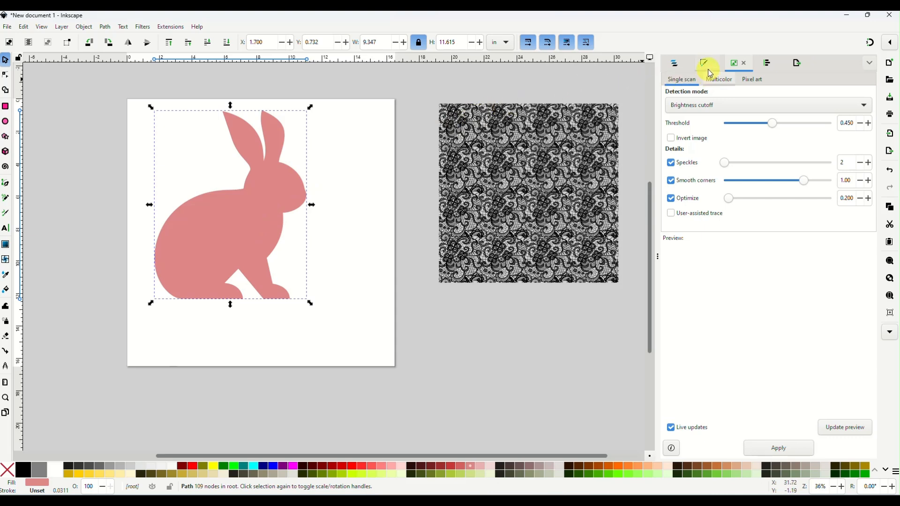
mouse_move(702, 62)
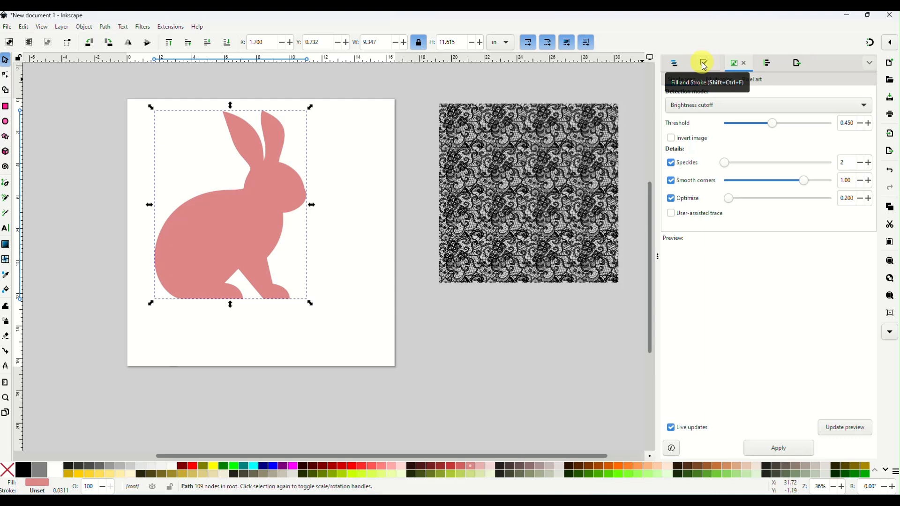
Give the bunny a flat-colour stroke 0.150 in wide, then shift it slightly right
left_click(701, 63)
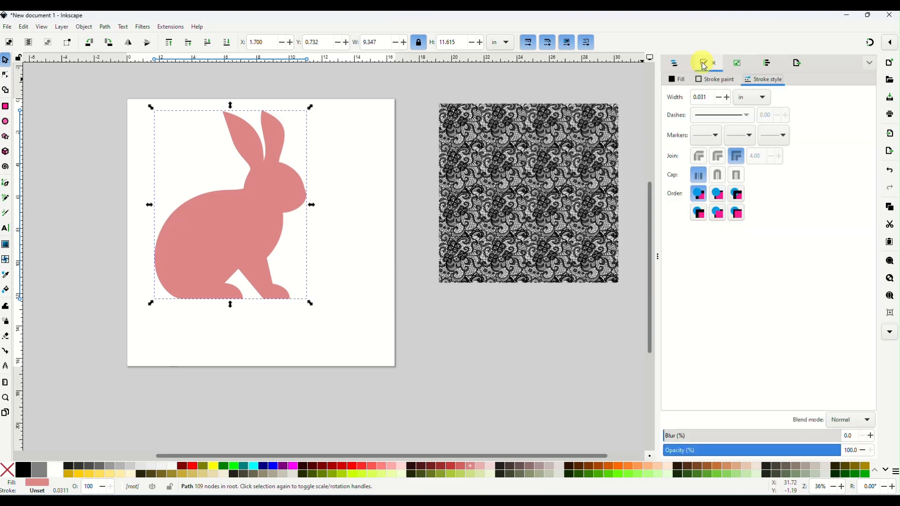
left_click(868, 62)
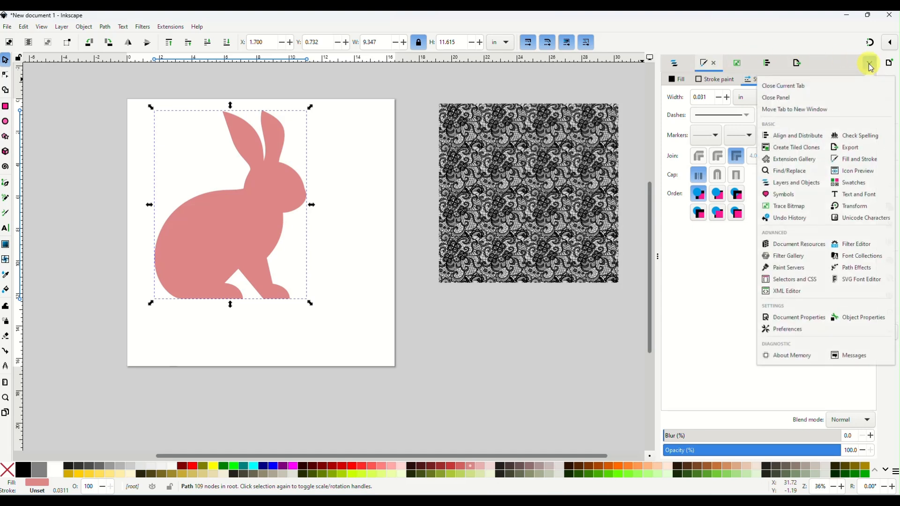
mouse_move(855, 159)
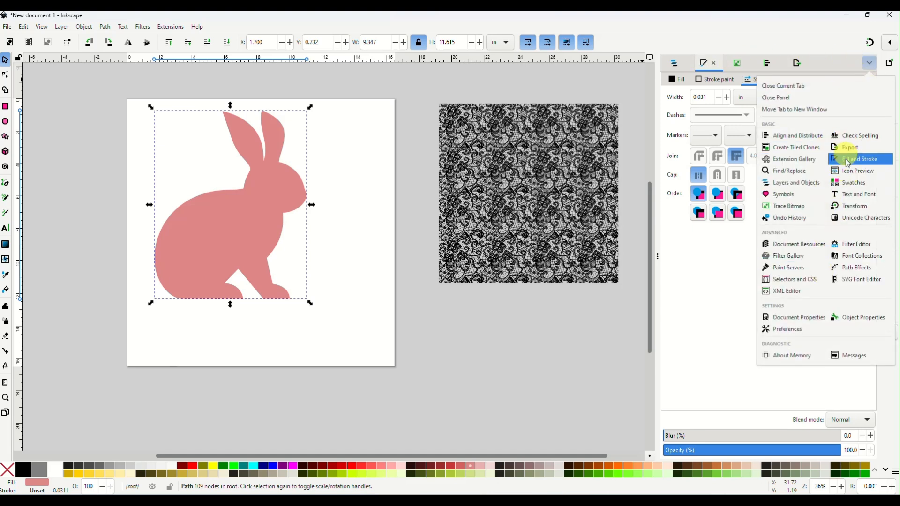
mouse_move(821, 46)
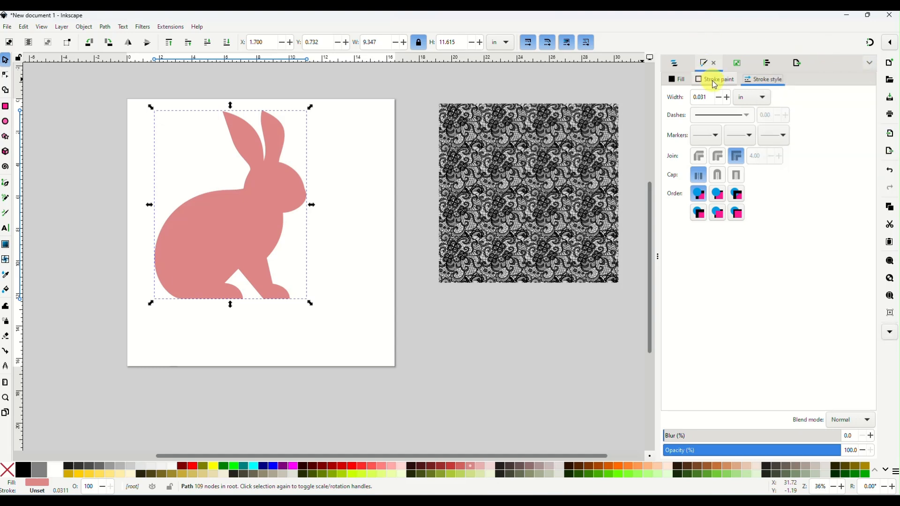
left_click(718, 79)
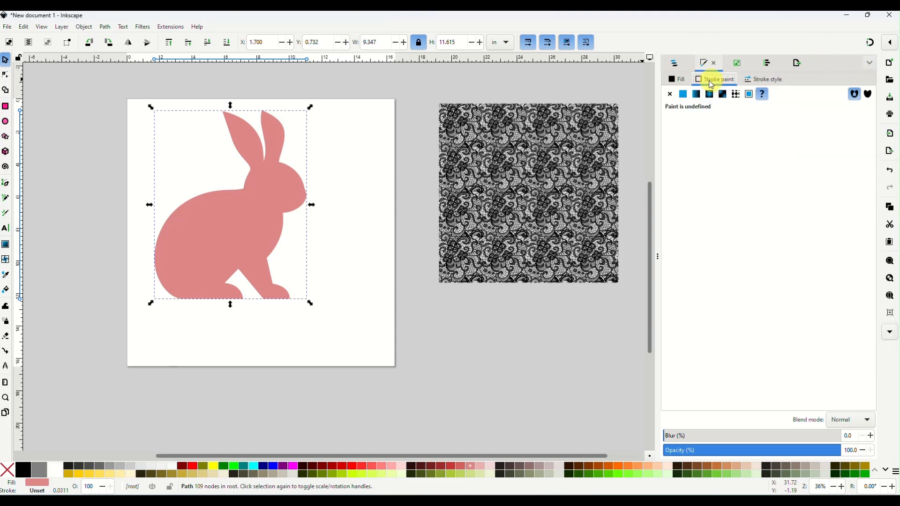
mouse_move(683, 93)
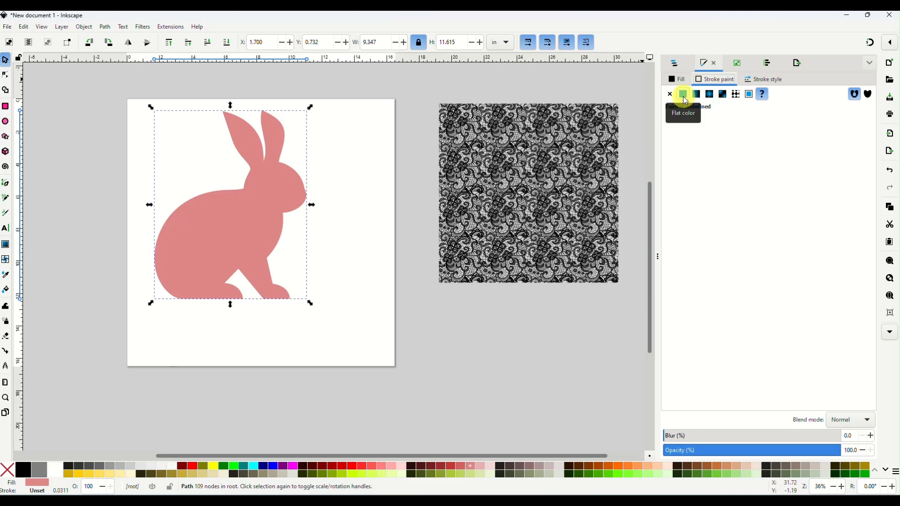
left_click(682, 94)
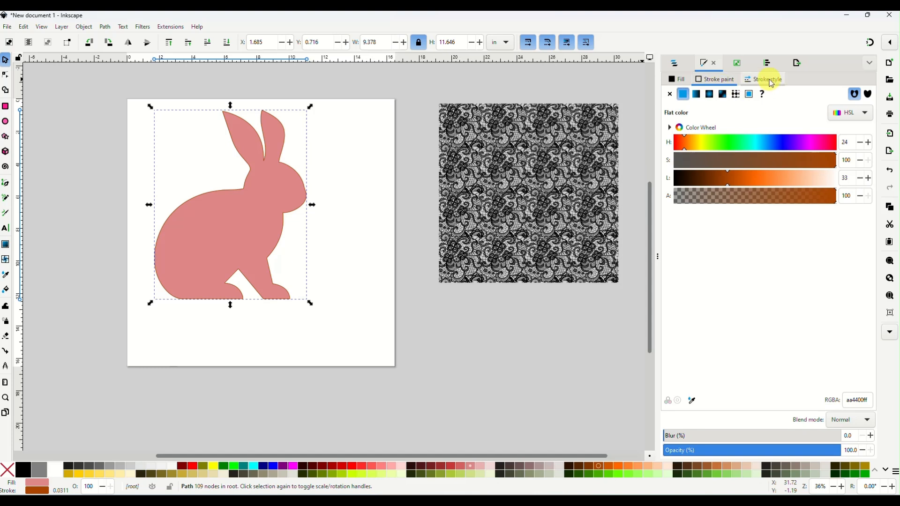
left_click(767, 78)
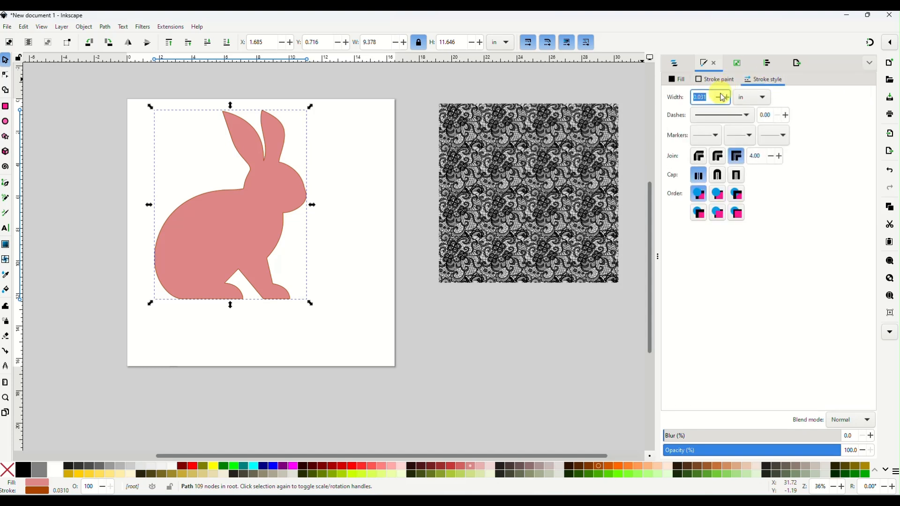
left_click(727, 97)
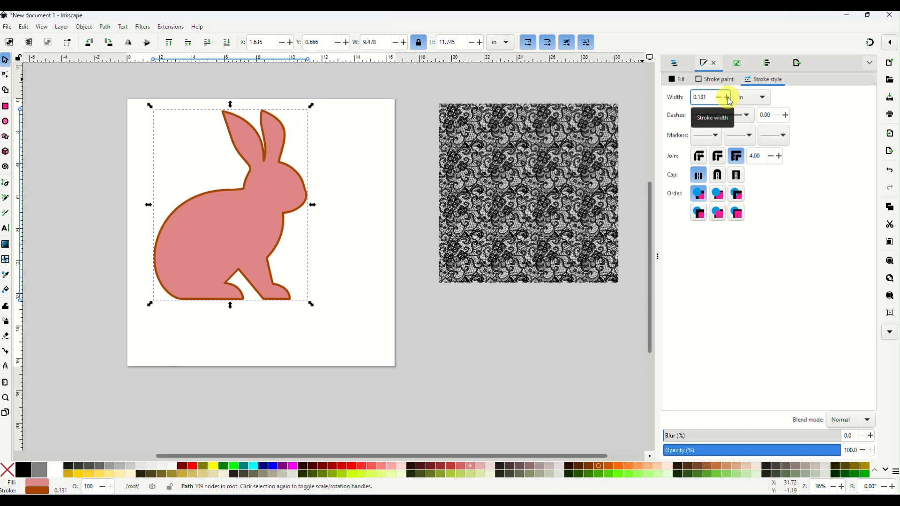
left_click(727, 97)
type("0.15")
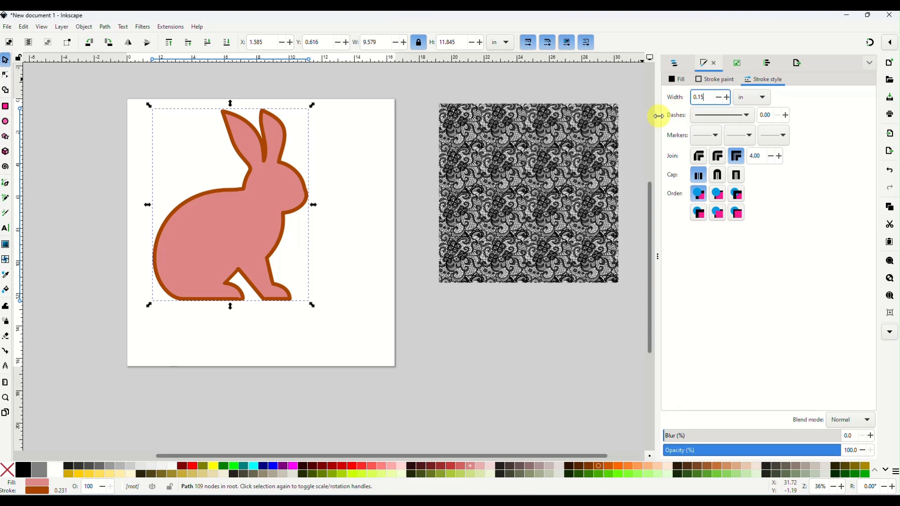
mouse_move(353, 205)
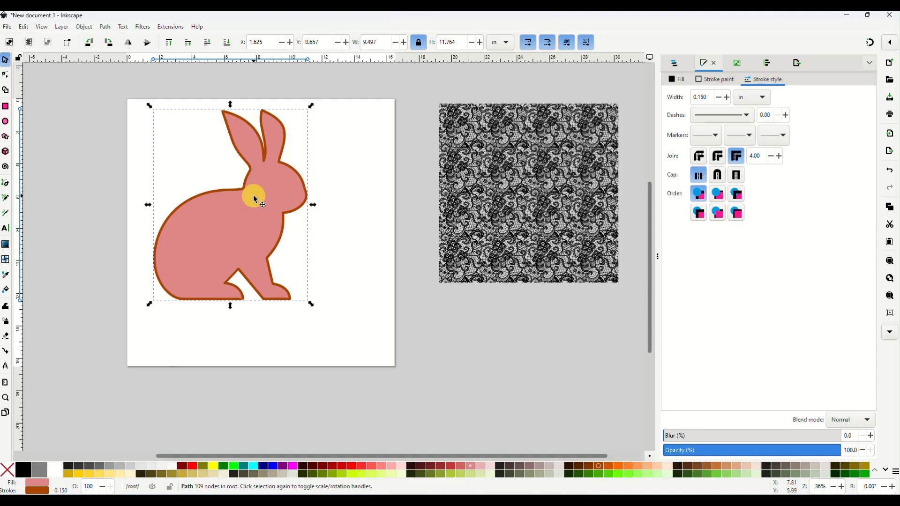
left_click_drag(254, 197, 295, 177)
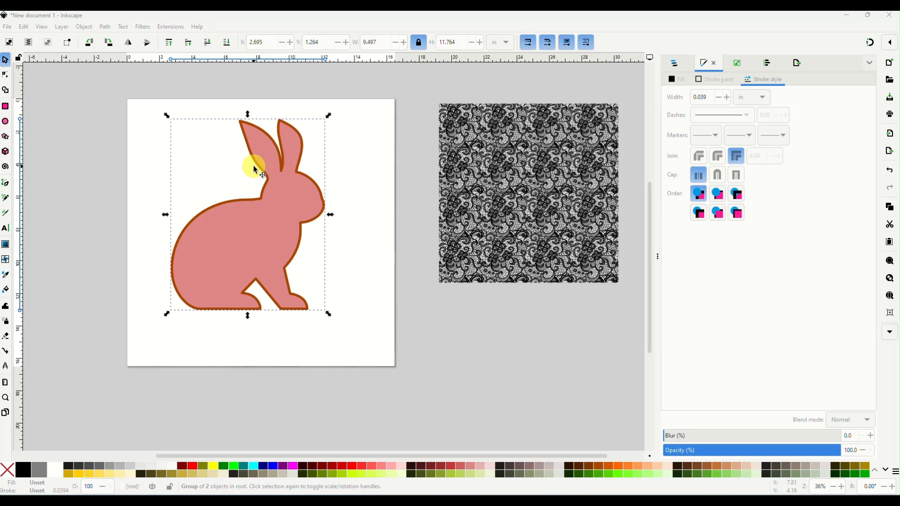
Select the outlined bunny and bring up its context menu to ungroup it
left_click(104, 26)
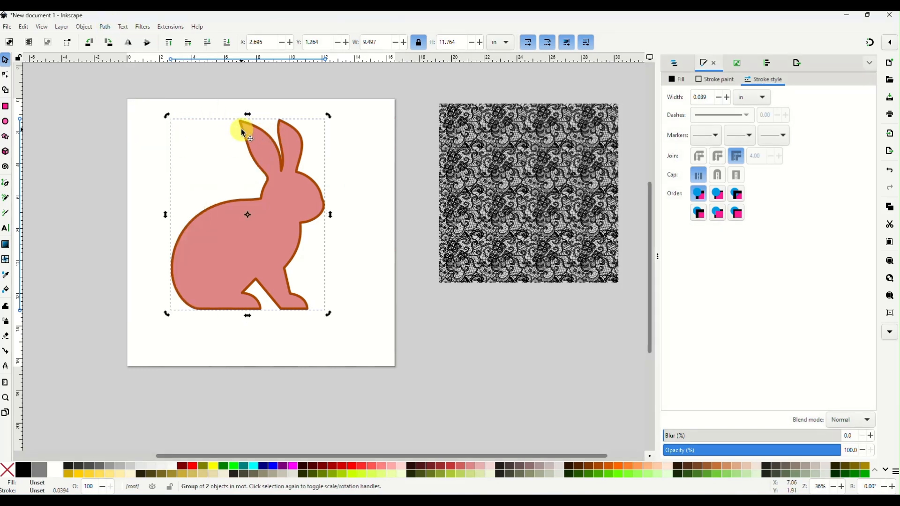
left_click(105, 27)
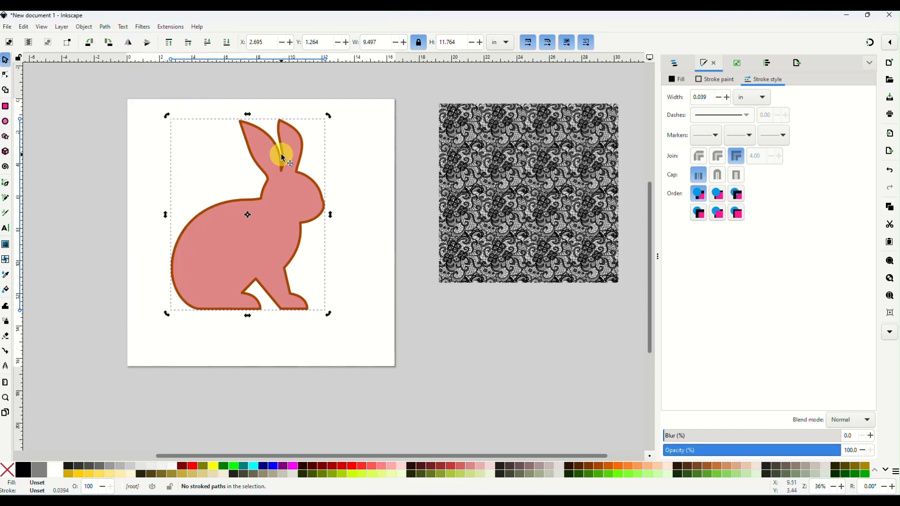
right_click(281, 157)
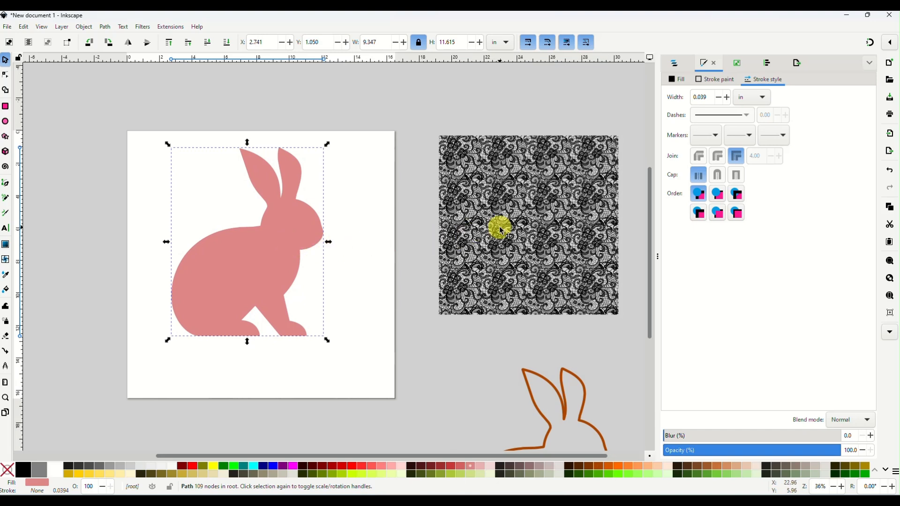
Enlarge the lace pattern and drag it over the pink bunny until fully covered
left_click_drag(499, 228, 279, 220)
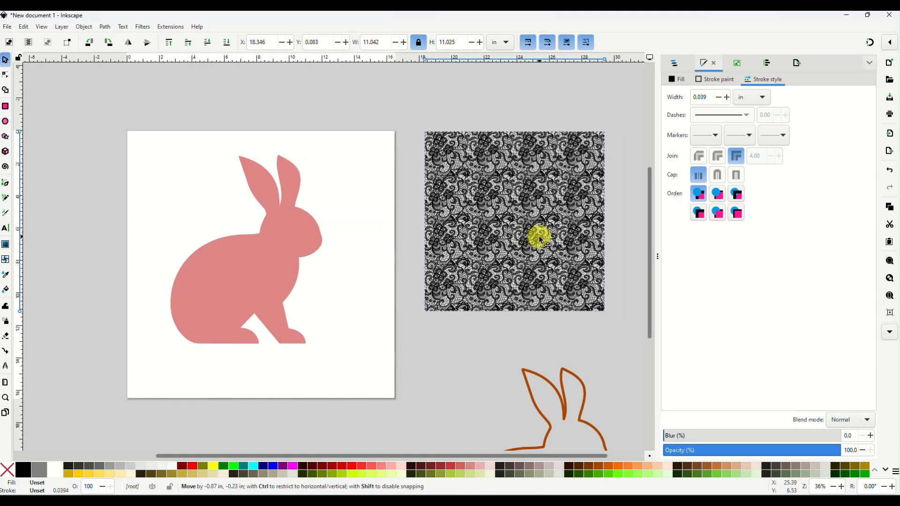
left_click_drag(539, 239, 427, 235)
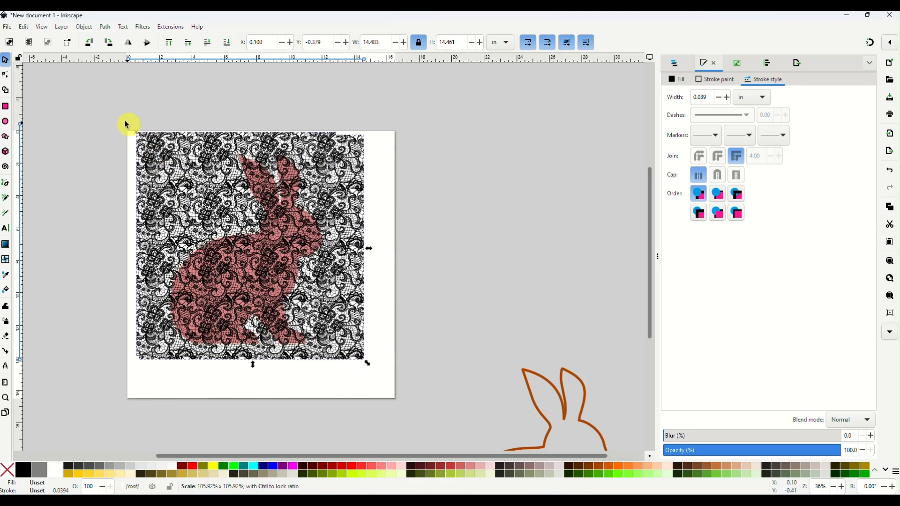
left_click_drag(130, 133, 103, 107)
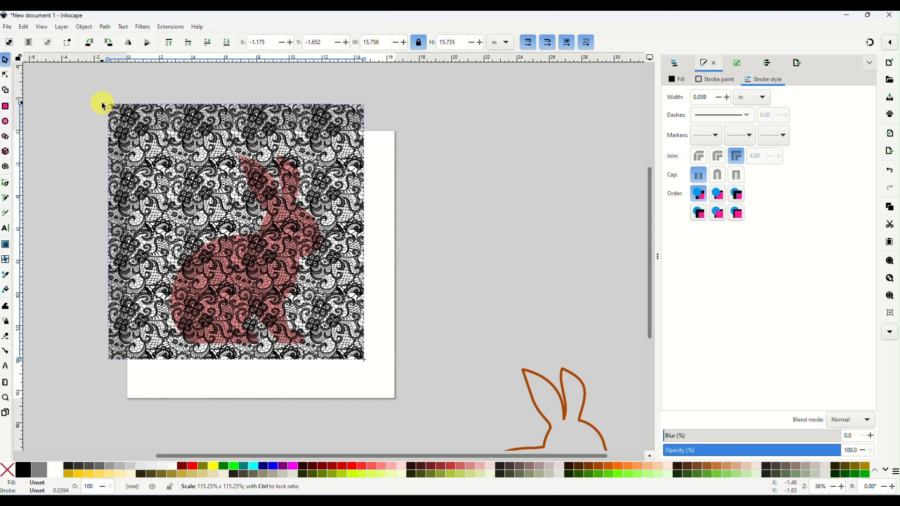
left_click_drag(102, 105, 315, 280)
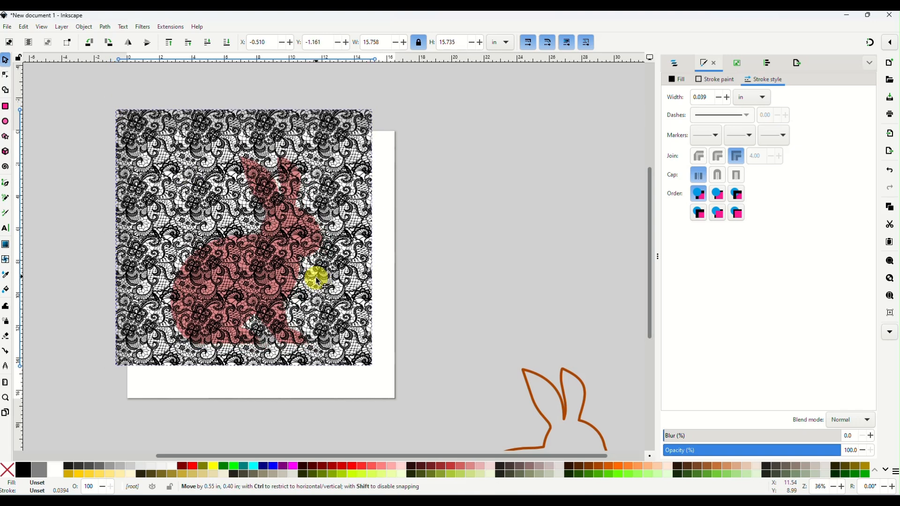
left_click_drag(315, 280, 316, 290)
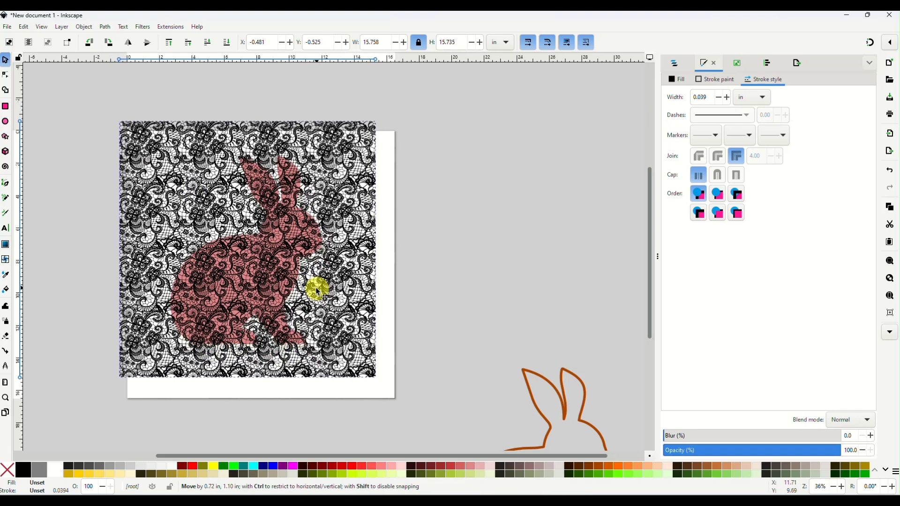
left_click_drag(316, 287, 427, 230)
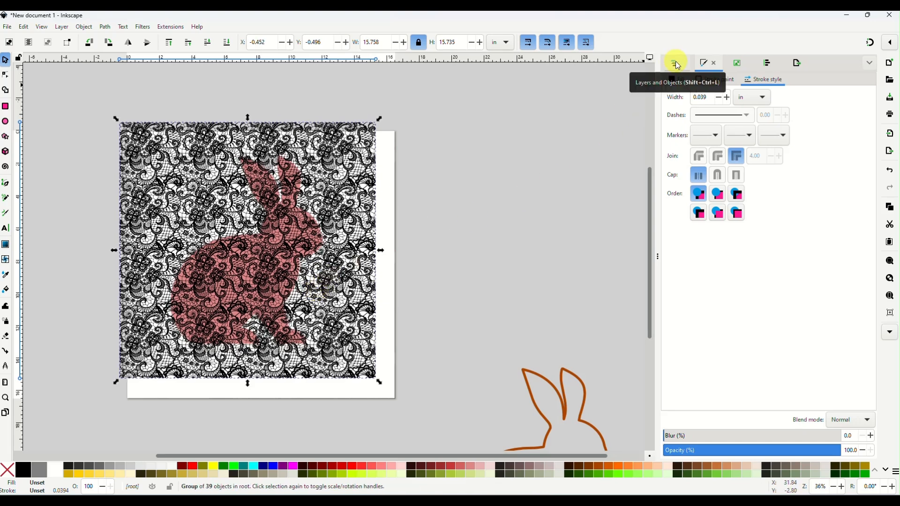
Move the bunny path above the lace group, apply Set Clip, and recentre
left_click(675, 62)
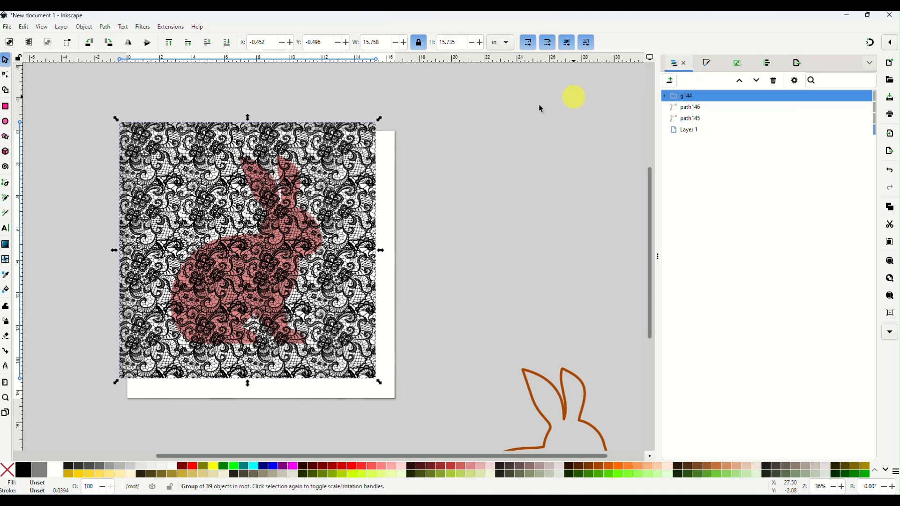
left_click_drag(572, 96, 351, 159)
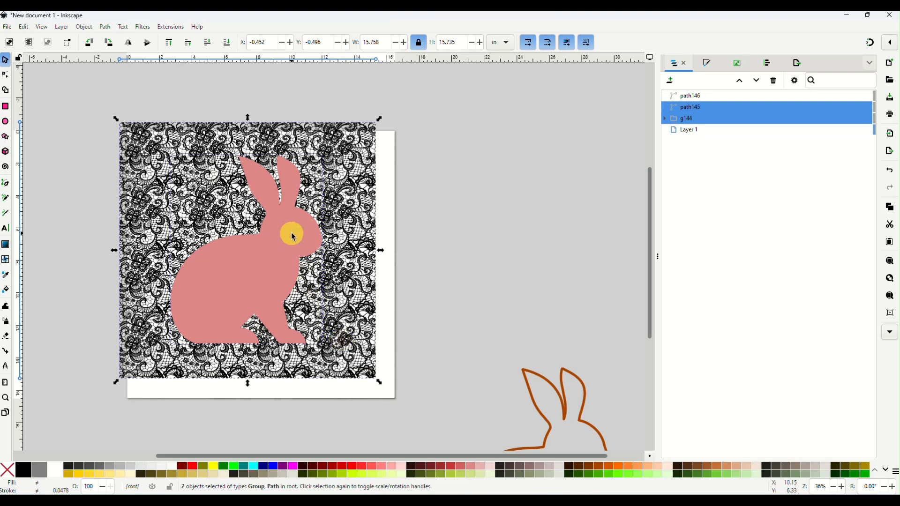
right_click(292, 235)
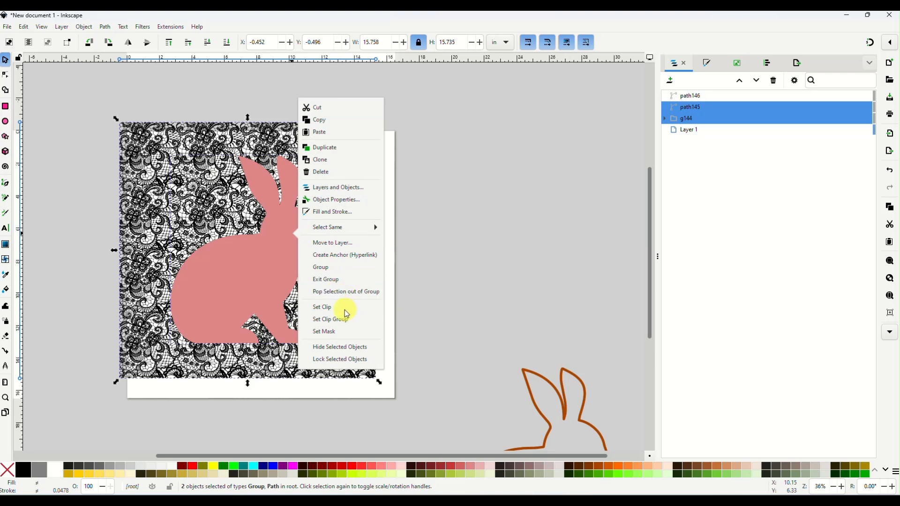
left_click(322, 306)
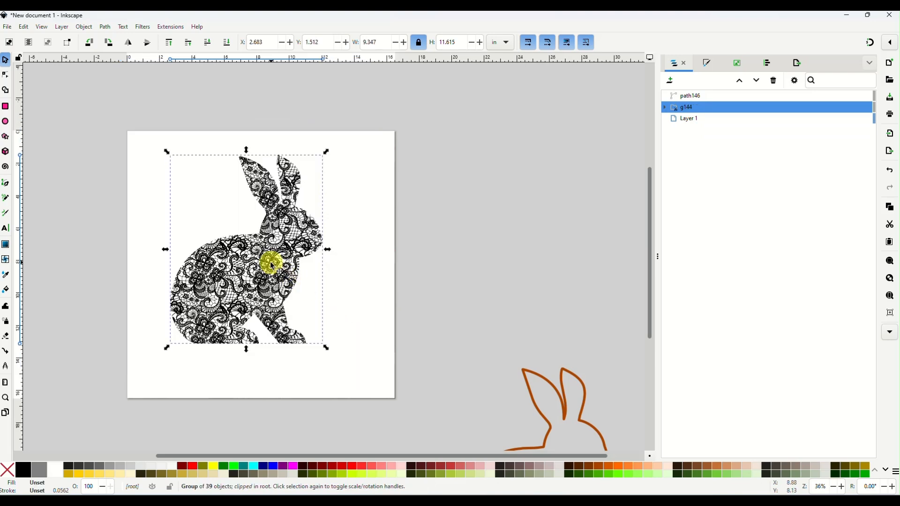
left_click_drag(269, 264, 293, 258)
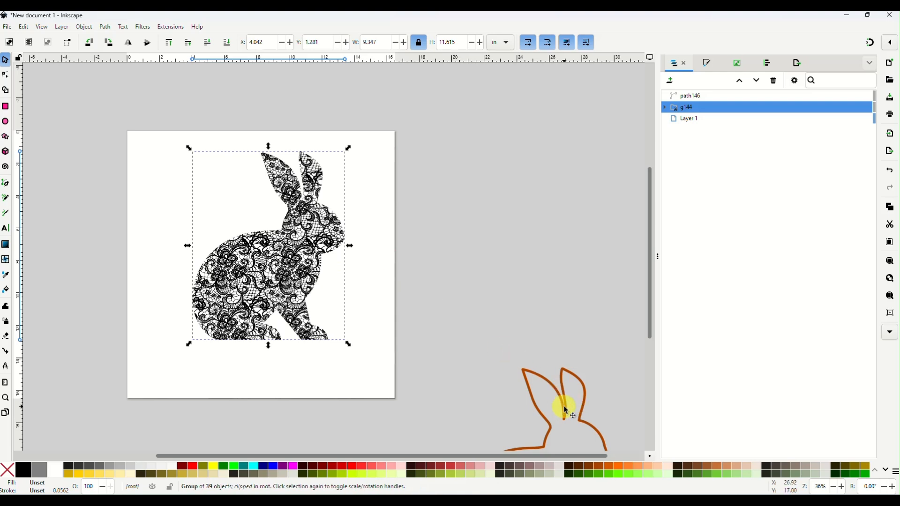
Colour the bunny outline black and drag it over the lace bunny
left_click_drag(565, 407, 511, 229)
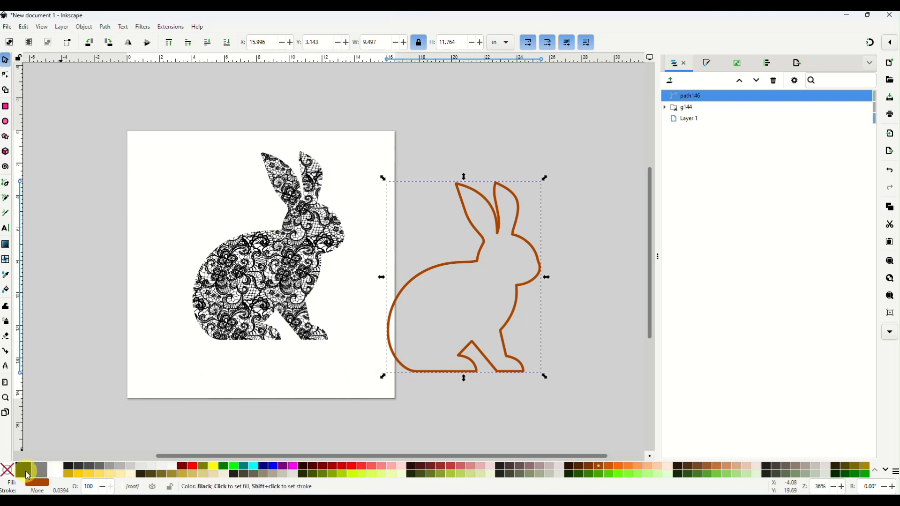
left_click(27, 469)
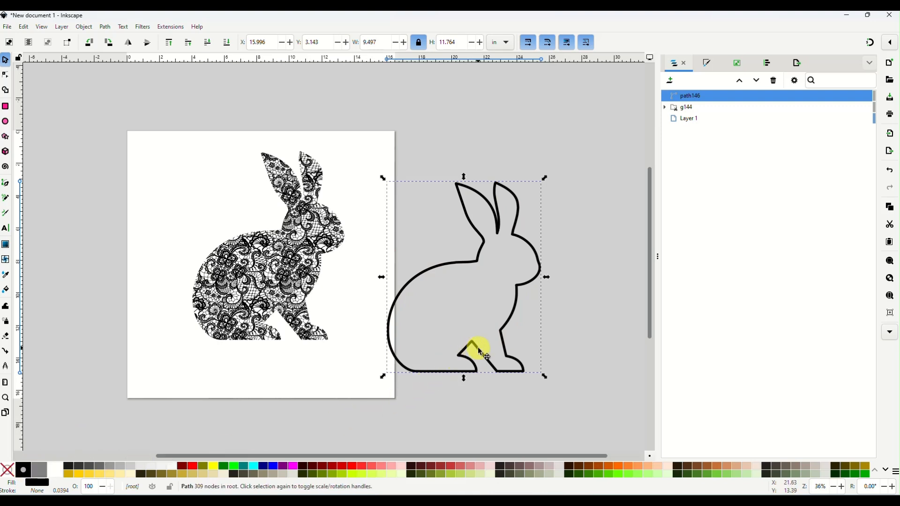
left_click_drag(479, 350, 275, 319)
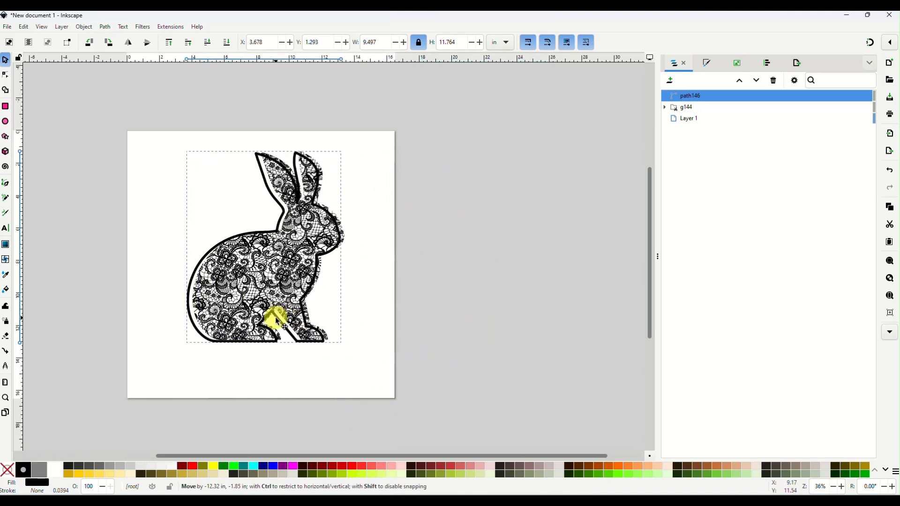
left_click_drag(276, 318, 315, 321)
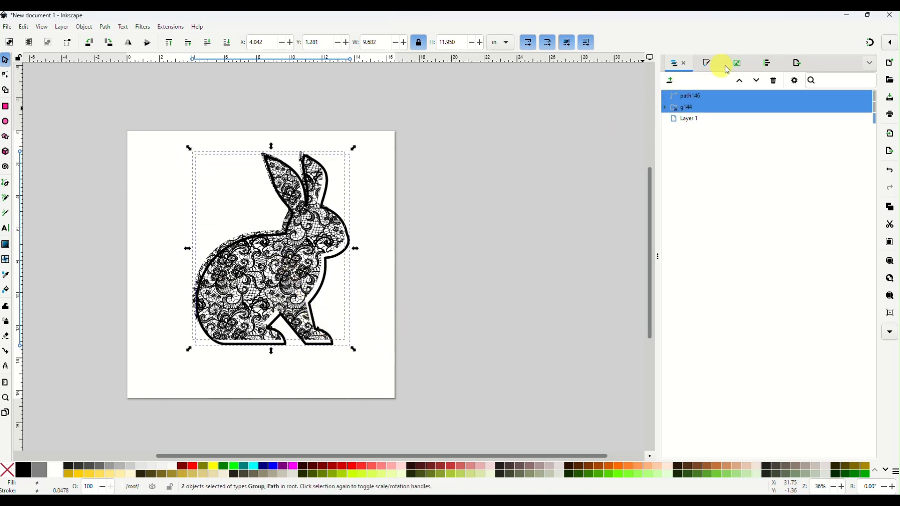
Align the outline and lace bunny centres, group them, and scale up to fill the page
left_click(766, 62)
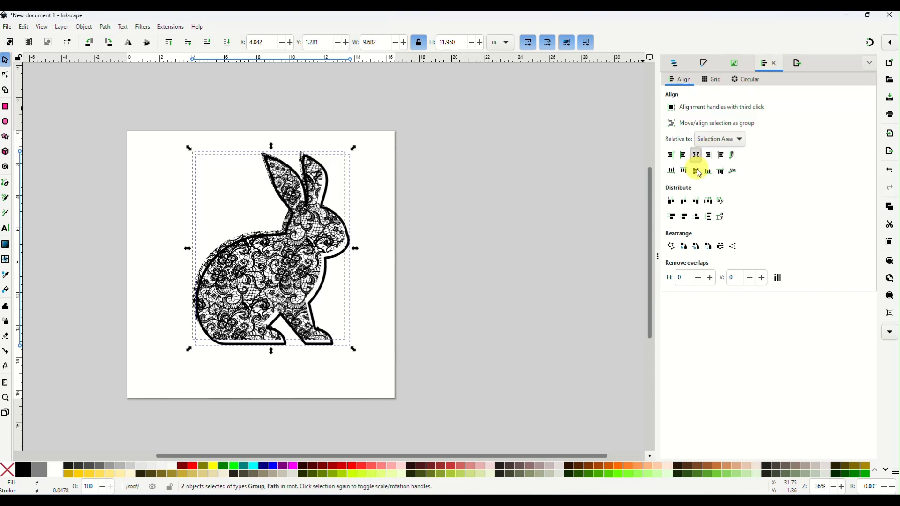
left_click(696, 170)
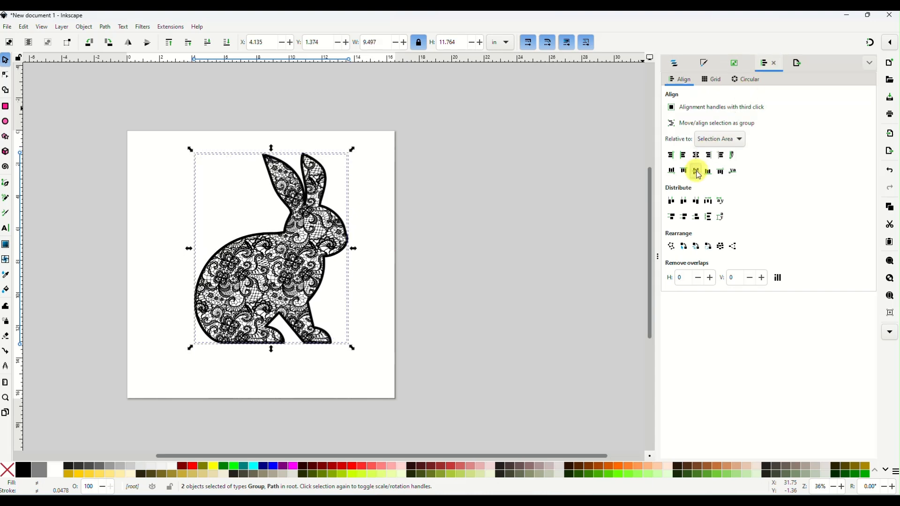
mouse_move(392, 248)
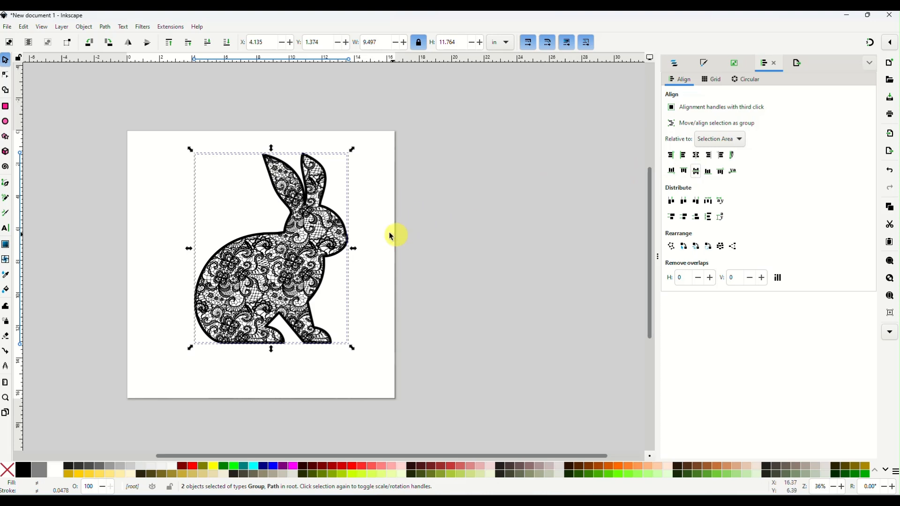
right_click(281, 237)
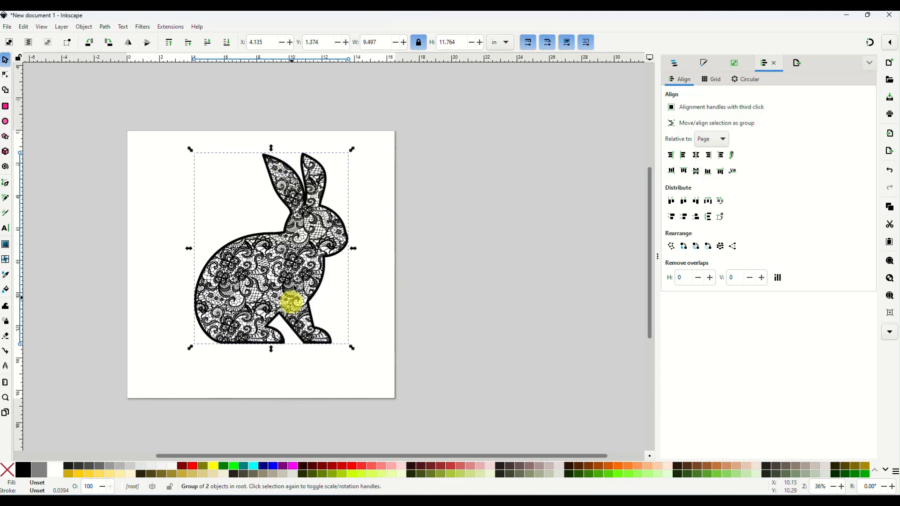
left_click_drag(287, 298, 304, 333)
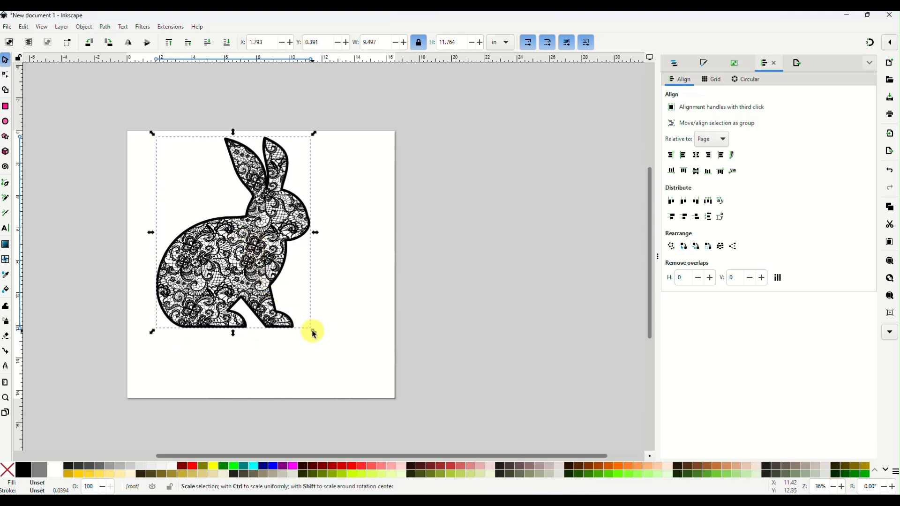
left_click_drag(313, 331, 371, 382)
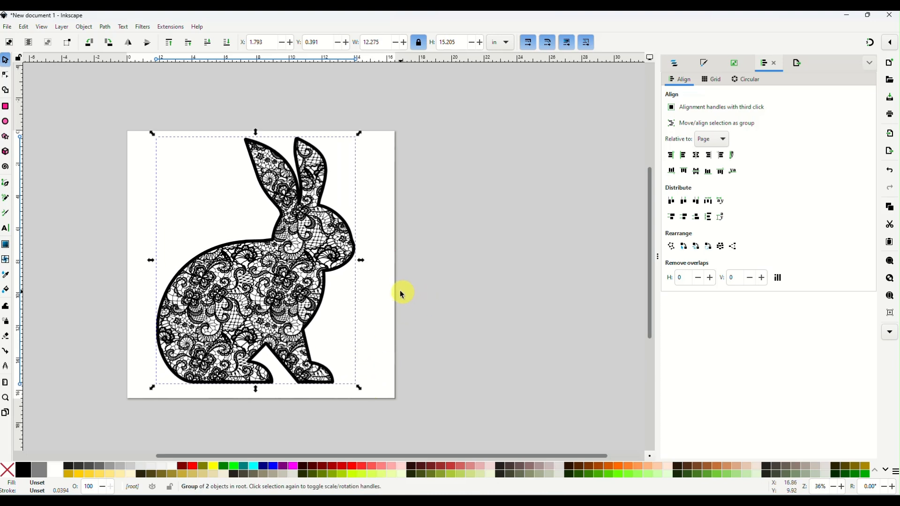
mouse_move(392, 491)
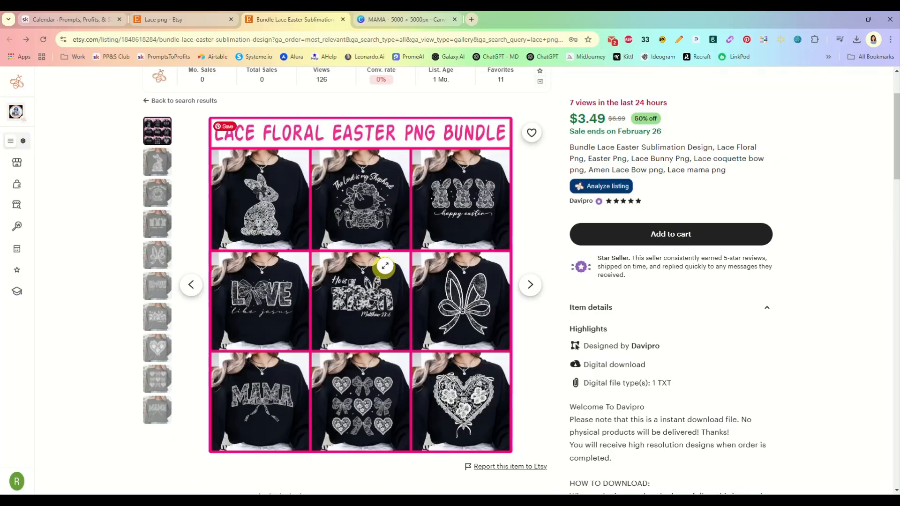
mouse_move(173, 104)
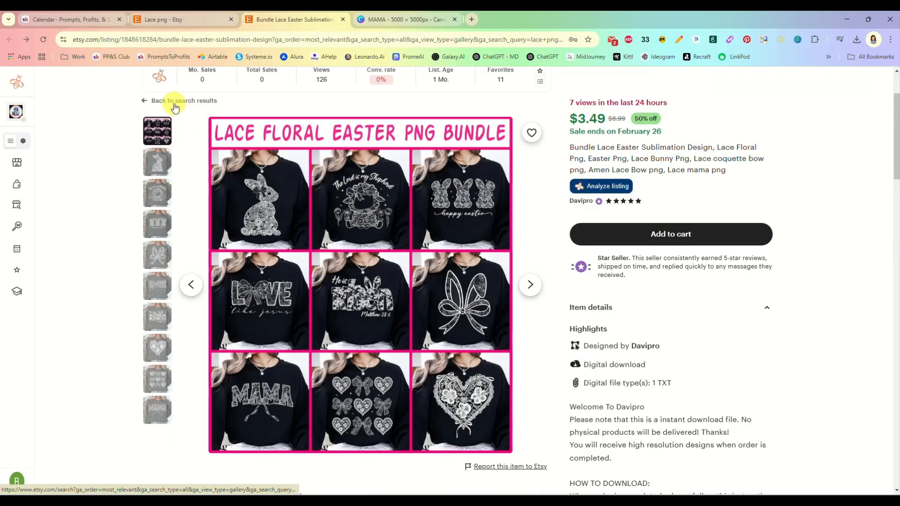
left_click(183, 100)
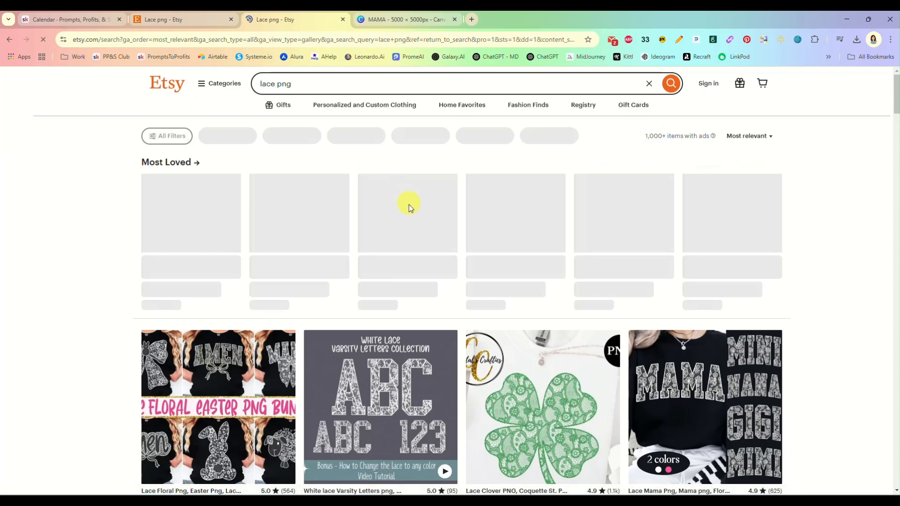
scroll("down", 3)
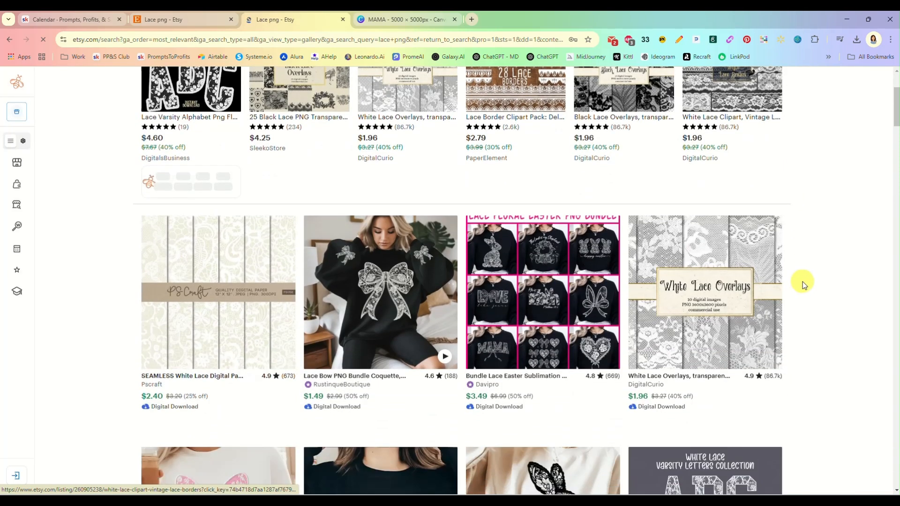
scroll("down", 3)
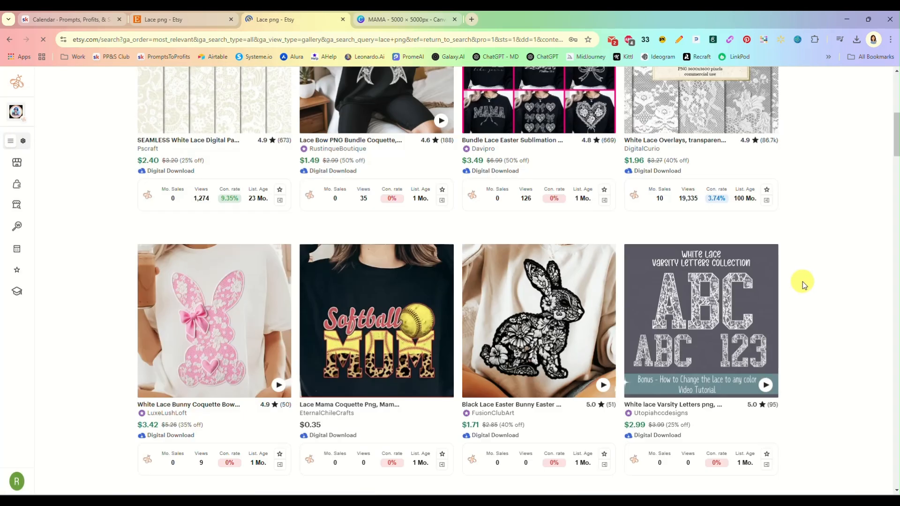
scroll("down", 3)
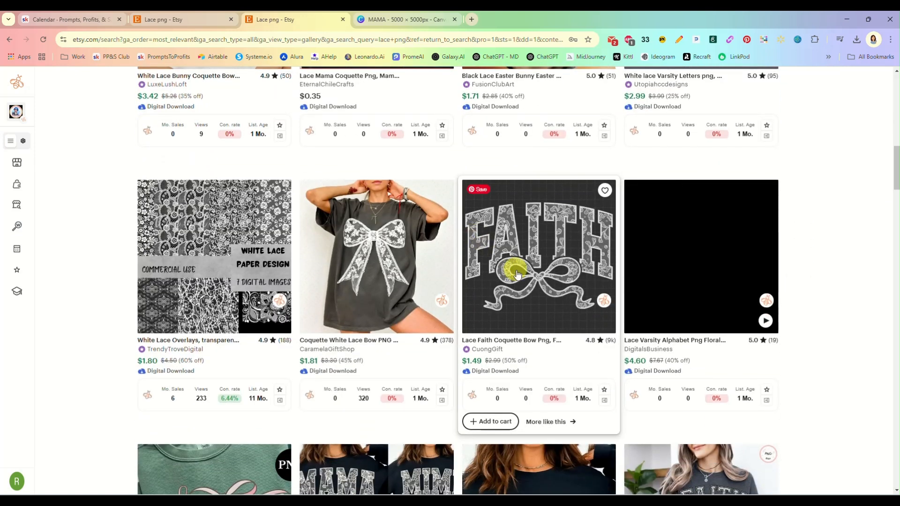
scroll("down", 3)
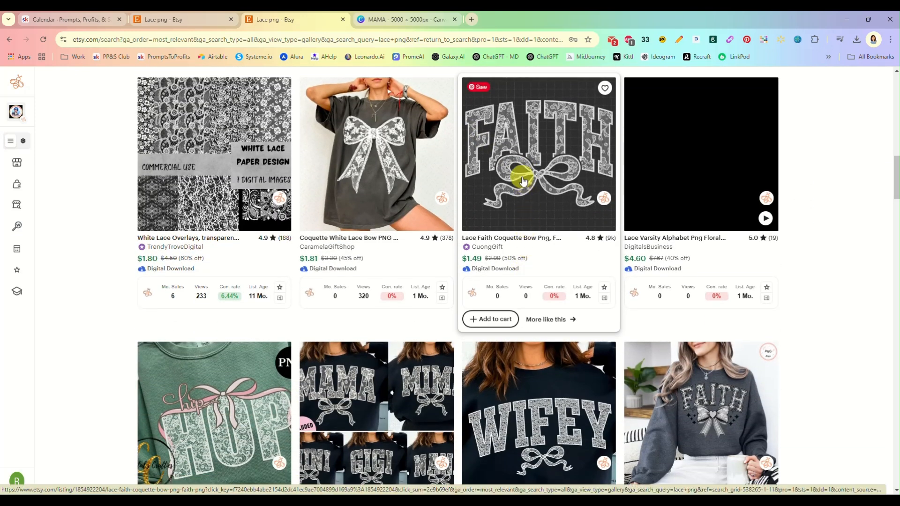
scroll("down", 3)
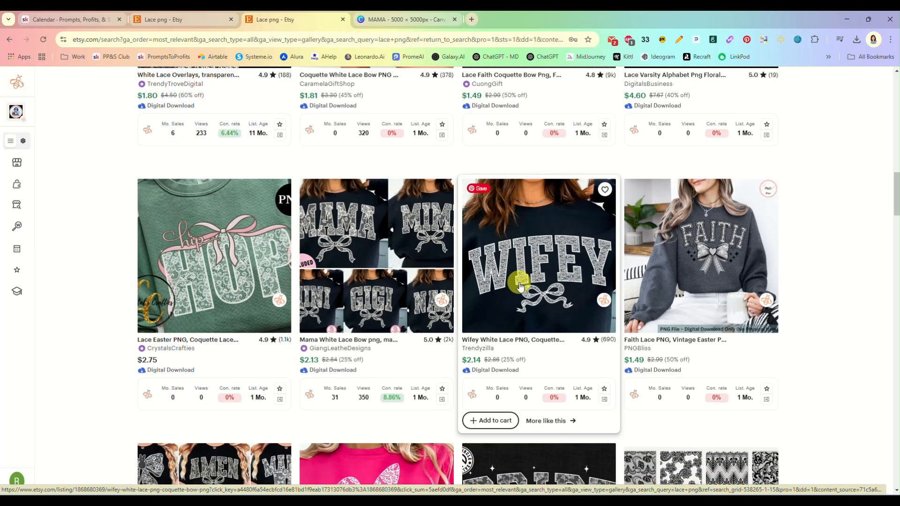
scroll("down", 3)
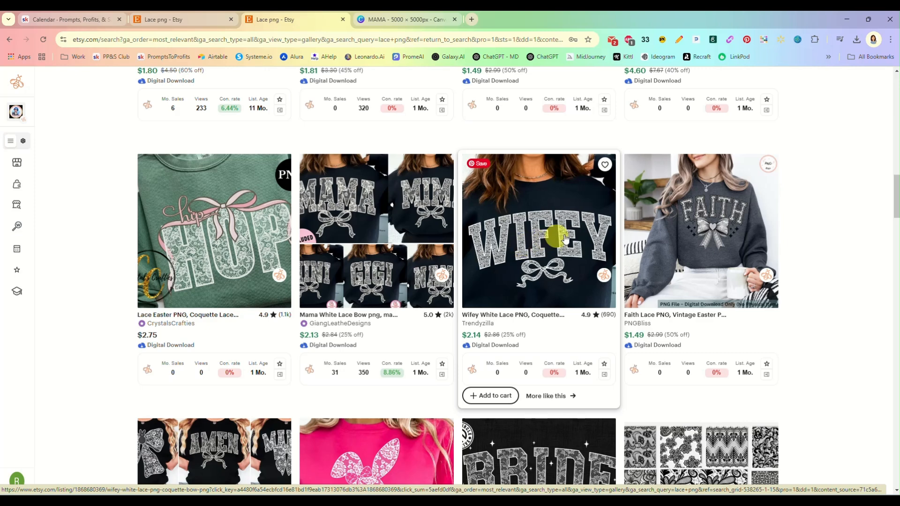
mouse_move(492, 250)
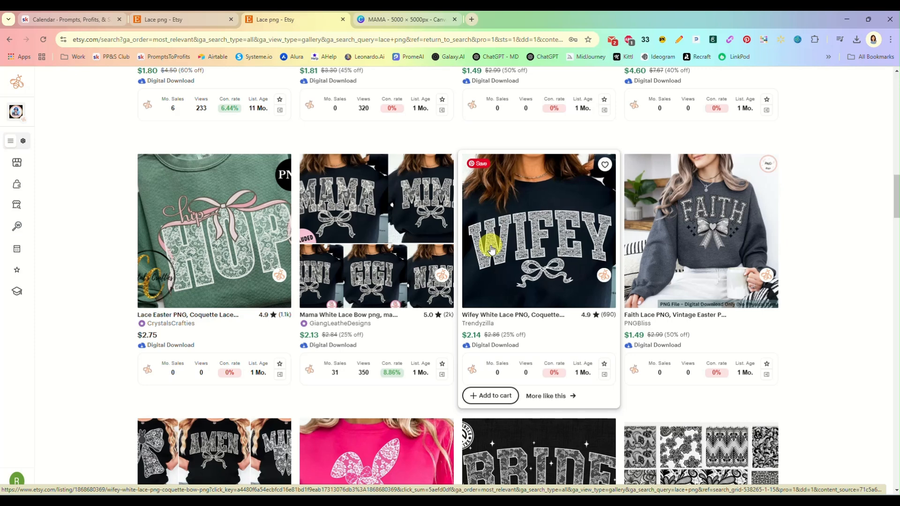
scroll("down", 3)
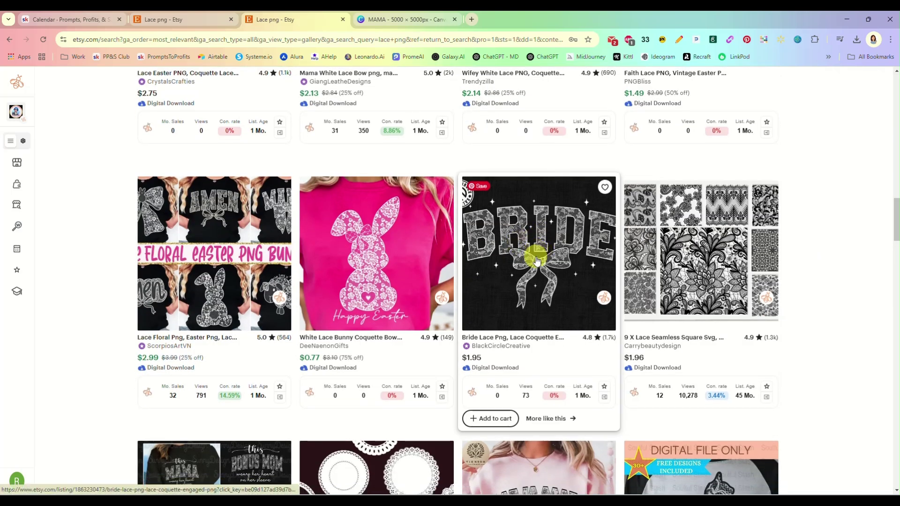
scroll("down", 3)
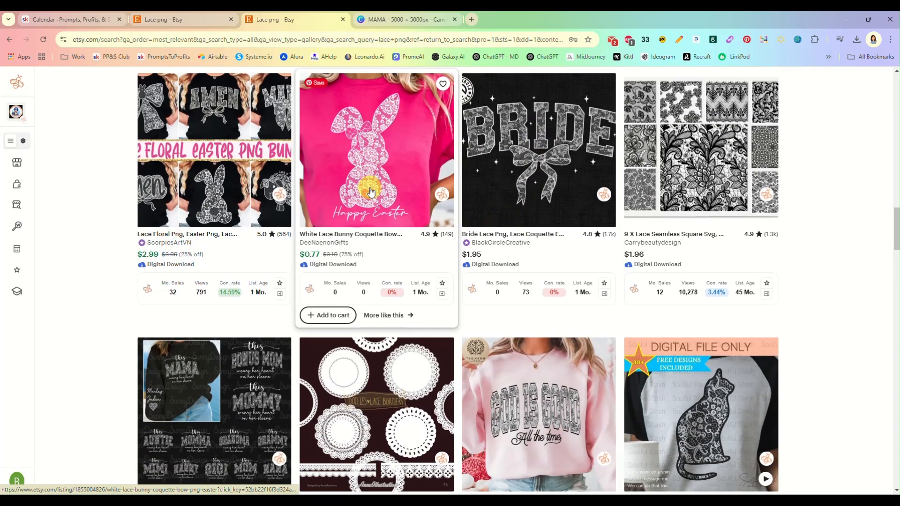
mouse_move(831, 300)
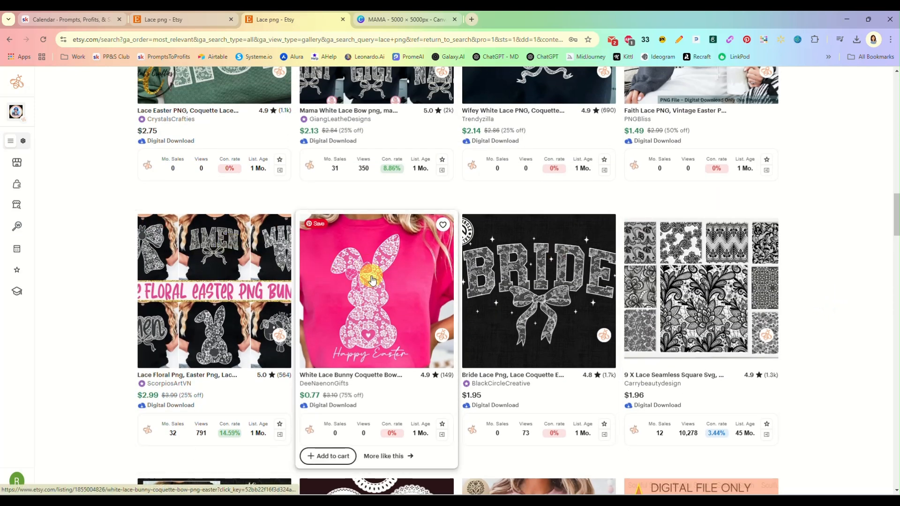
mouse_move(660, 304)
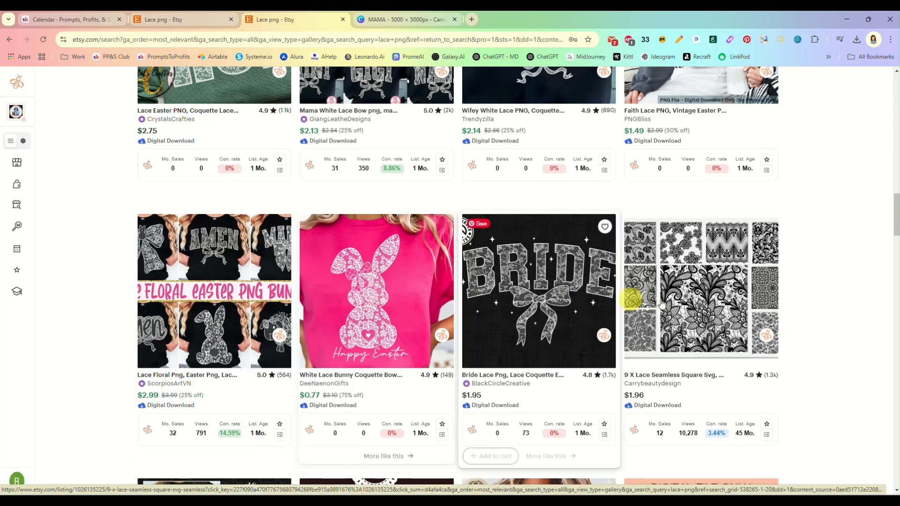
scroll("down", 3)
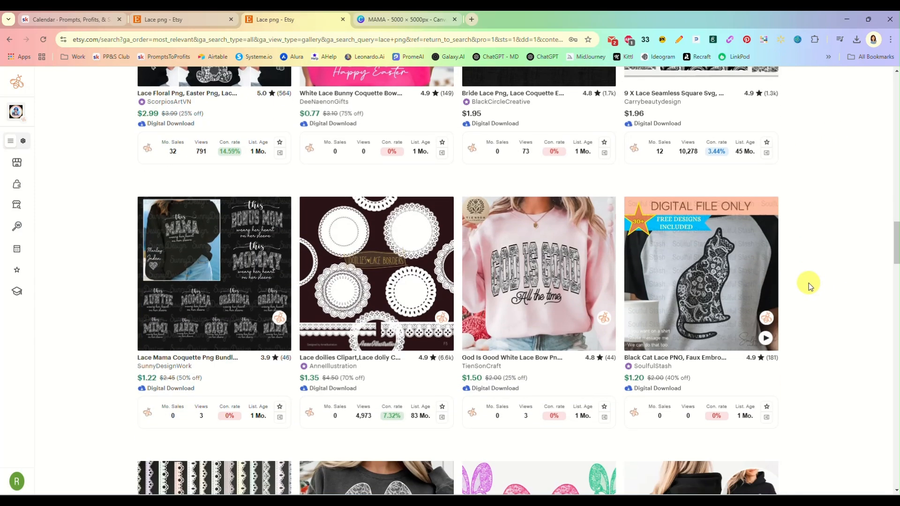
scroll("down", 3)
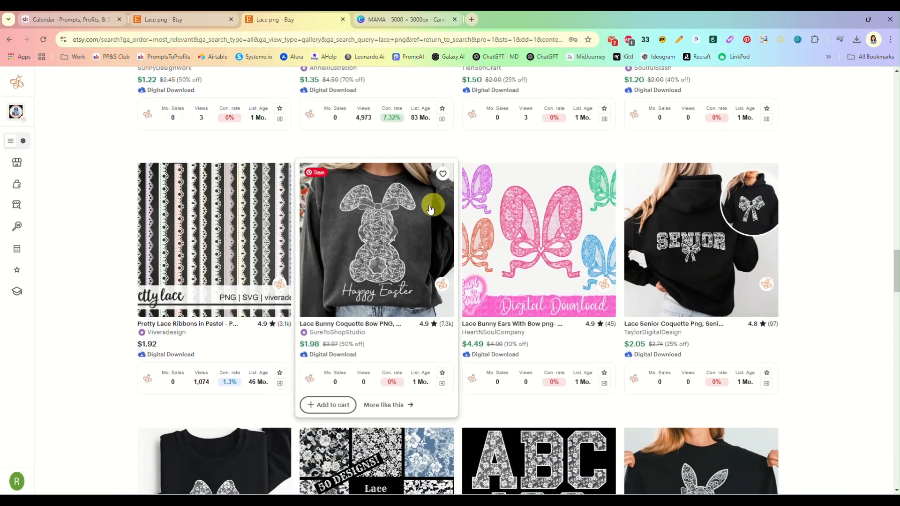
mouse_move(537, 234)
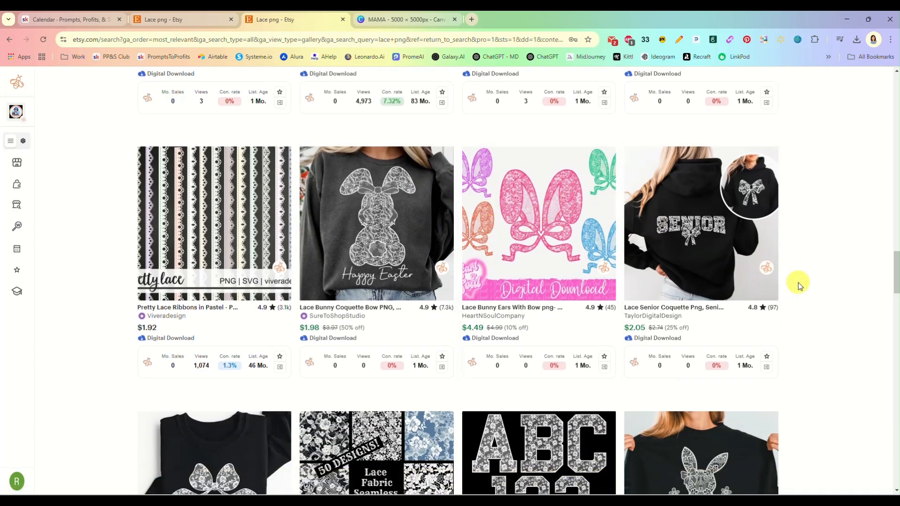
scroll("down", 3)
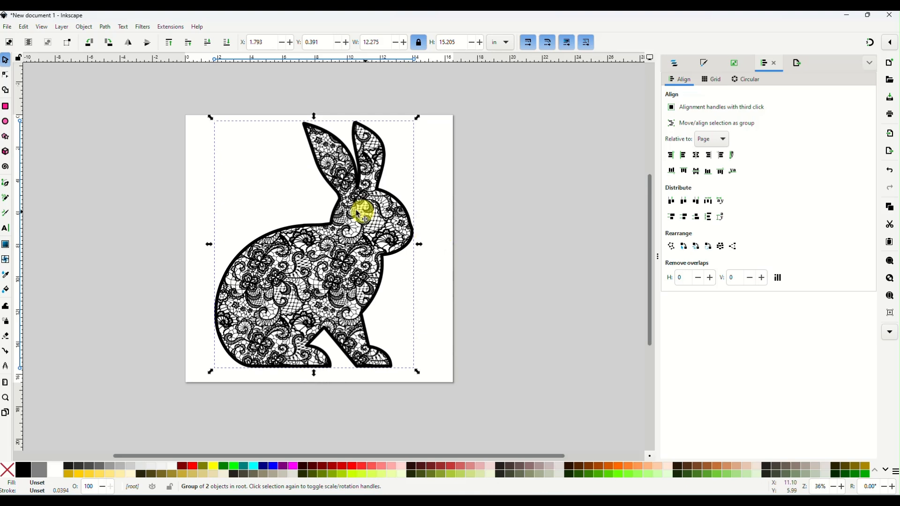
left_click_drag(361, 207, 259, 289)
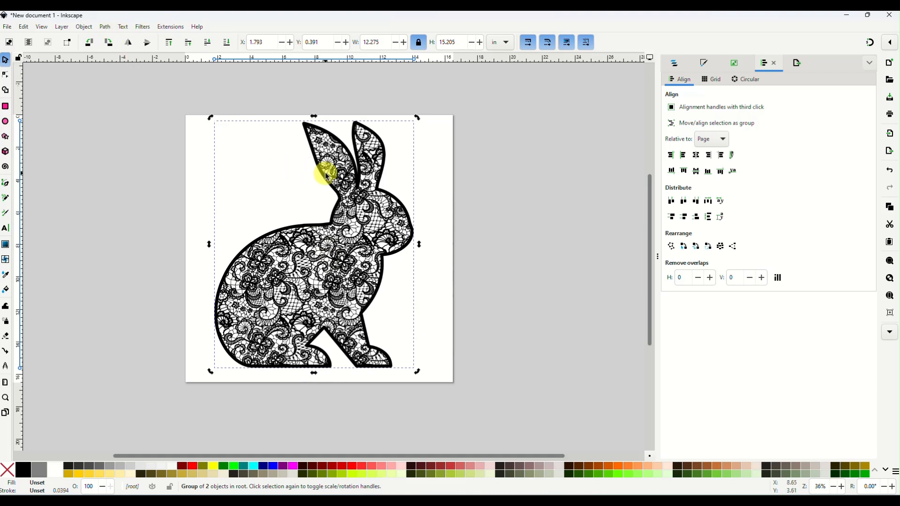
Ungroup the bunny, colour the lace and outline red, and refit the lace inside
right_click(325, 177)
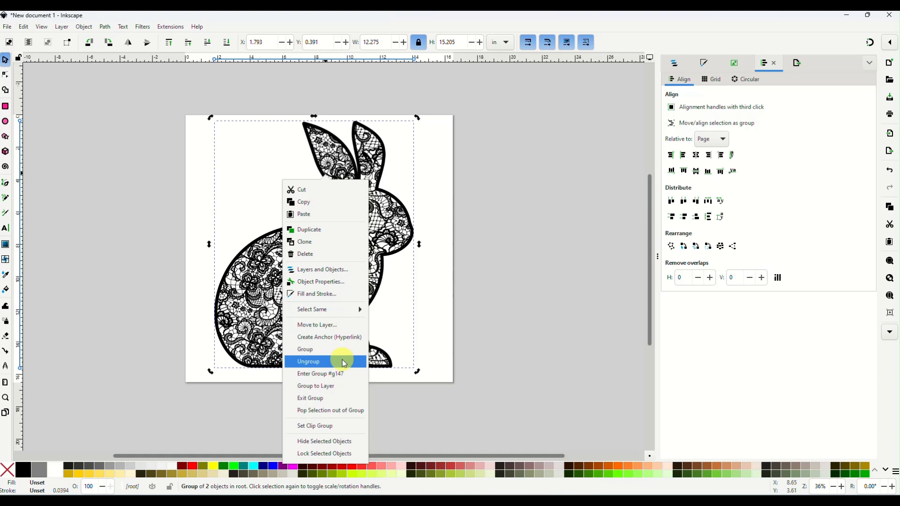
left_click(308, 361)
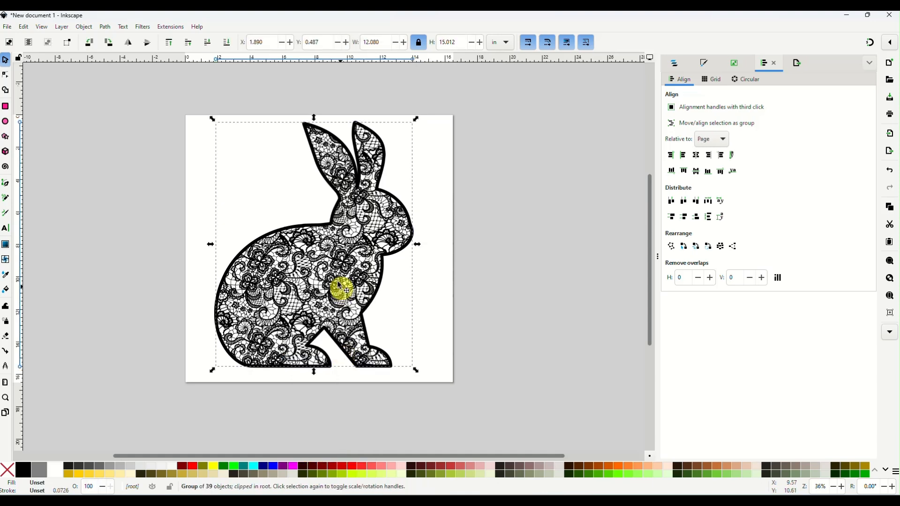
left_click_drag(338, 287, 417, 270)
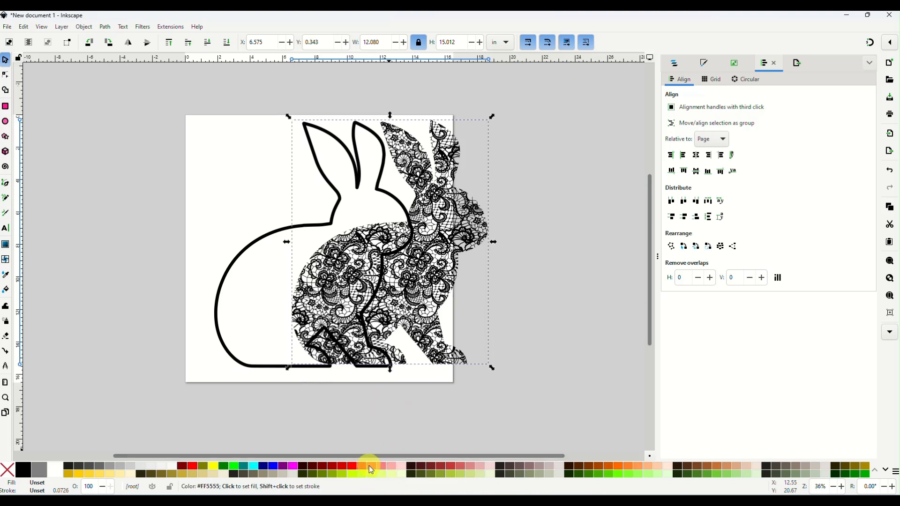
left_click(362, 467)
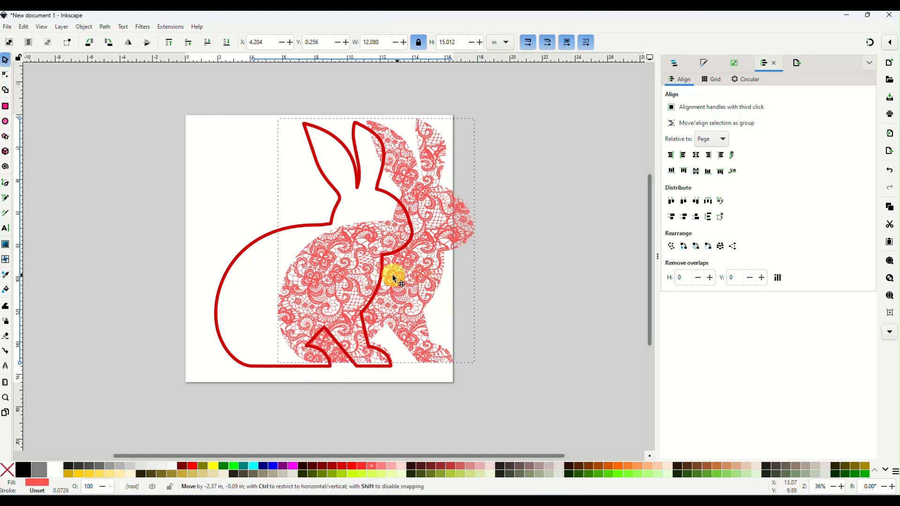
left_click_drag(395, 278, 361, 284)
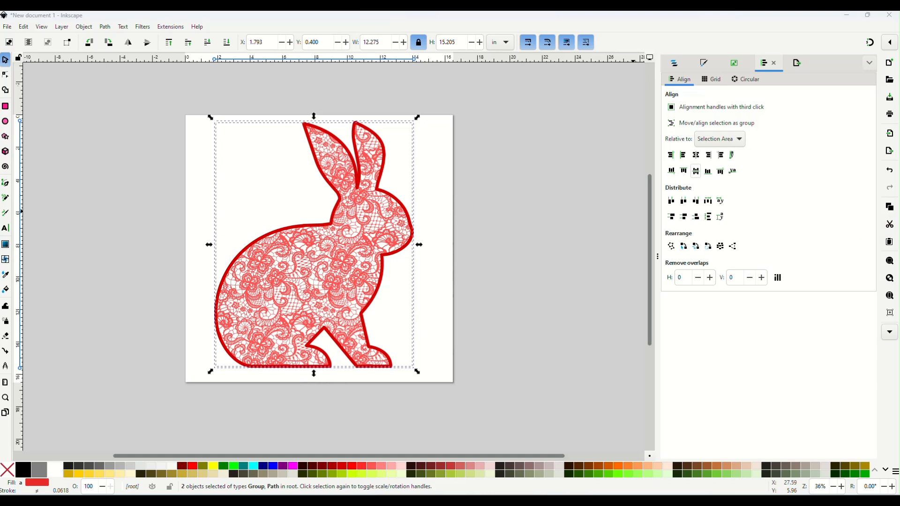
mouse_move(614, 161)
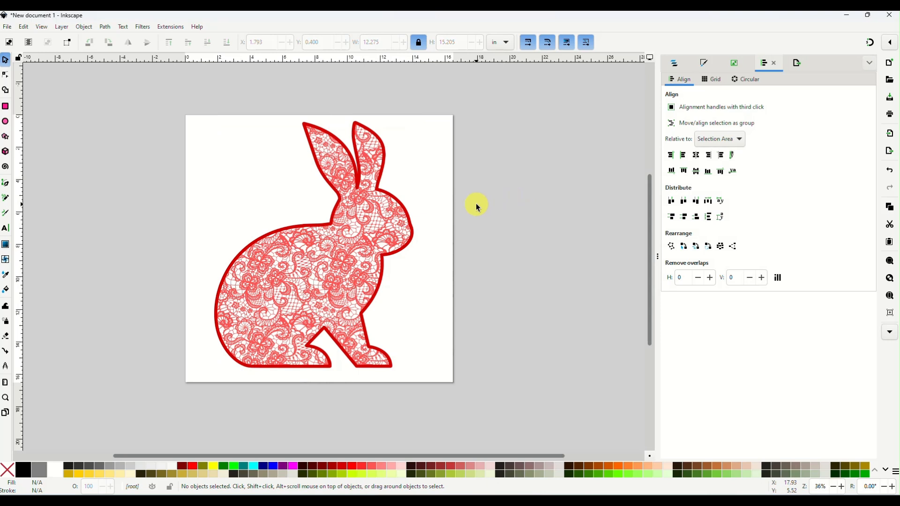
mouse_move(302, 194)
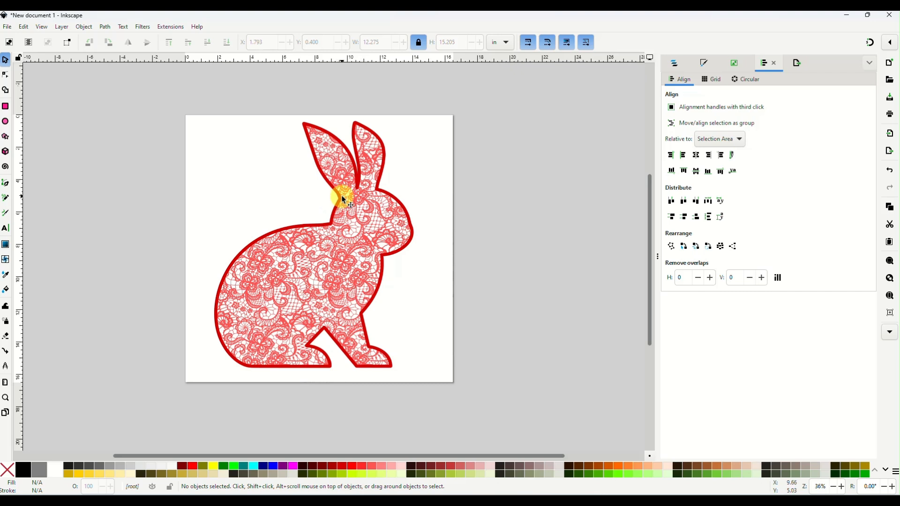
mouse_move(330, 144)
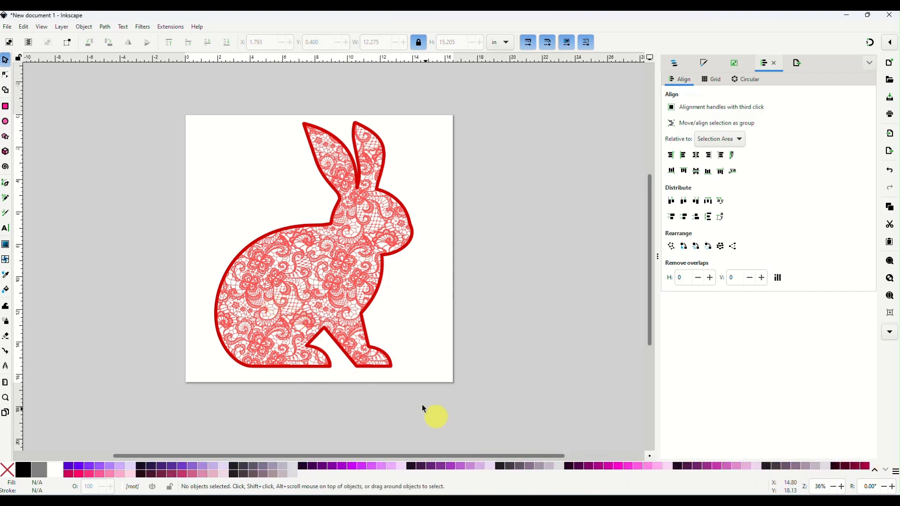
Select the lace and outline, apply a magenta pink swatch, and group them
left_click_drag(435, 416, 357, 266)
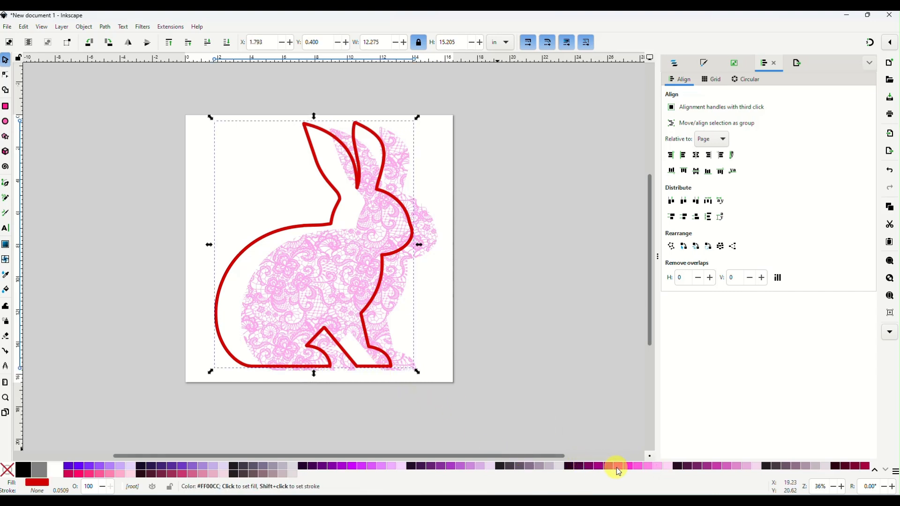
left_click(616, 466)
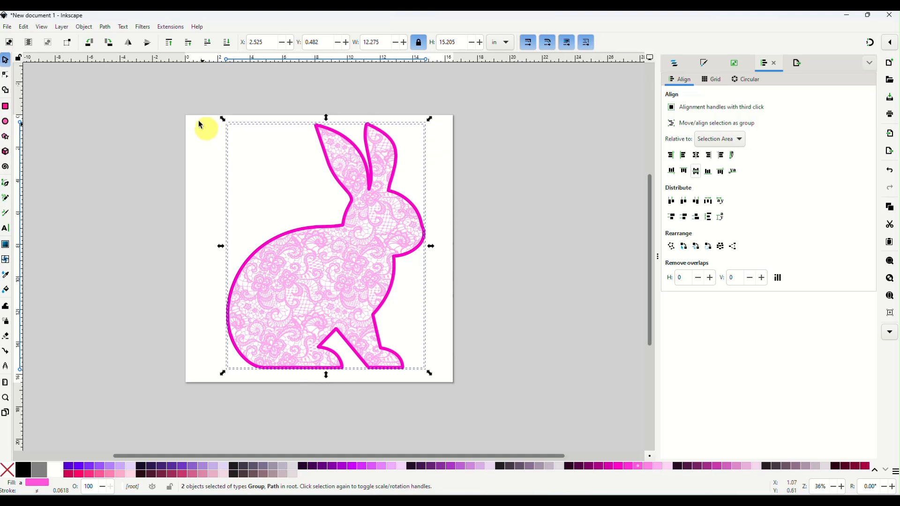
mouse_move(361, 253)
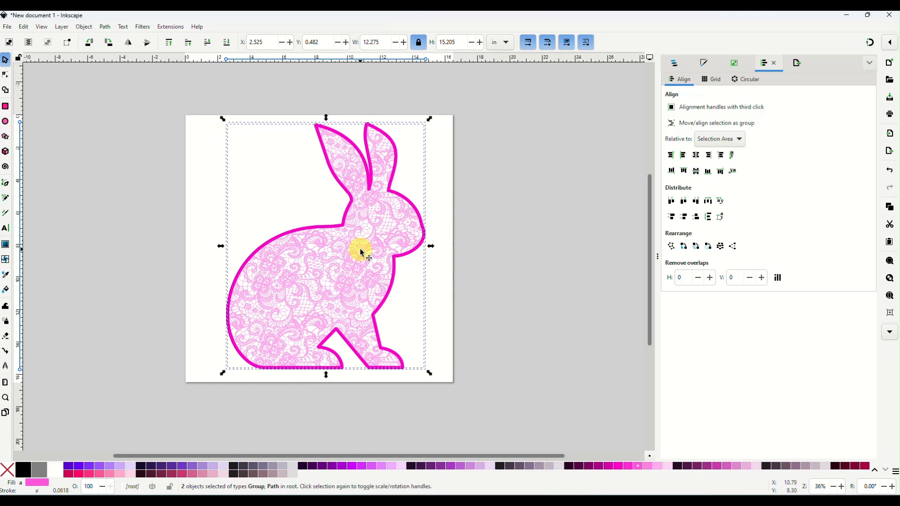
right_click(360, 253)
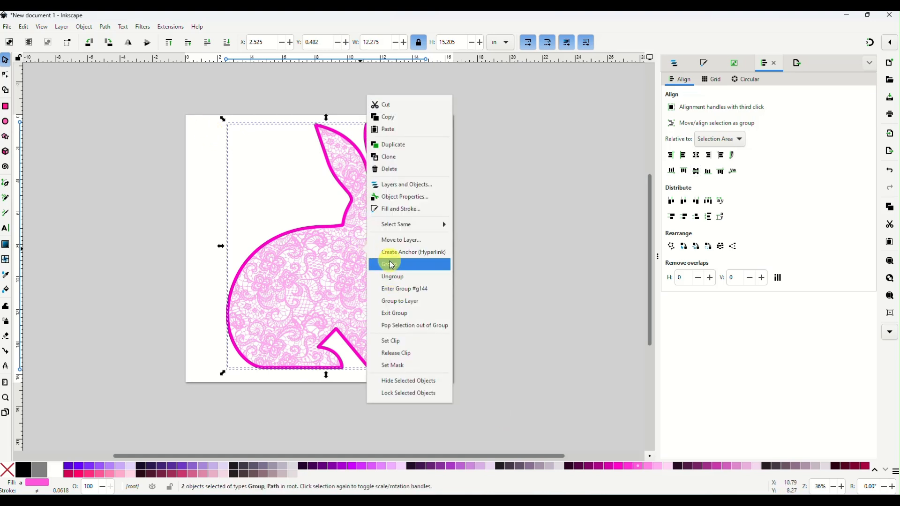
left_click(389, 264)
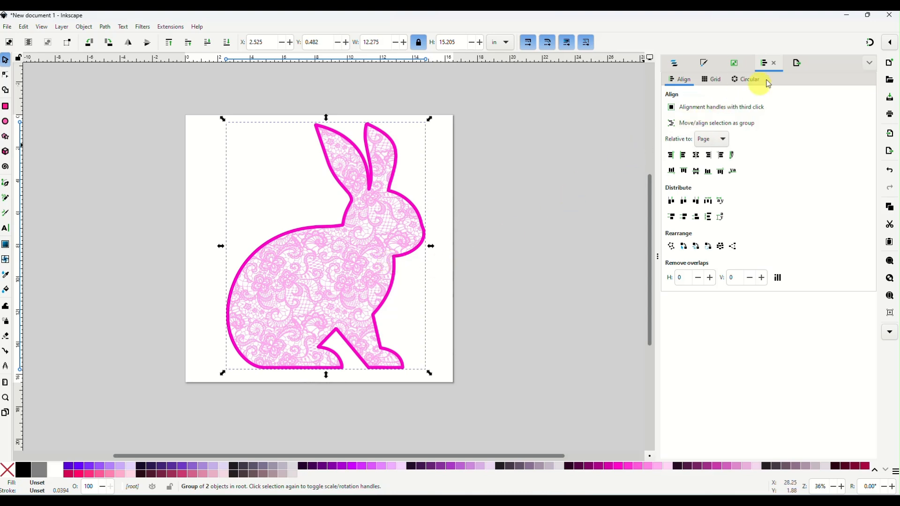
mouse_move(796, 62)
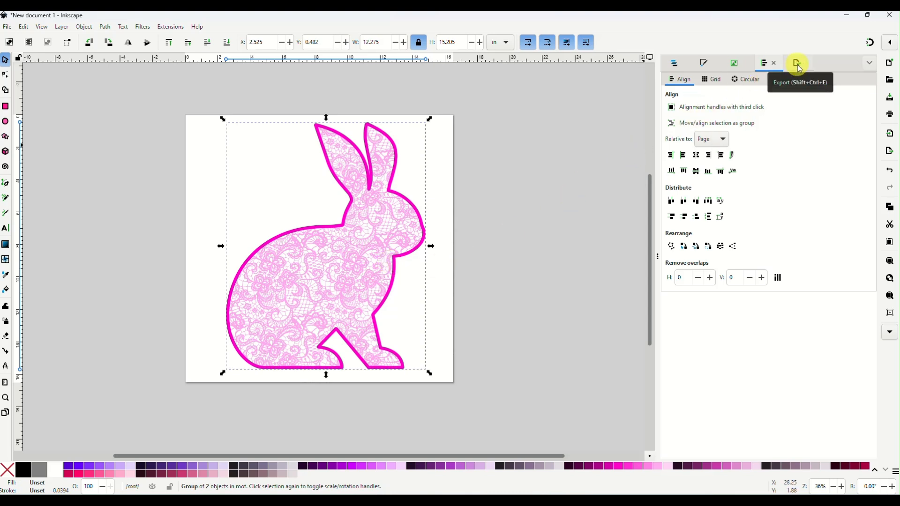
Set the Export dialog to a 5000-pixel-tall PNG of the selected bunny
left_click(796, 63)
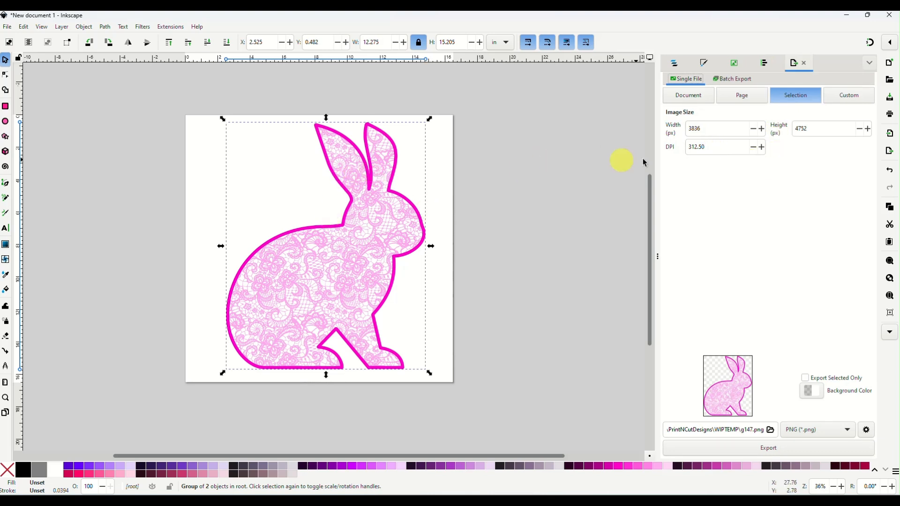
left_click(821, 128)
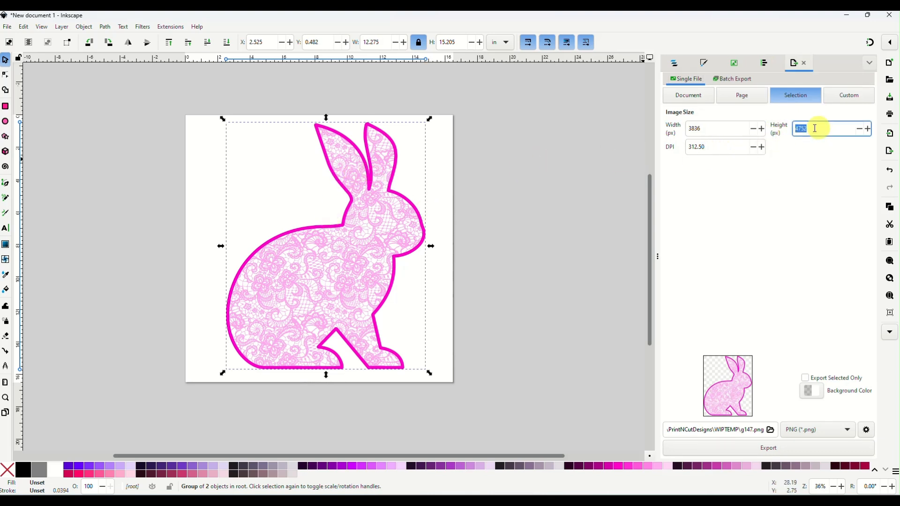
type("5000")
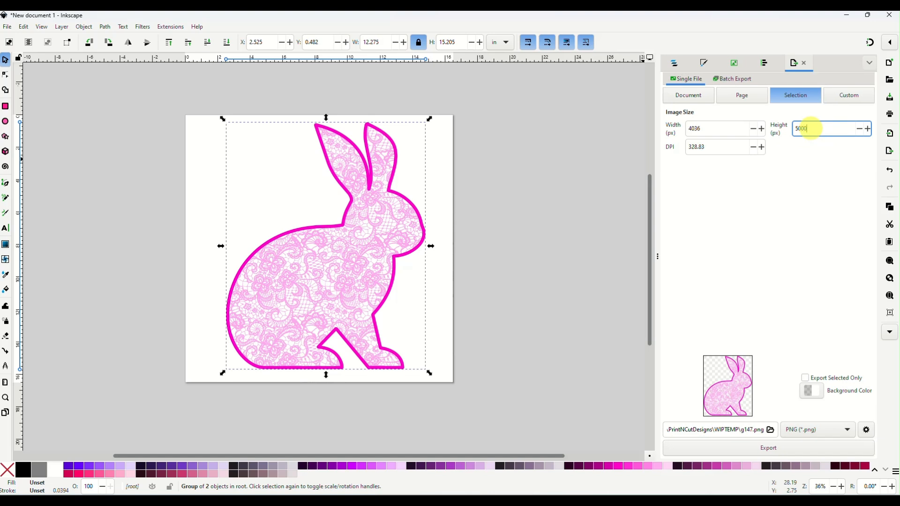
mouse_move(392, 250)
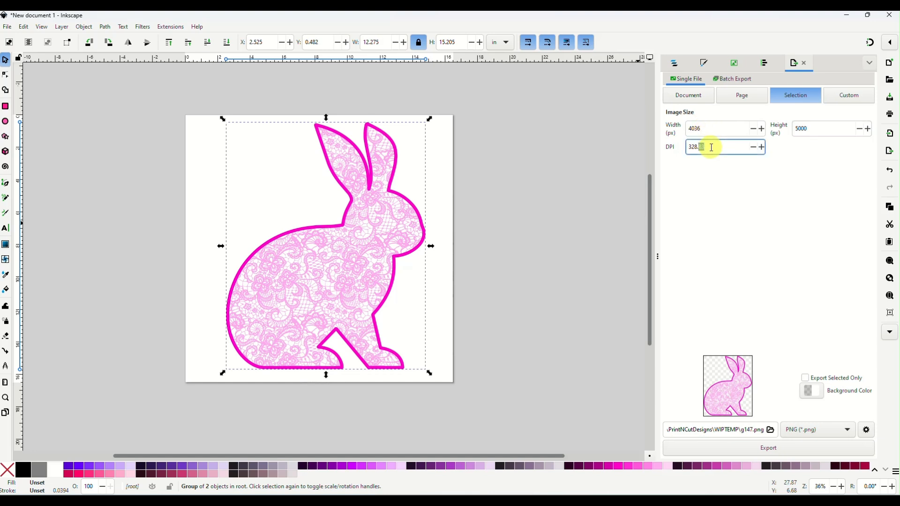
type("300.00")
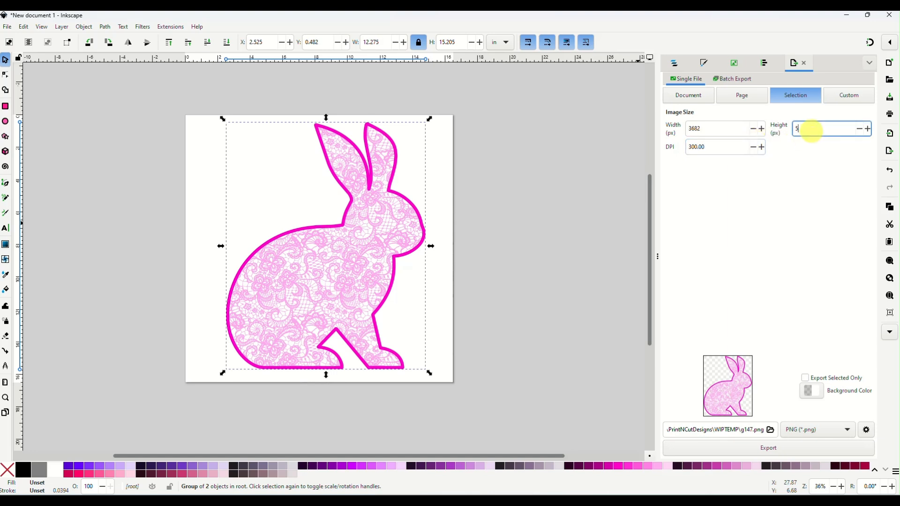
type("5000")
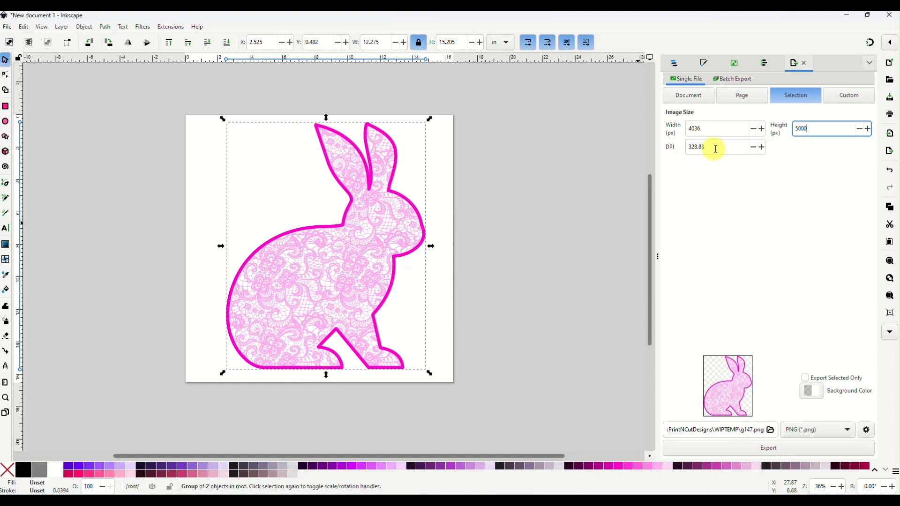
mouse_move(701, 194)
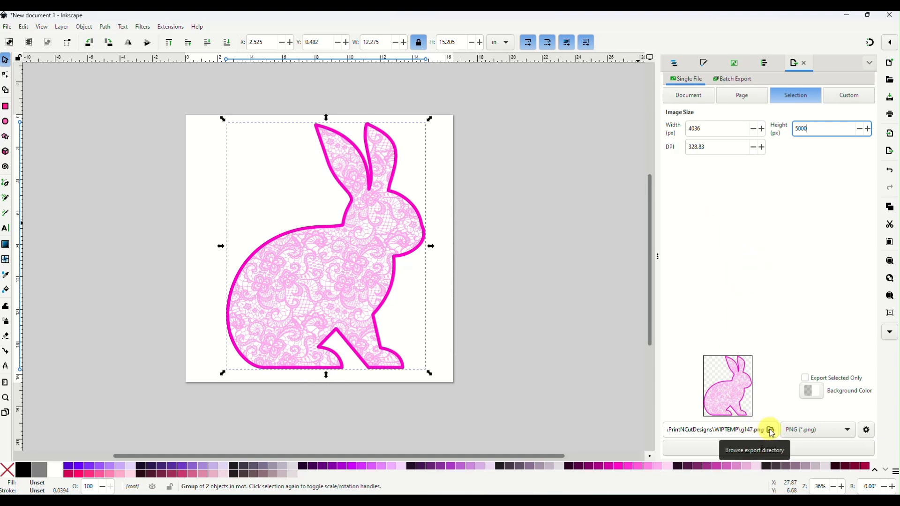
left_click(770, 429)
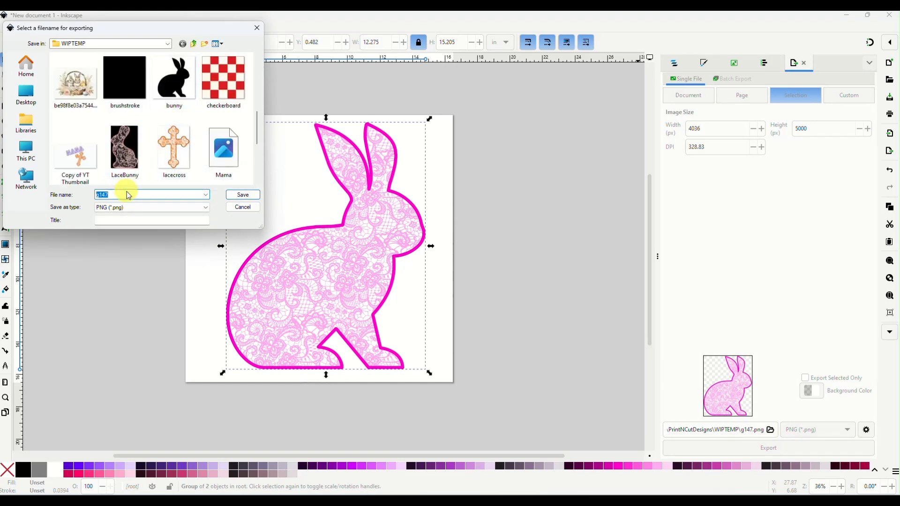
left_click(242, 194)
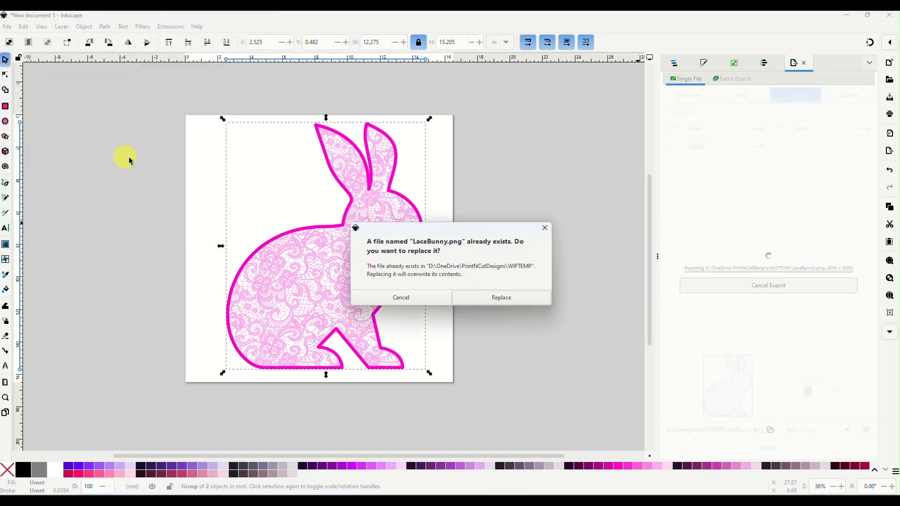
left_click(501, 298)
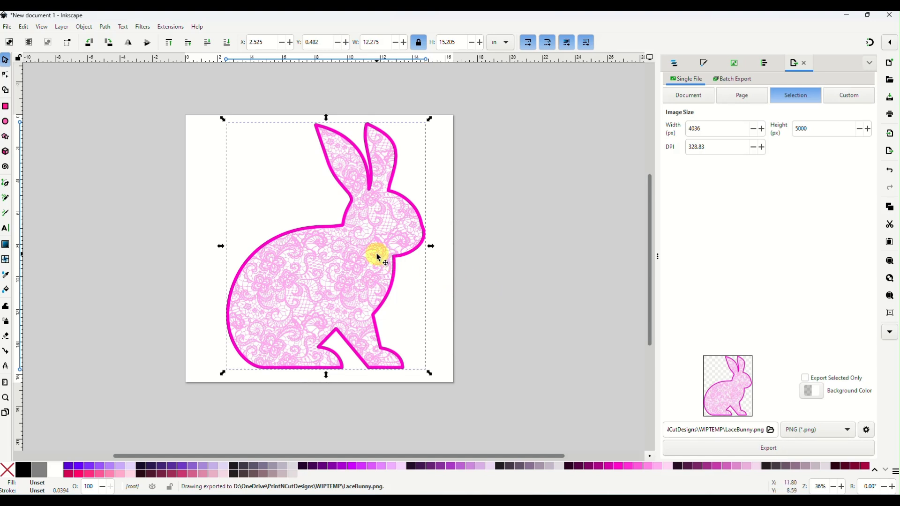
mouse_move(505, 327)
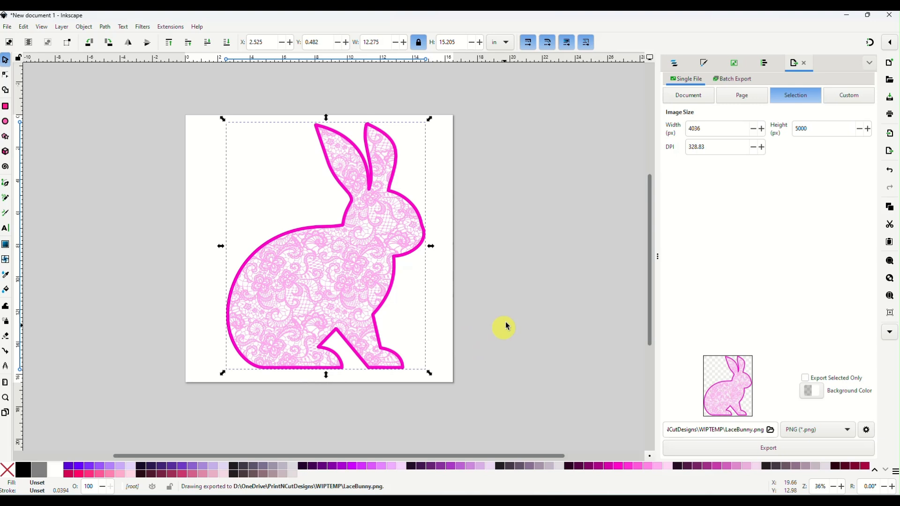
mouse_move(507, 322)
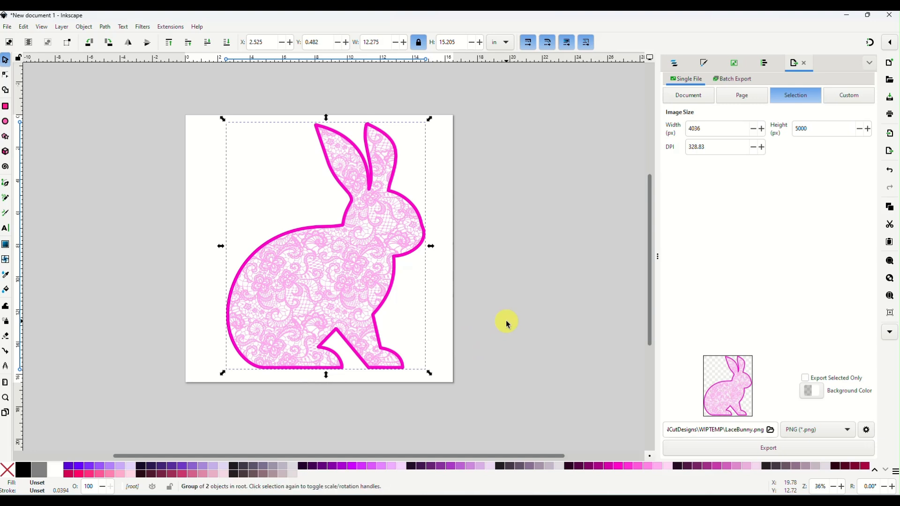
mouse_move(490, 266)
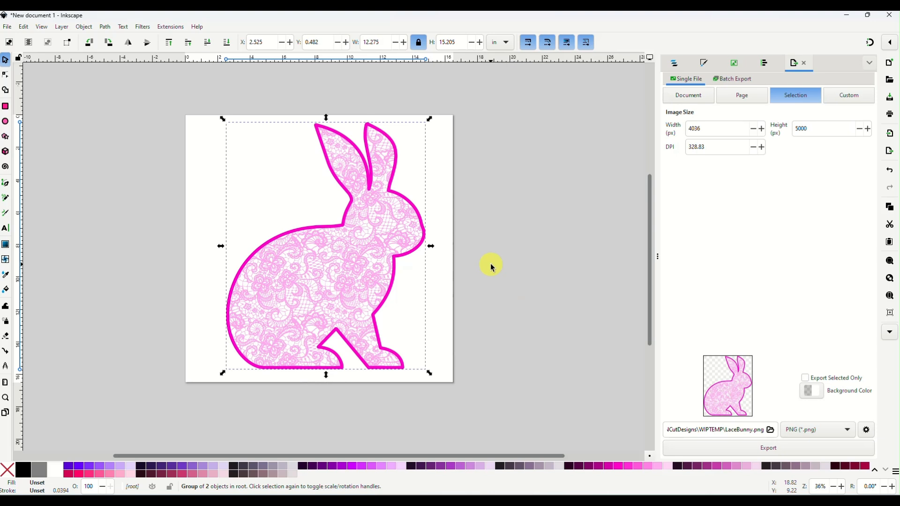
mouse_move(270, 161)
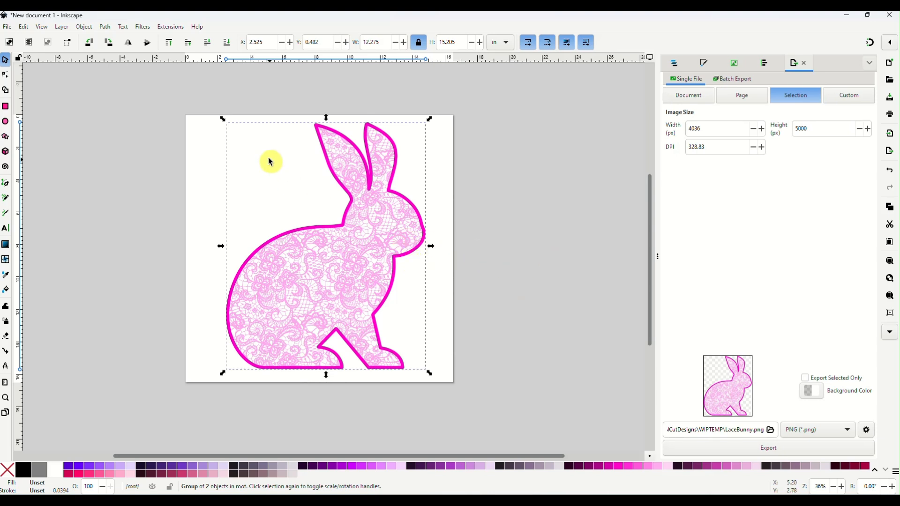
Move the lace bunny aside and shrink it, then nudge the MAMA lettering right
left_click_drag(270, 160, 292, 274)
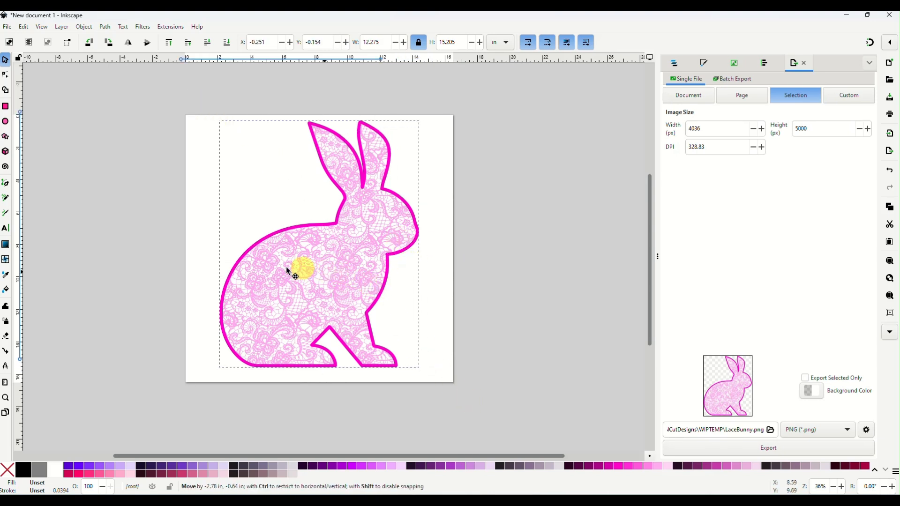
left_click_drag(295, 275, 257, 329)
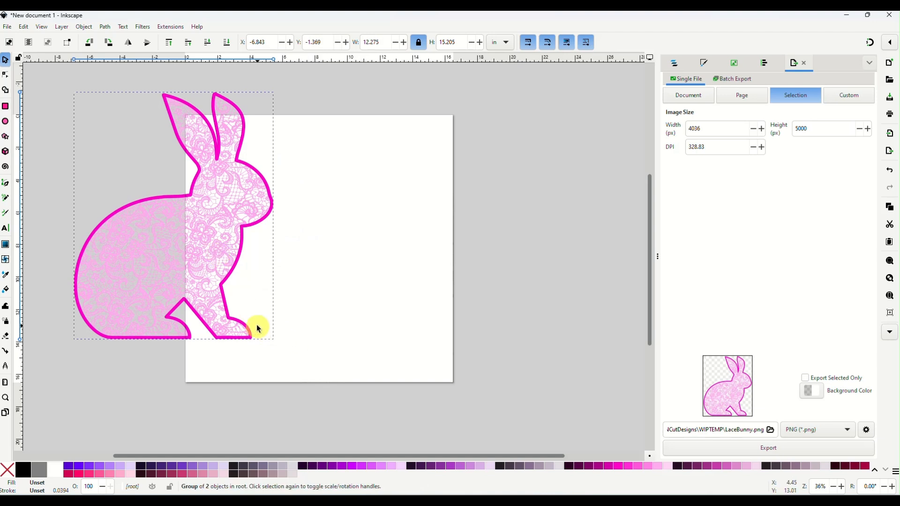
left_click(256, 328)
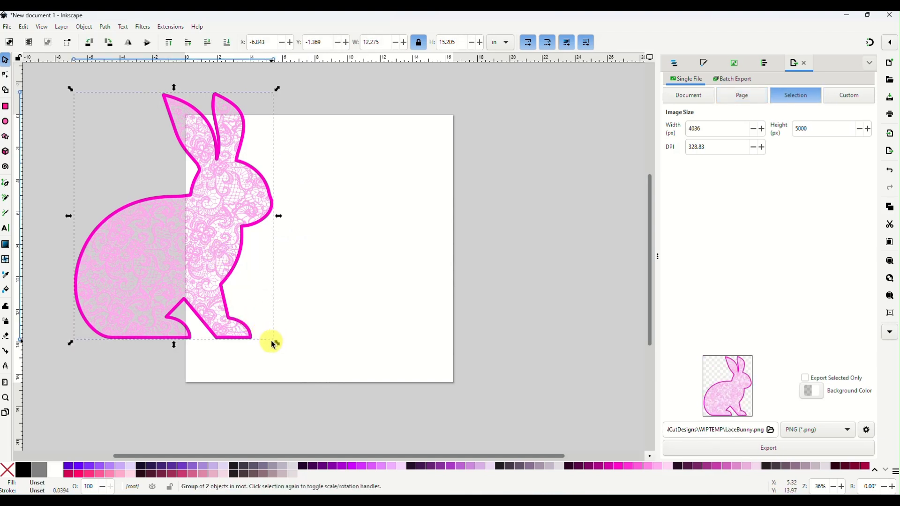
left_click_drag(277, 340, 204, 271)
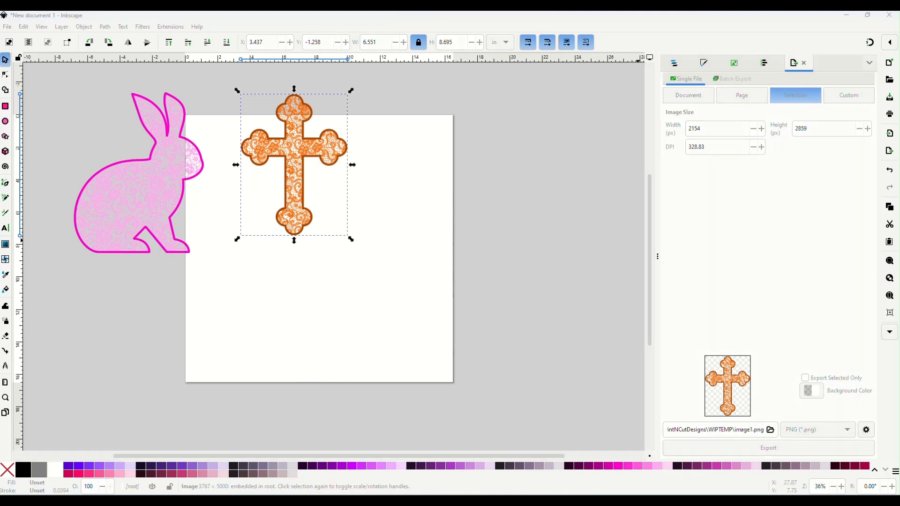
mouse_move(409, 281)
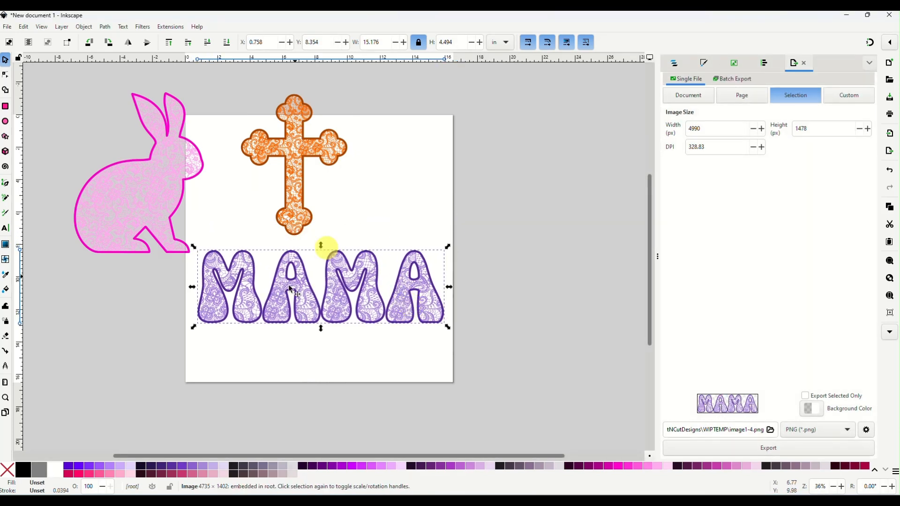
left_click_drag(322, 287, 367, 309)
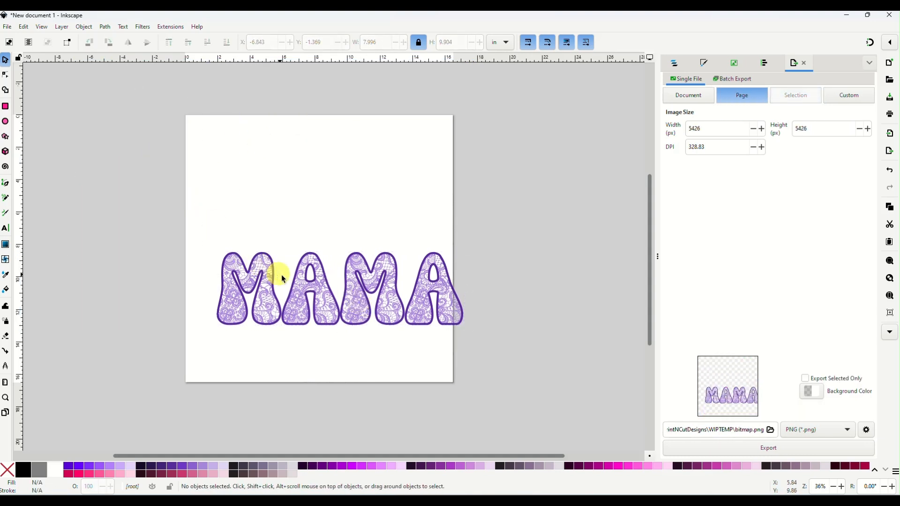
Delete the MAMA lettering to empty the page, then switch to the Text tool
left_click(282, 279)
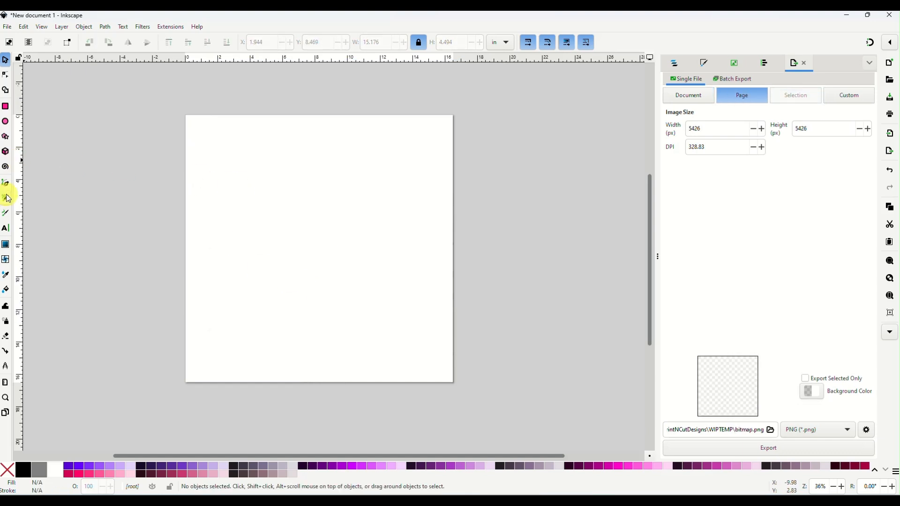
left_click(5, 228)
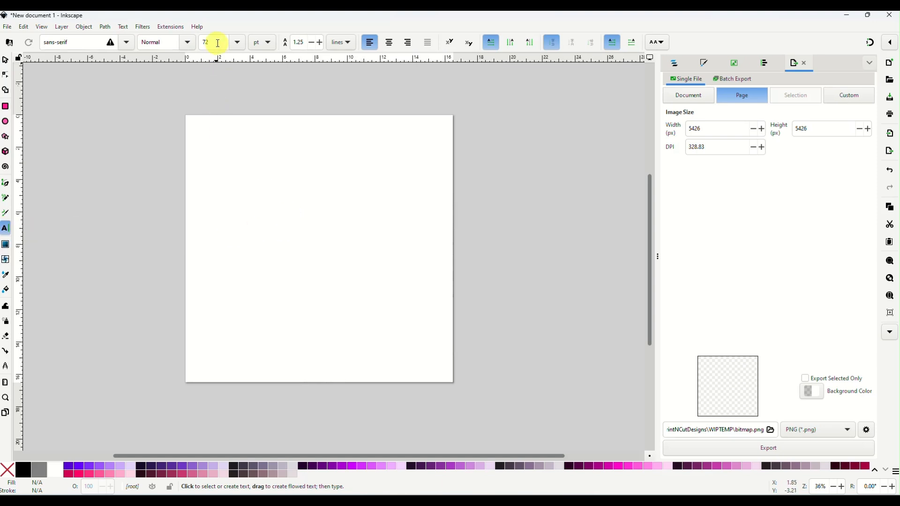
Open the Text tool's font family dropdown and scroll down through the installed fonts
left_click(125, 42)
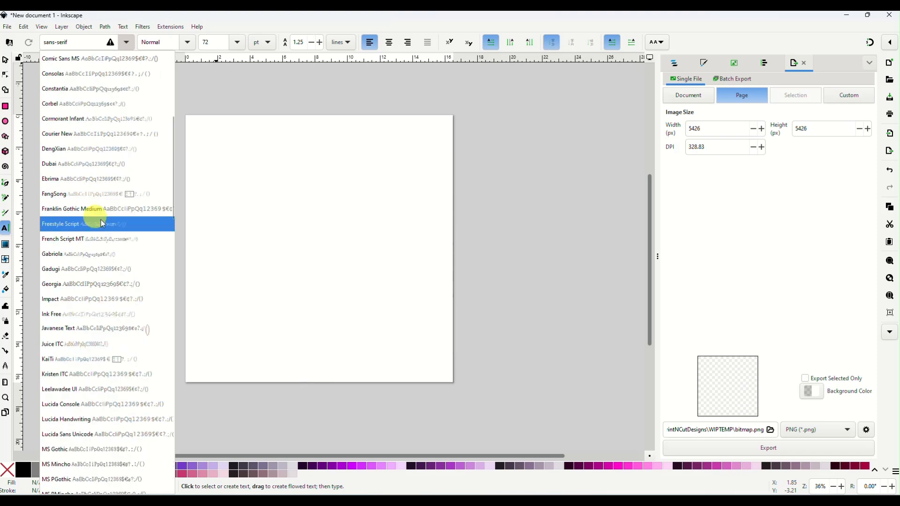
scroll("down", 3)
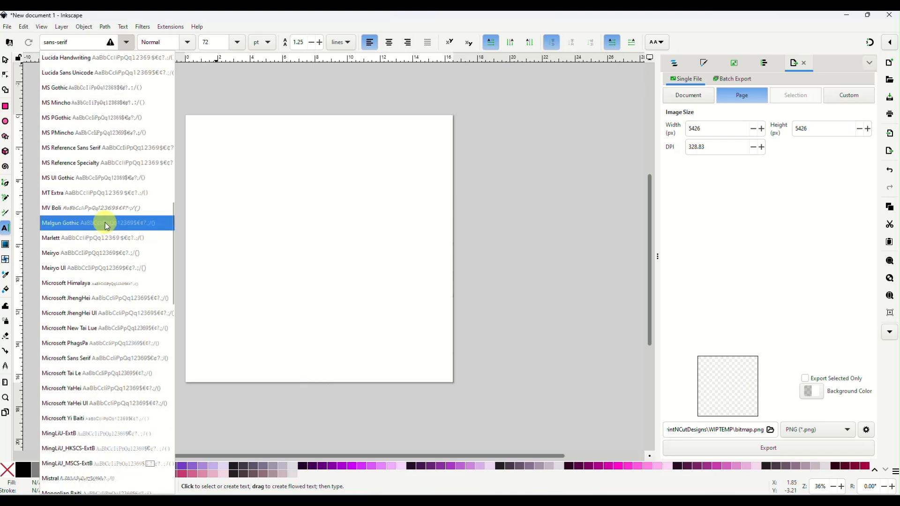
scroll("down", 3)
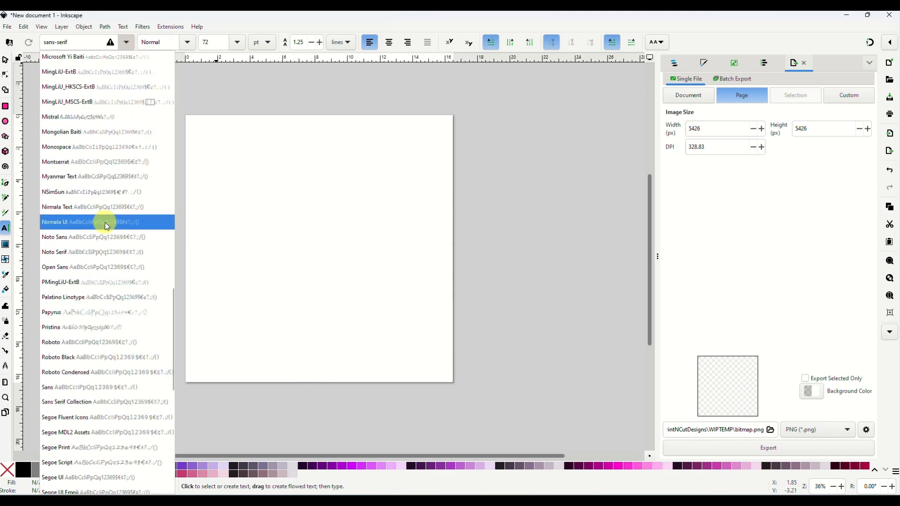
scroll("down", 3)
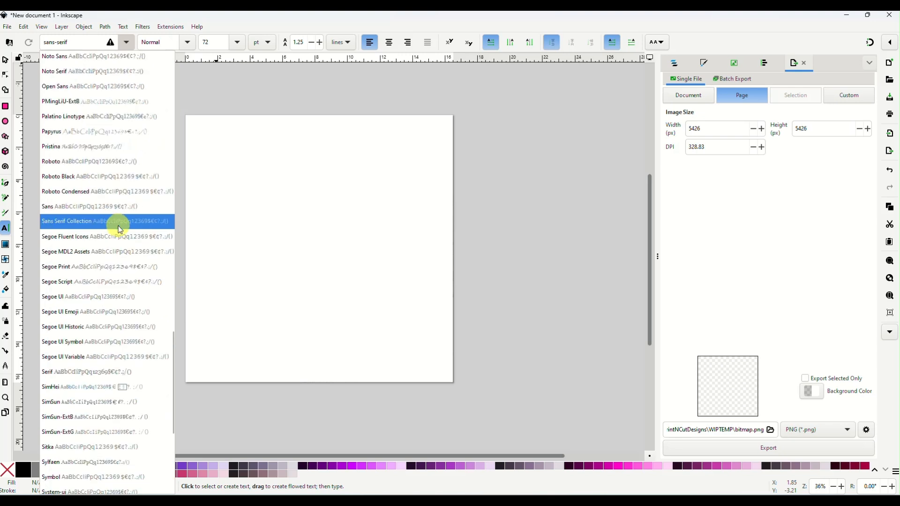
scroll("down", 3)
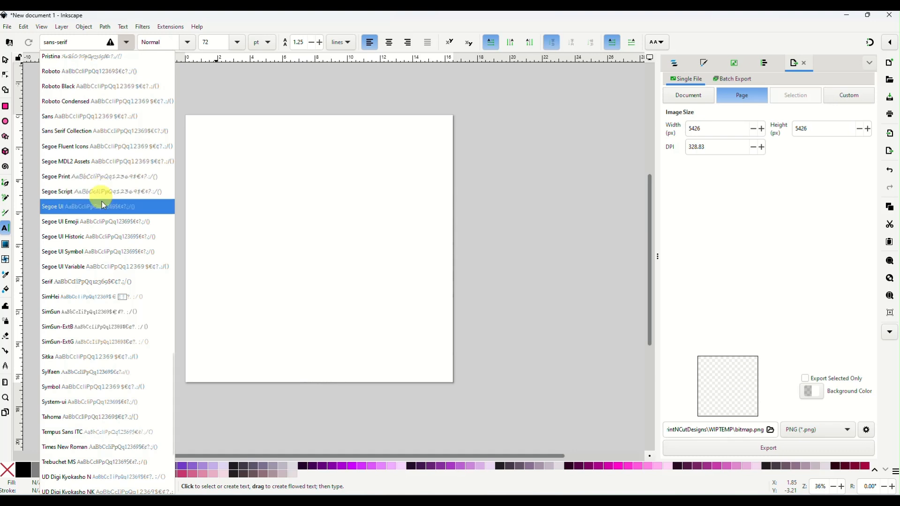
scroll("down", 3)
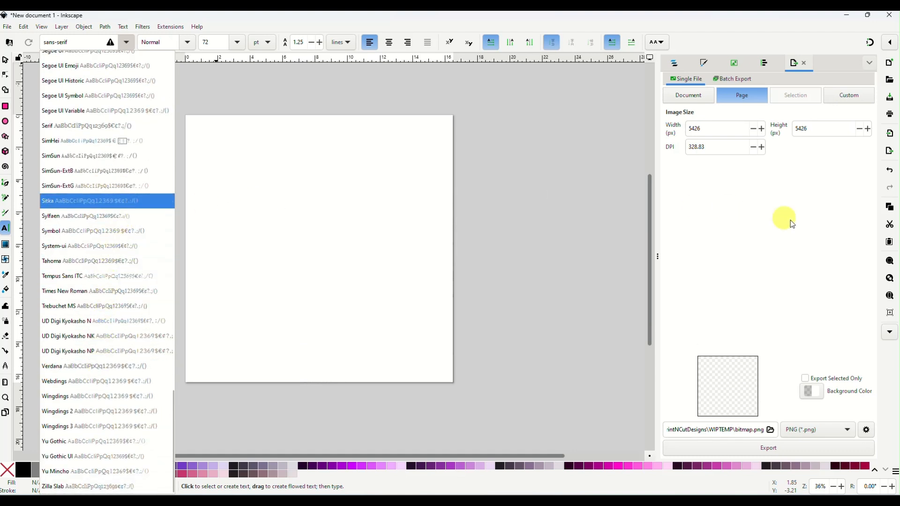
mouse_move(889, 278)
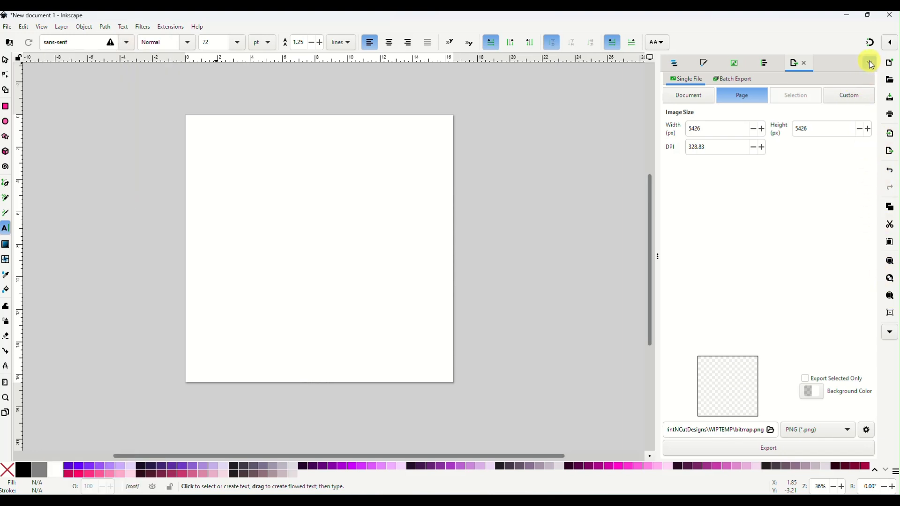
Open the Font Collections dialog and preview BIZ UDPGothic and Book Antiqua
left_click(868, 63)
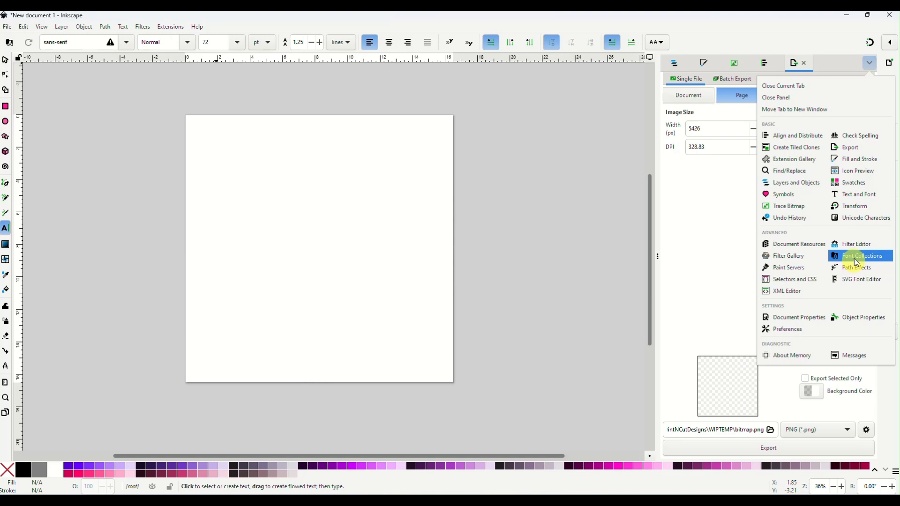
left_click(861, 255)
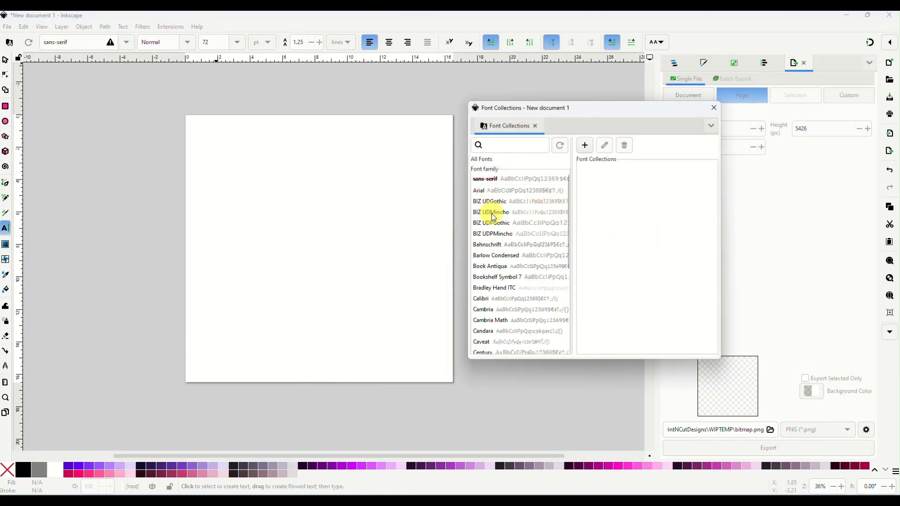
left_click(490, 222)
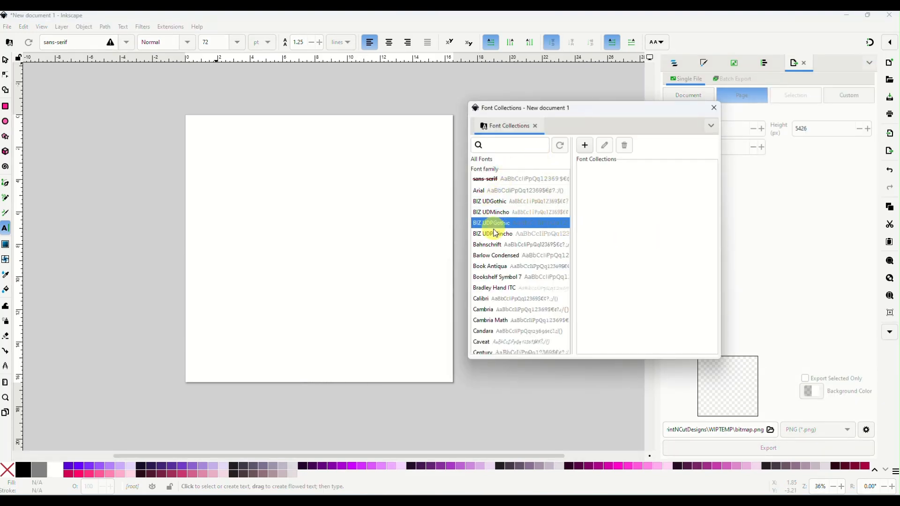
left_click(489, 265)
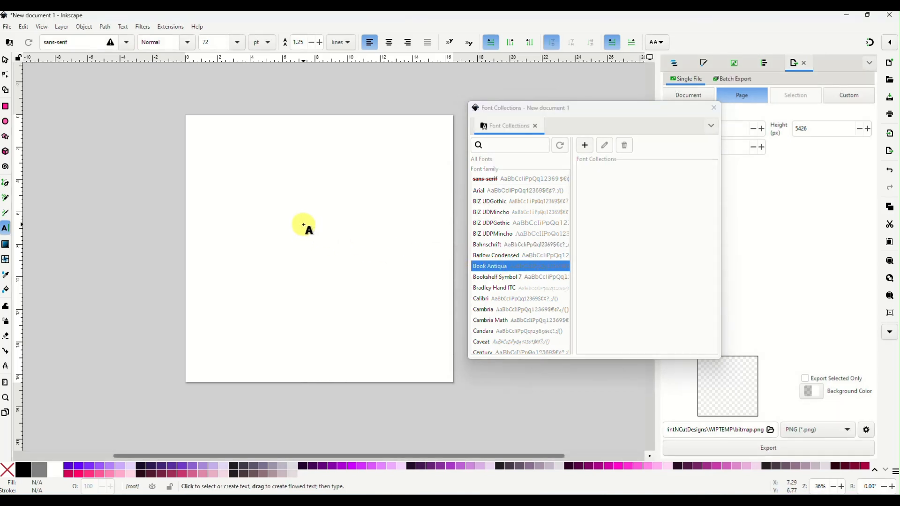
Type MOM on the canvas and enlarge it across the upper page with the Selector
type("MOM")
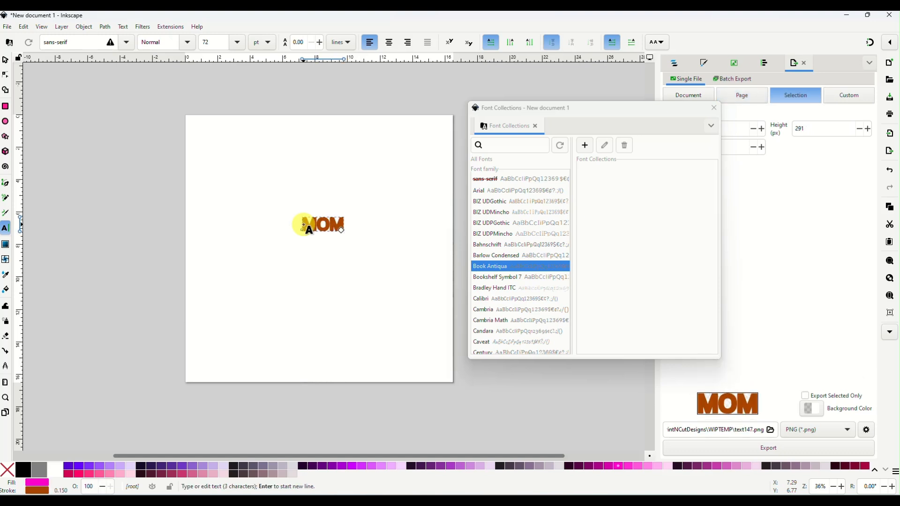
left_click(6, 60)
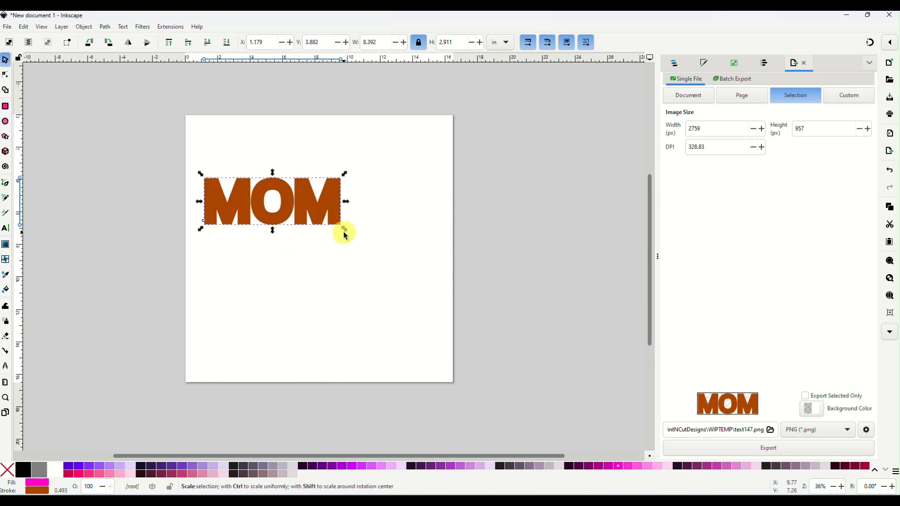
left_click_drag(343, 229, 408, 251)
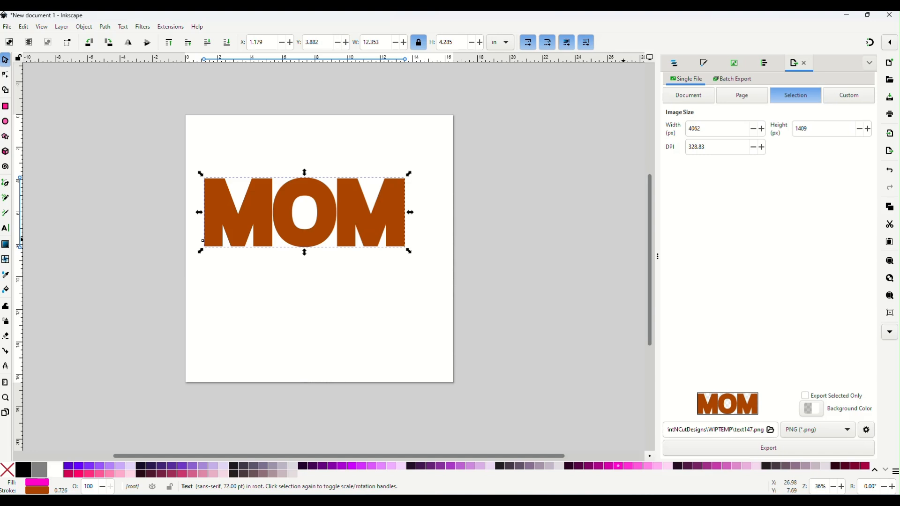
mouse_move(547, 160)
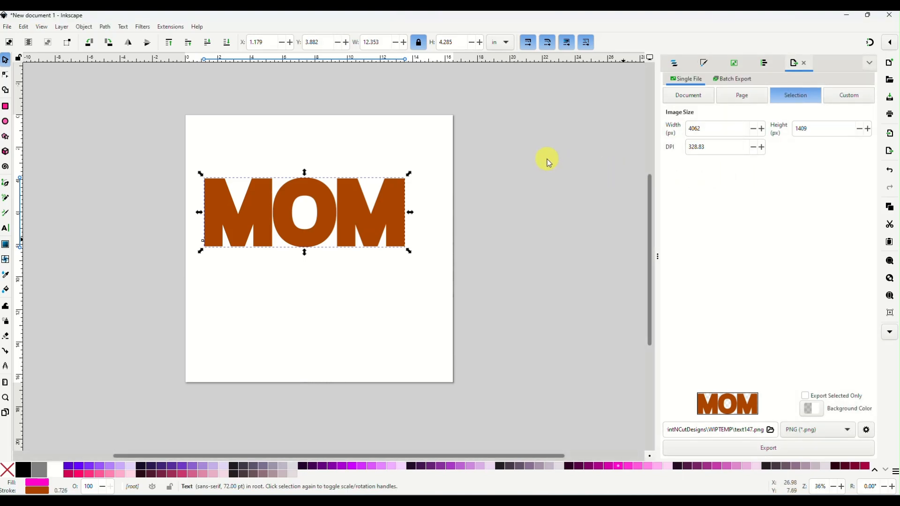
mouse_move(533, 160)
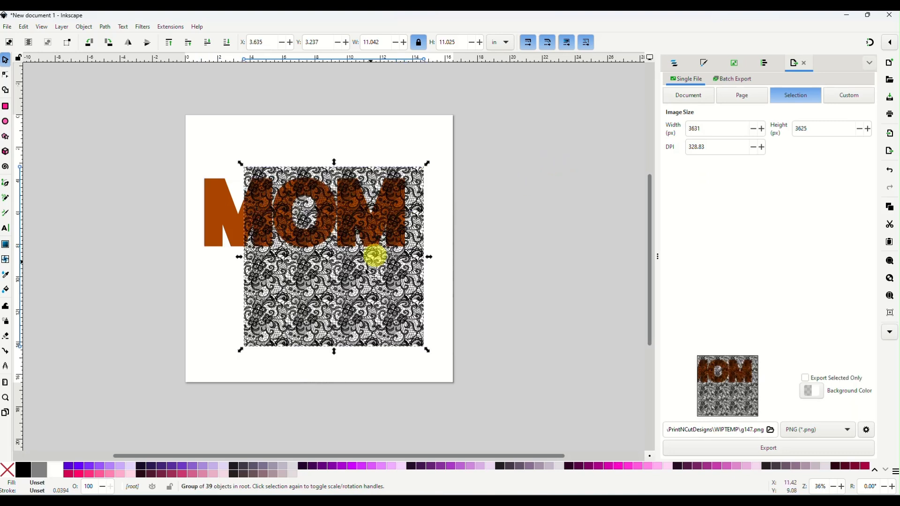
Move the lace beside the page, convert MOM to a path, and drag a copy lower
left_click_drag(376, 258, 570, 193)
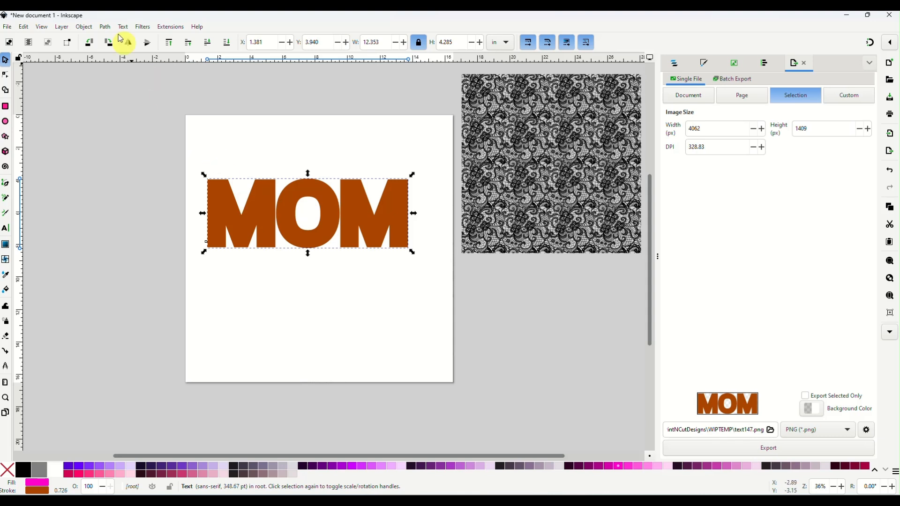
left_click(104, 26)
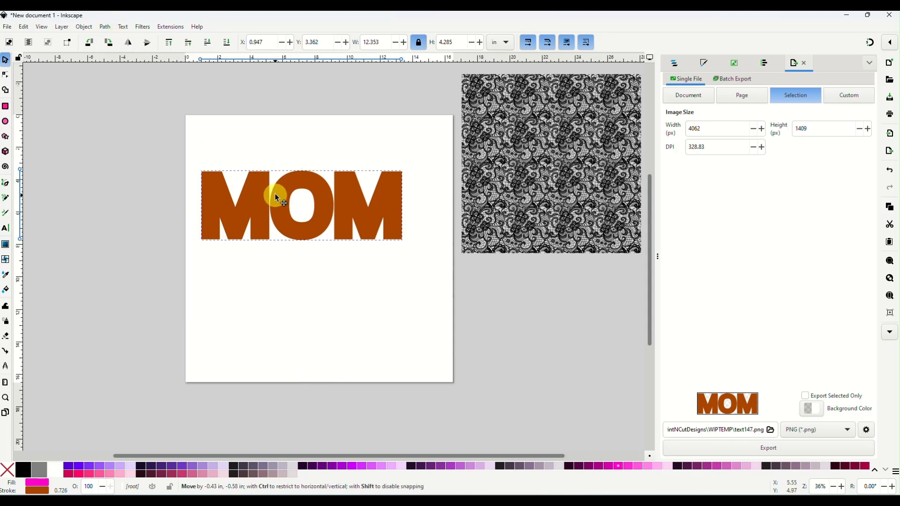
left_click_drag(275, 198, 313, 221)
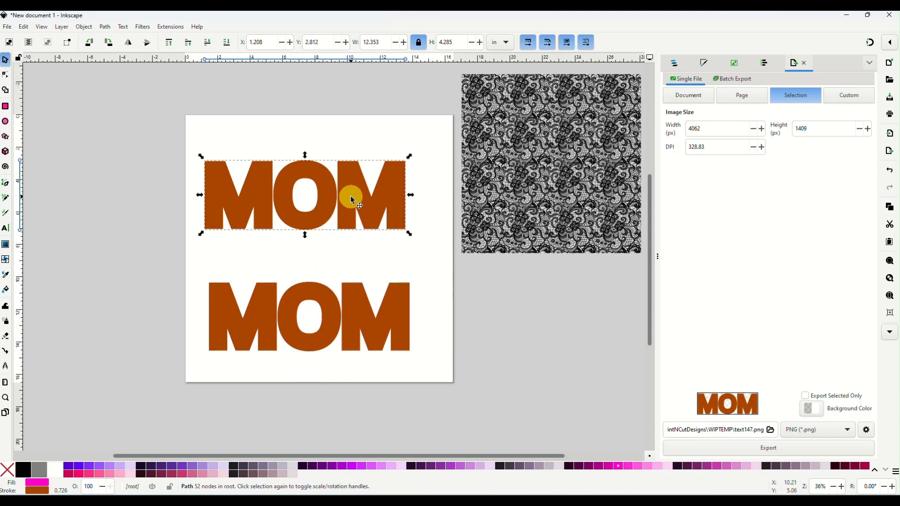
left_click_drag(350, 197, 364, 181)
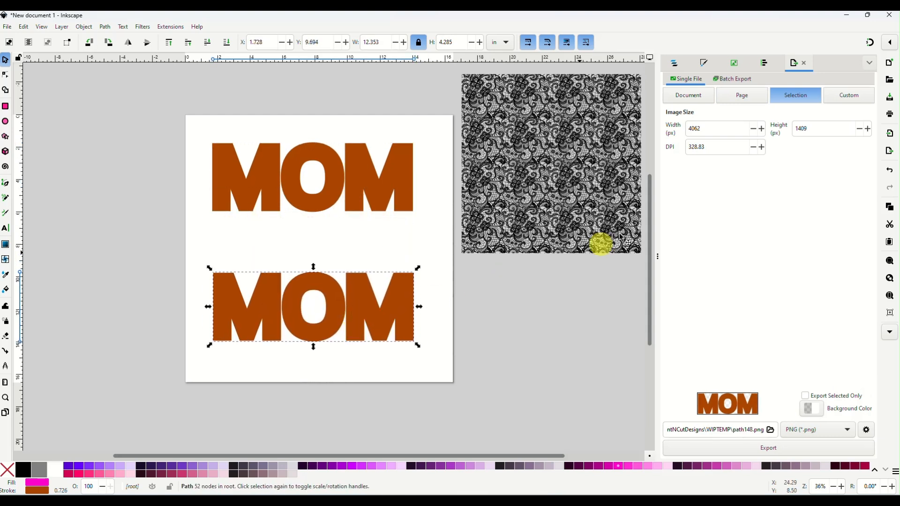
Reduce and remove the lower MOM's stroke, then drag the pink MOM onto the brown MOM
left_click(703, 62)
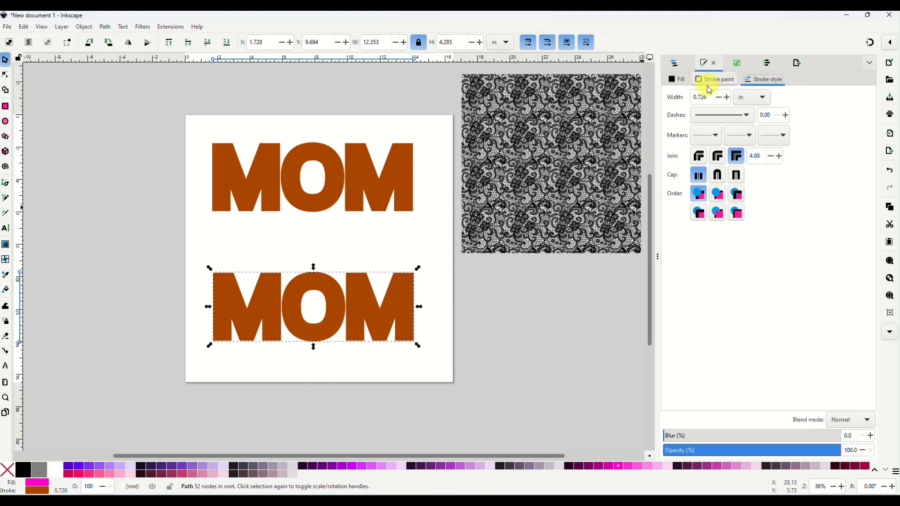
left_click(717, 78)
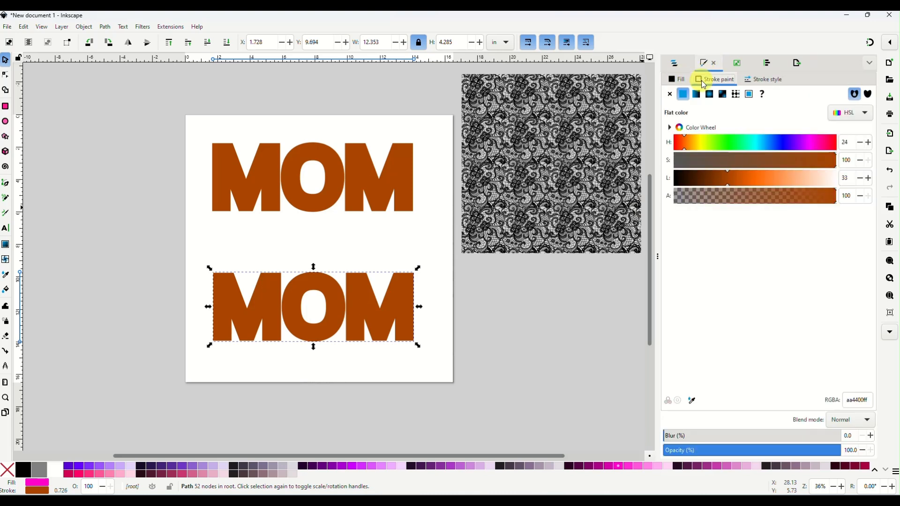
mouse_move(721, 77)
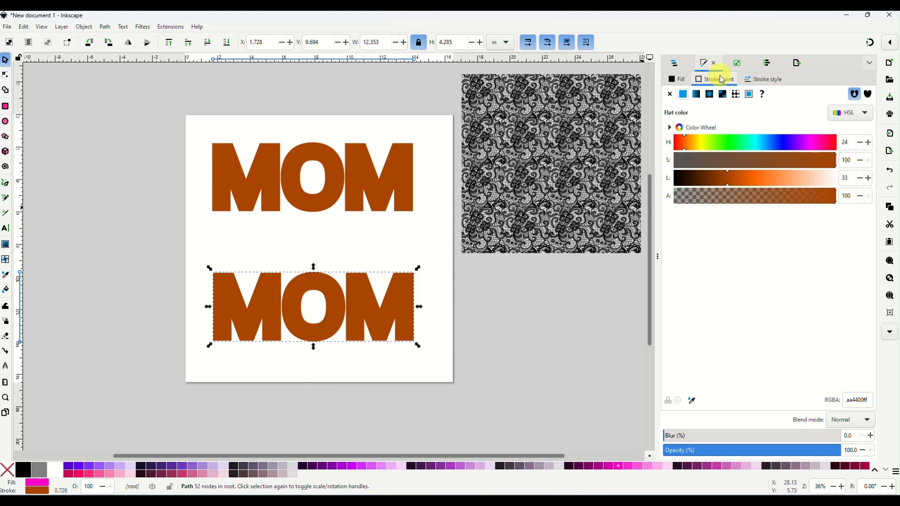
left_click(766, 79)
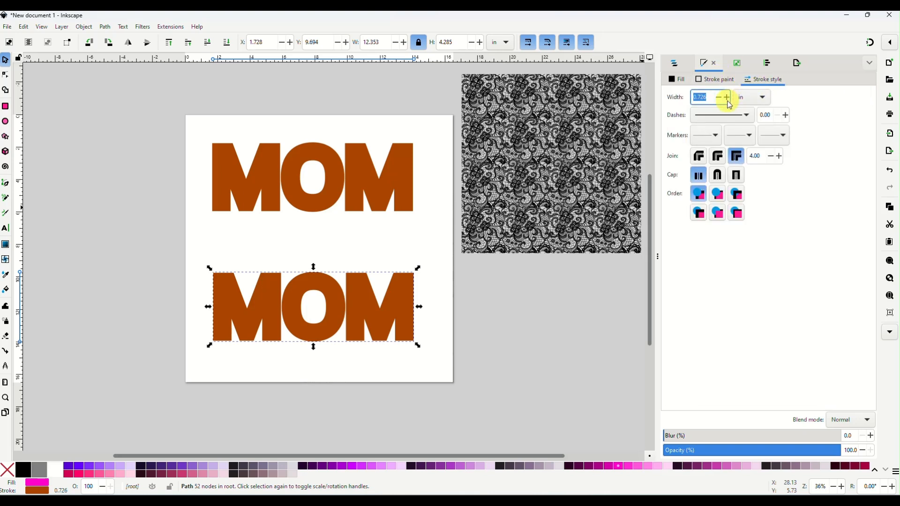
left_click(726, 97)
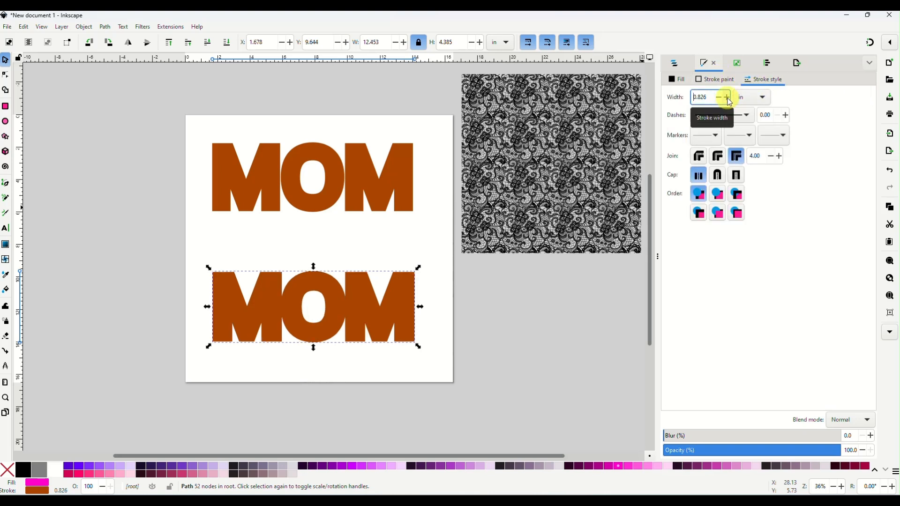
left_click(716, 98)
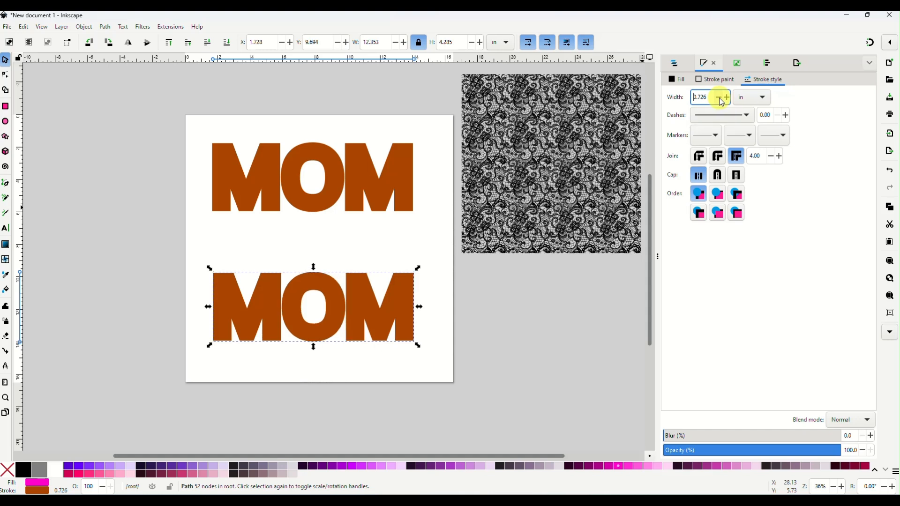
left_click(719, 100)
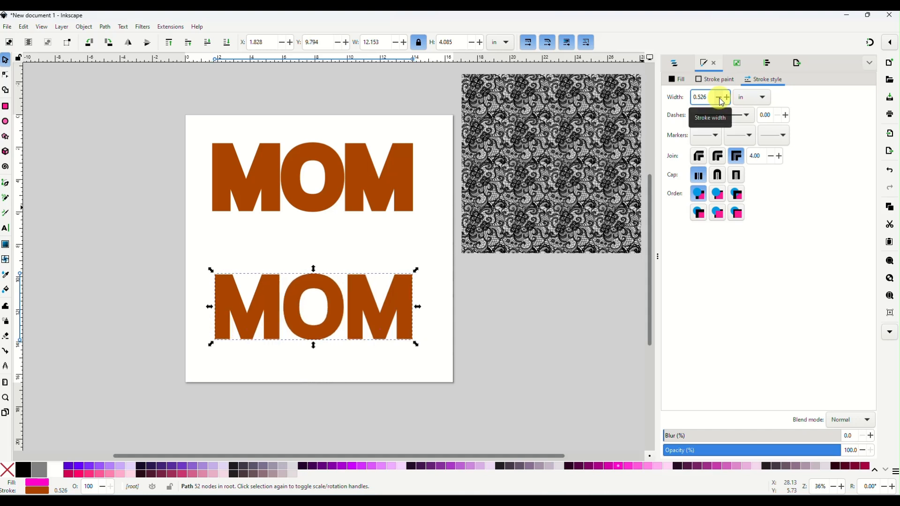
left_click(720, 100)
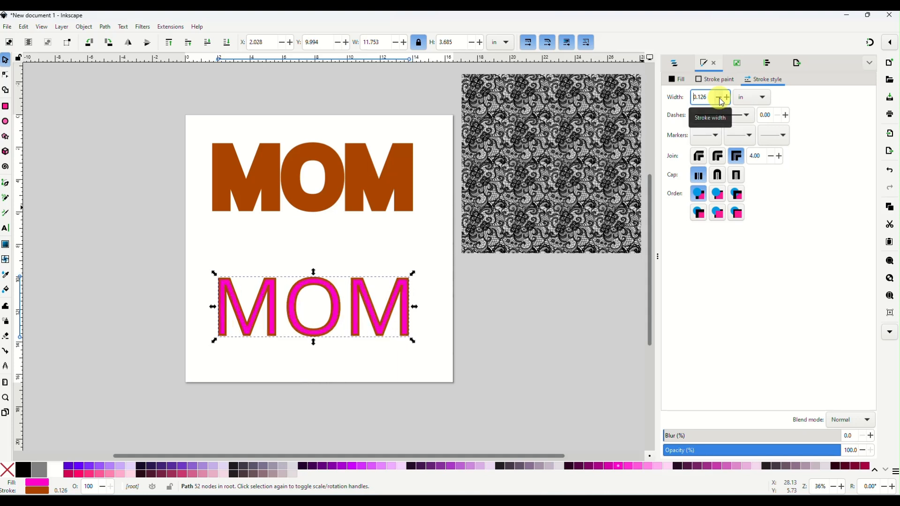
left_click(719, 97)
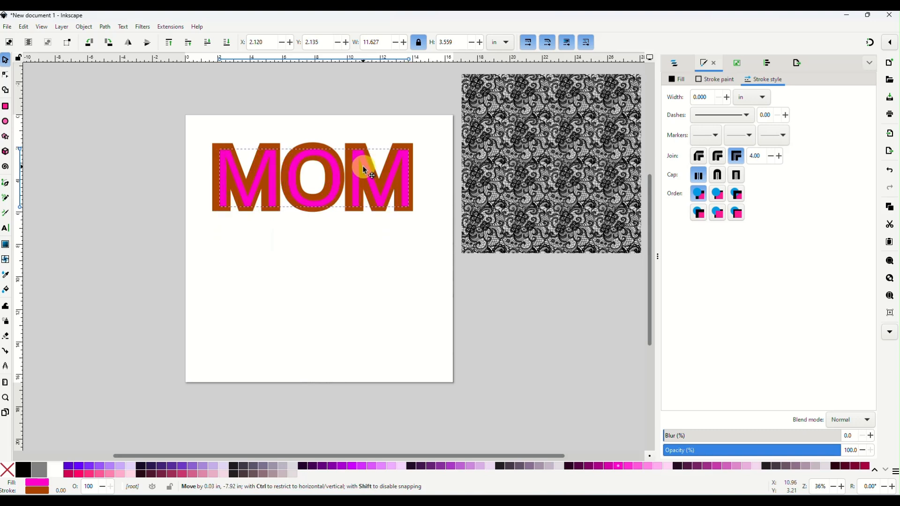
left_click_drag(365, 172, 365, 324)
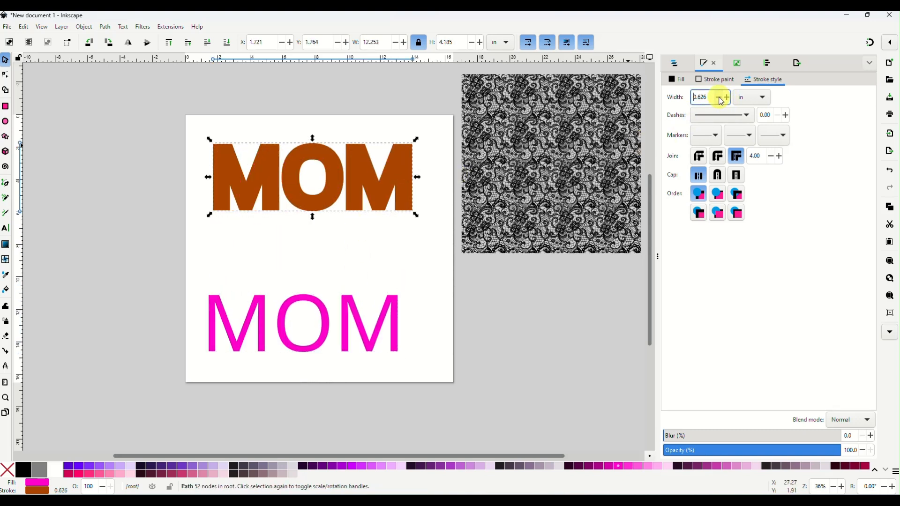
Thin the brown MOM's stroke, set its fill to none, and lay the outline over the pink MOM
left_click(721, 99)
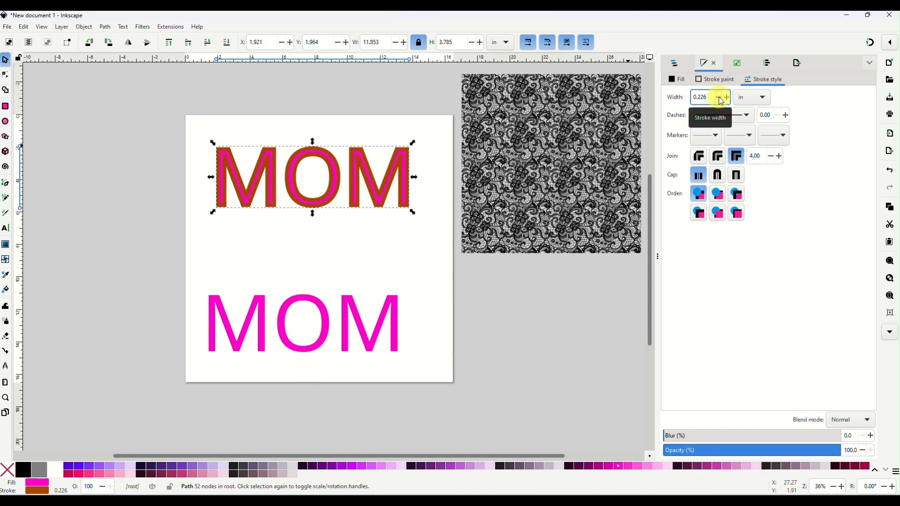
left_click(721, 97)
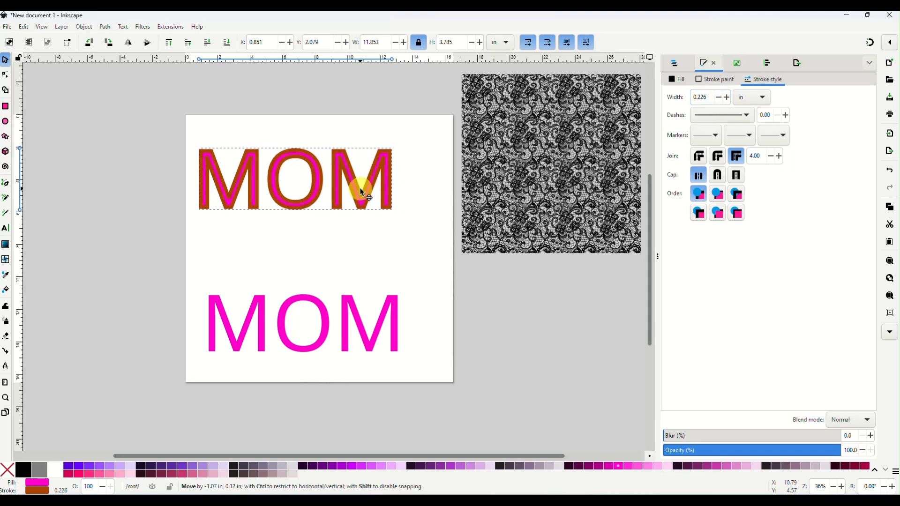
left_click_drag(361, 192, 307, 184)
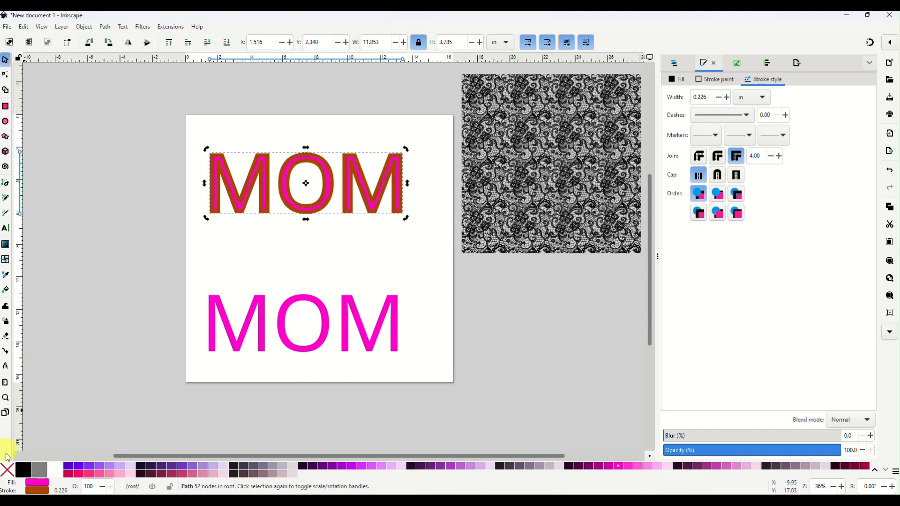
left_click(5, 470)
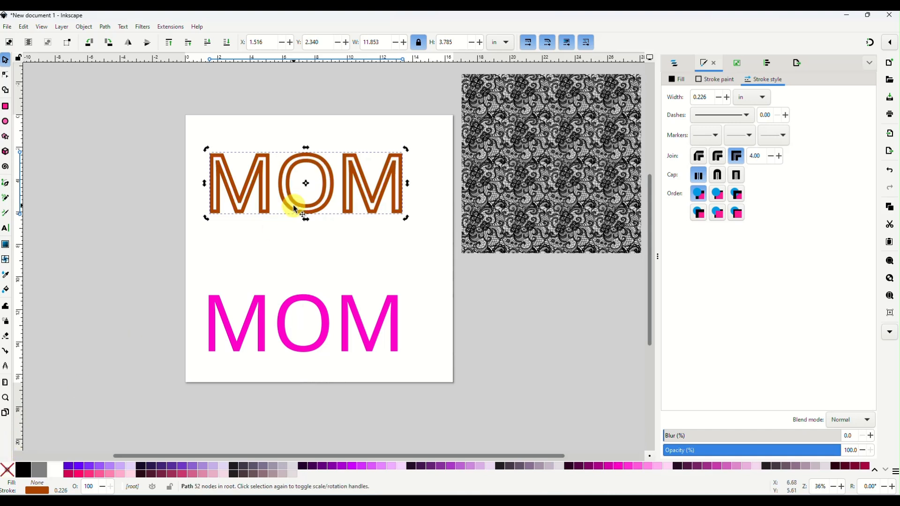
left_click_drag(305, 183, 319, 335)
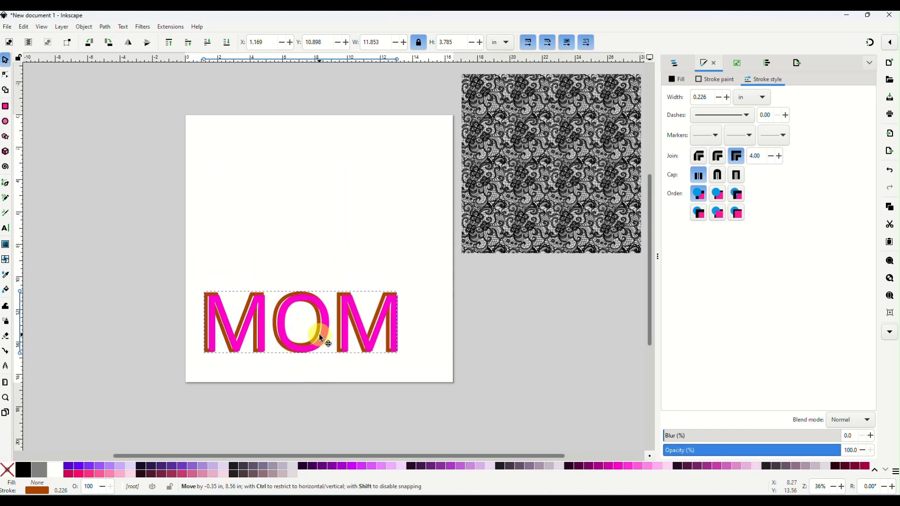
Drag the lace over the pink MOM and scale it up to cover the letters
left_click_drag(319, 336, 325, 233)
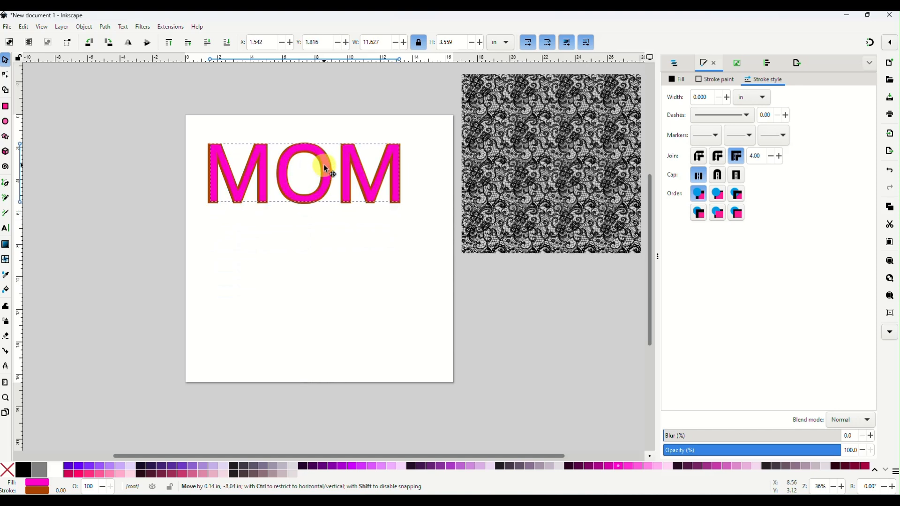
left_click_drag(324, 172, 307, 270)
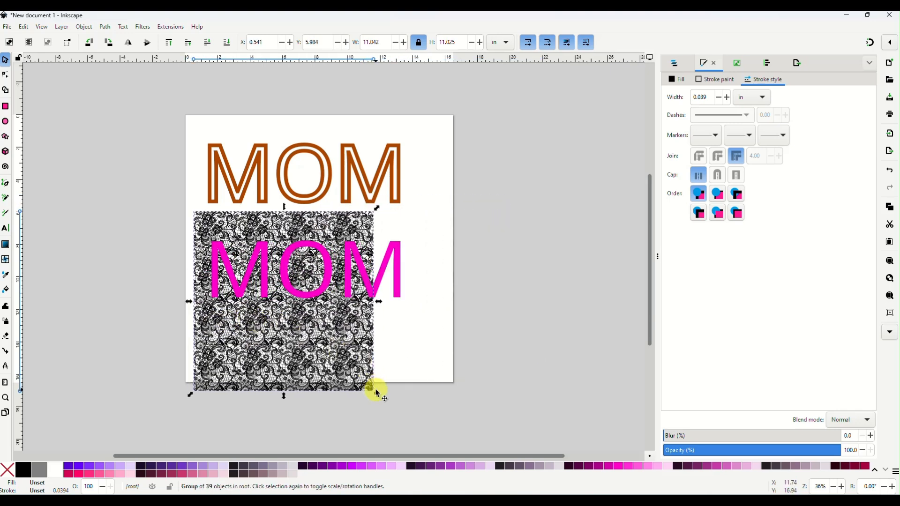
left_click_drag(380, 396, 423, 412)
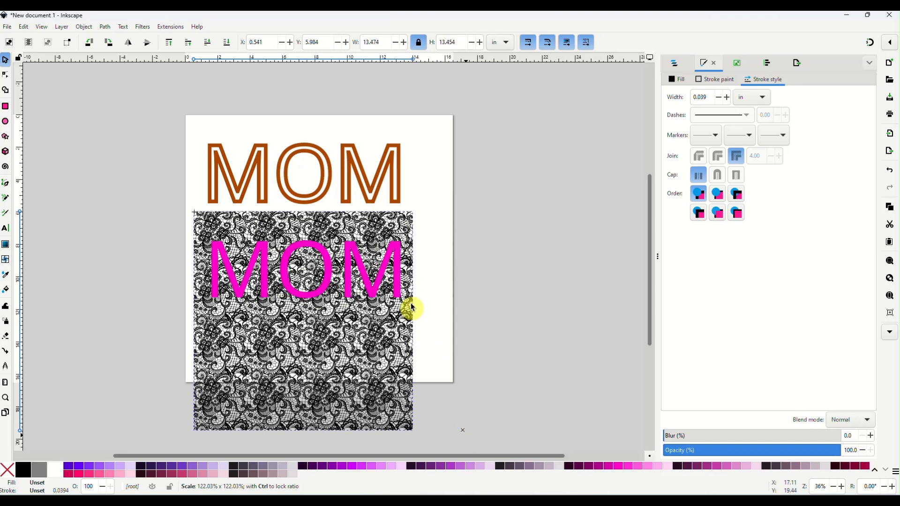
left_click(674, 62)
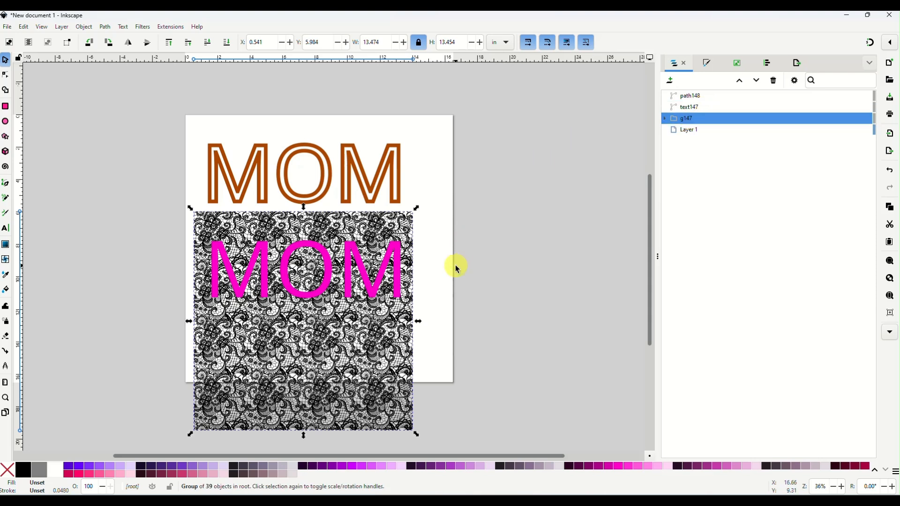
mouse_move(422, 228)
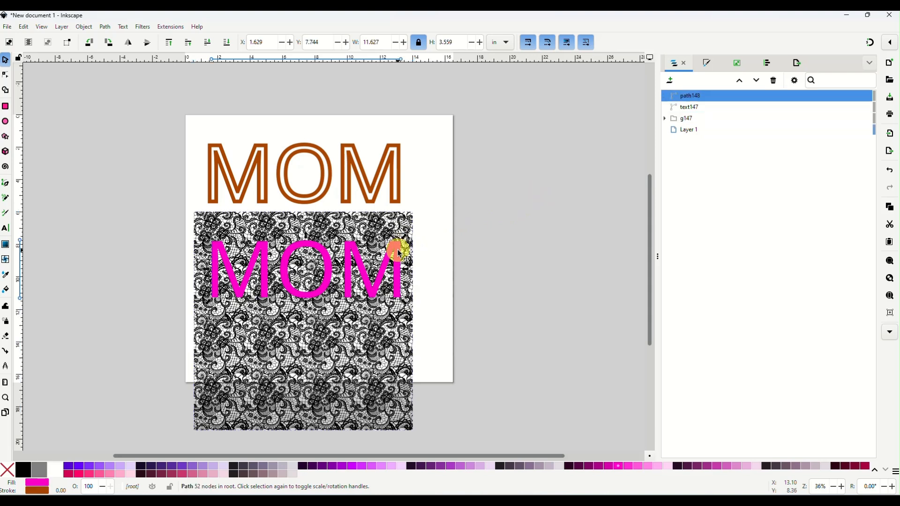
mouse_move(700, 98)
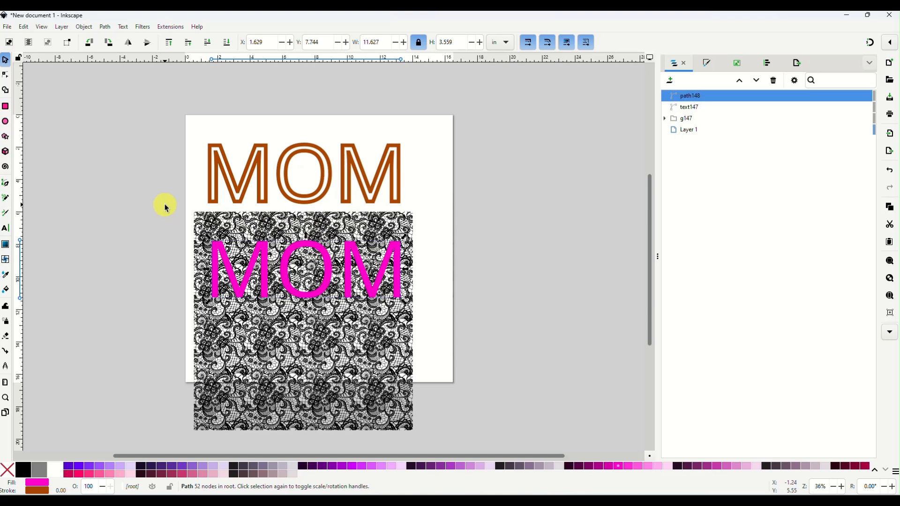
Clip the lace to the pink MOM letters and drag the lace-filled word into the brown outline
left_click(408, 354)
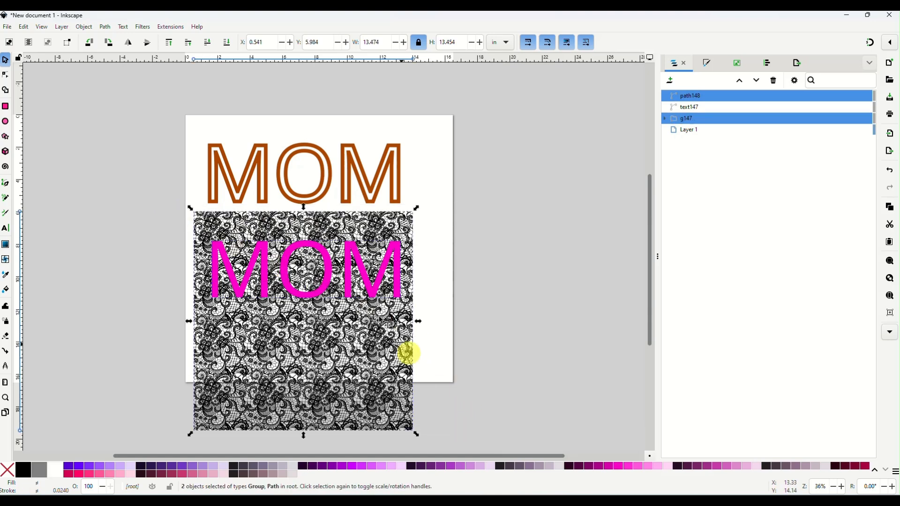
right_click(408, 352)
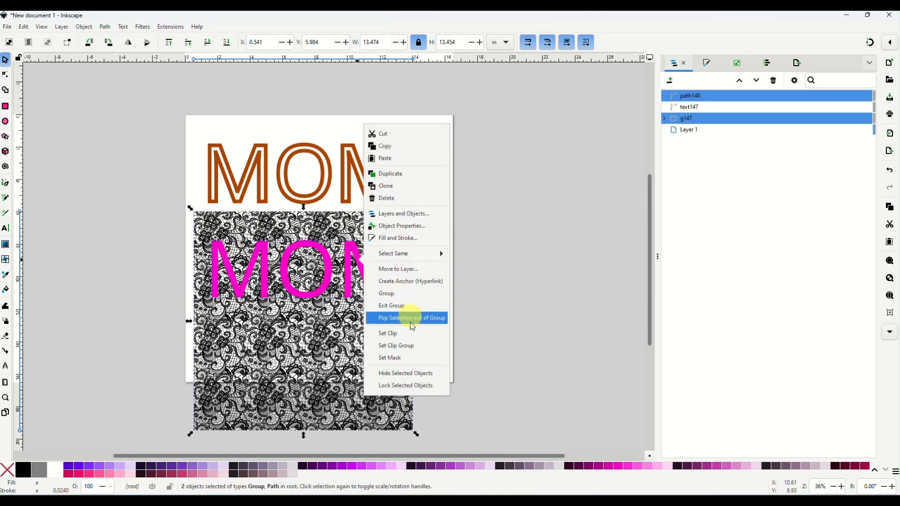
left_click(388, 333)
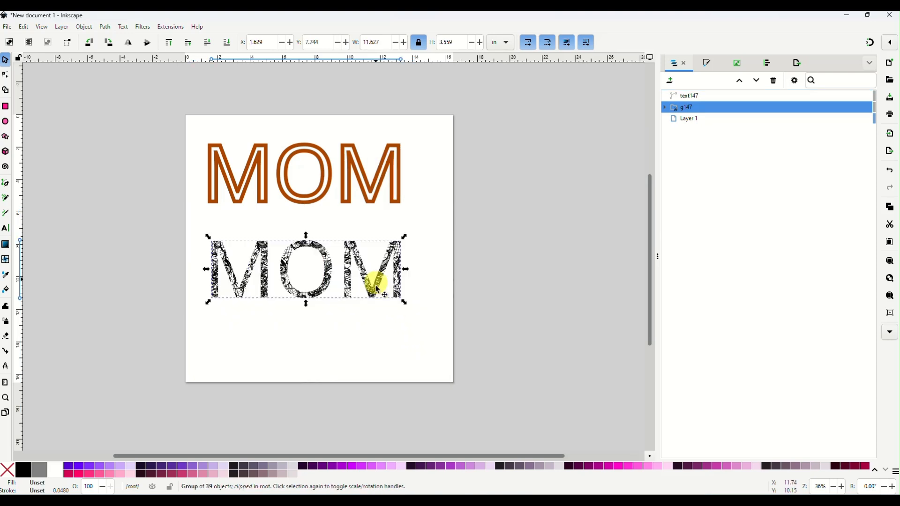
left_click_drag(376, 270, 377, 189)
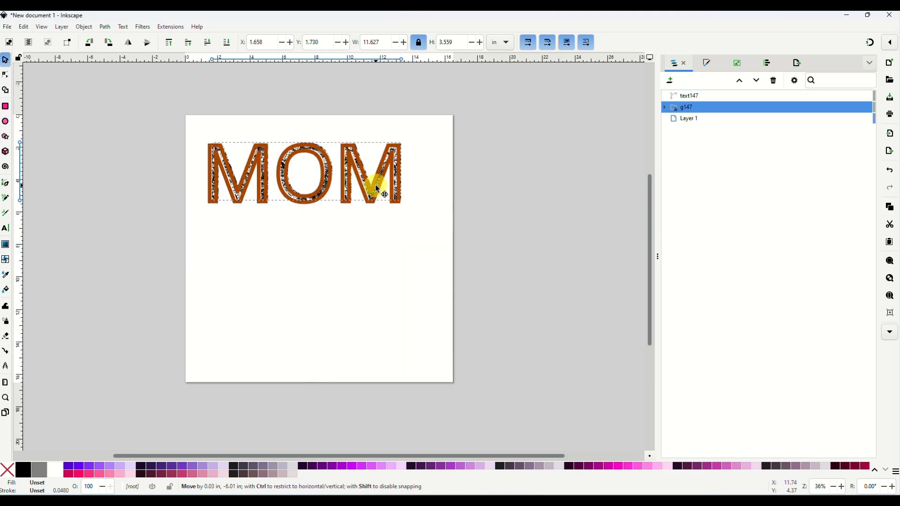
left_click_drag(376, 186, 378, 192)
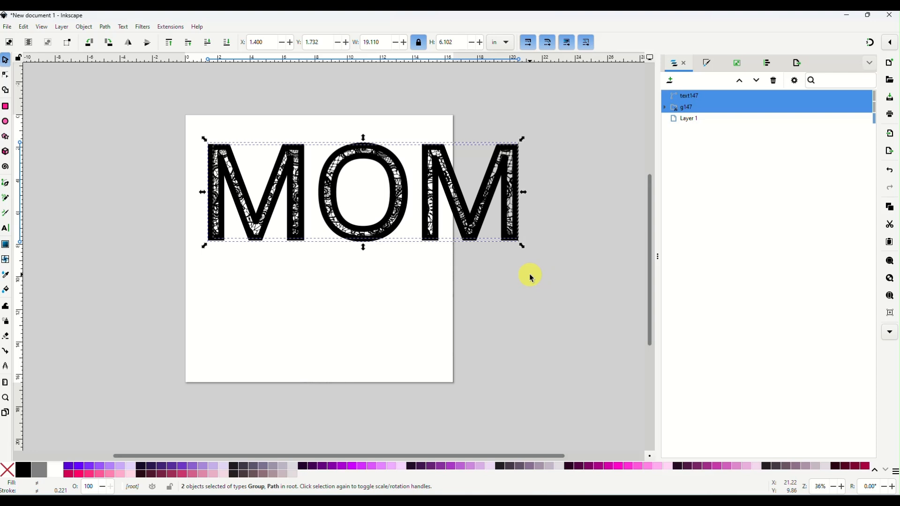
mouse_move(464, 333)
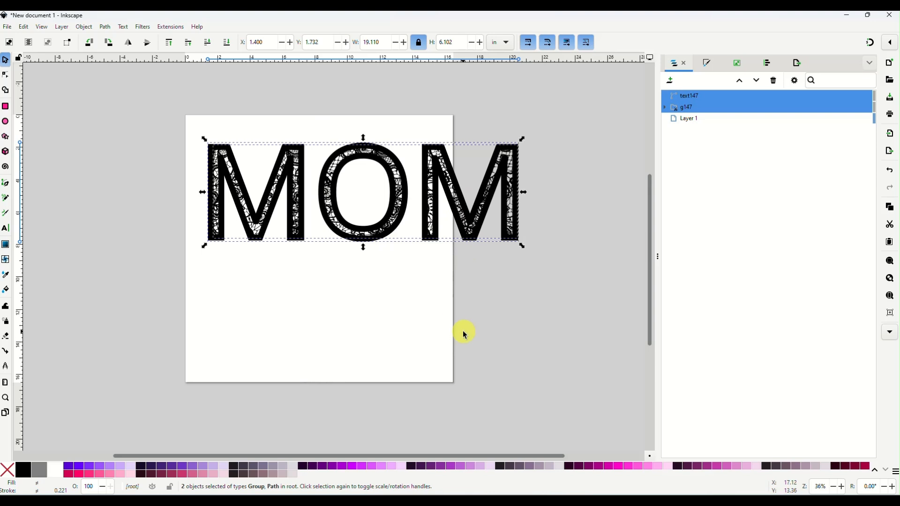
mouse_move(344, 292)
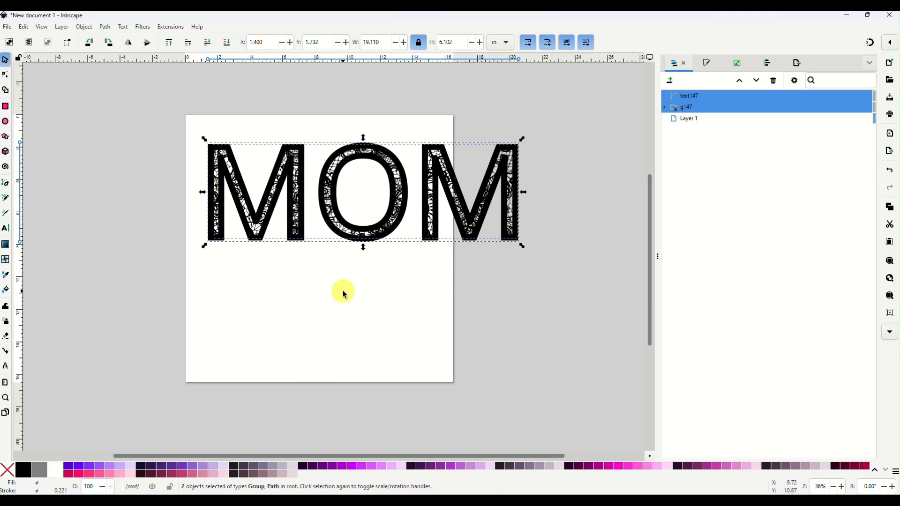
mouse_move(344, 286)
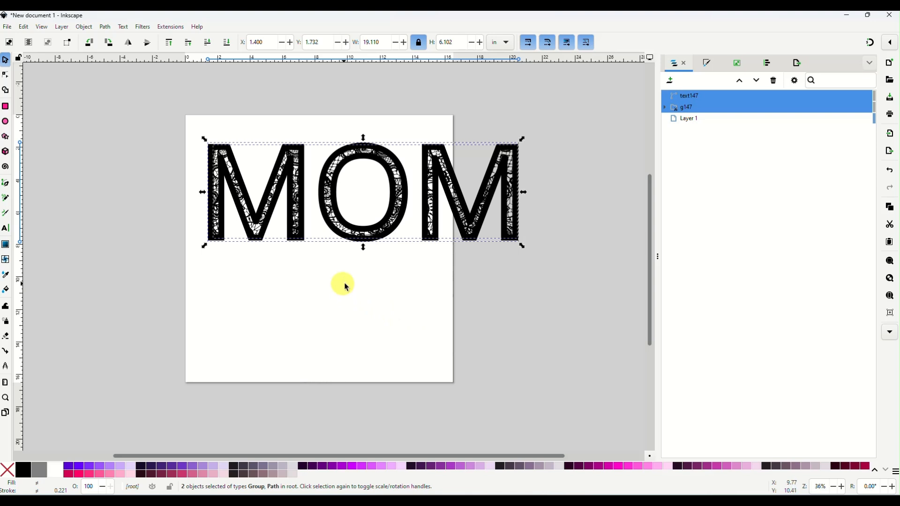